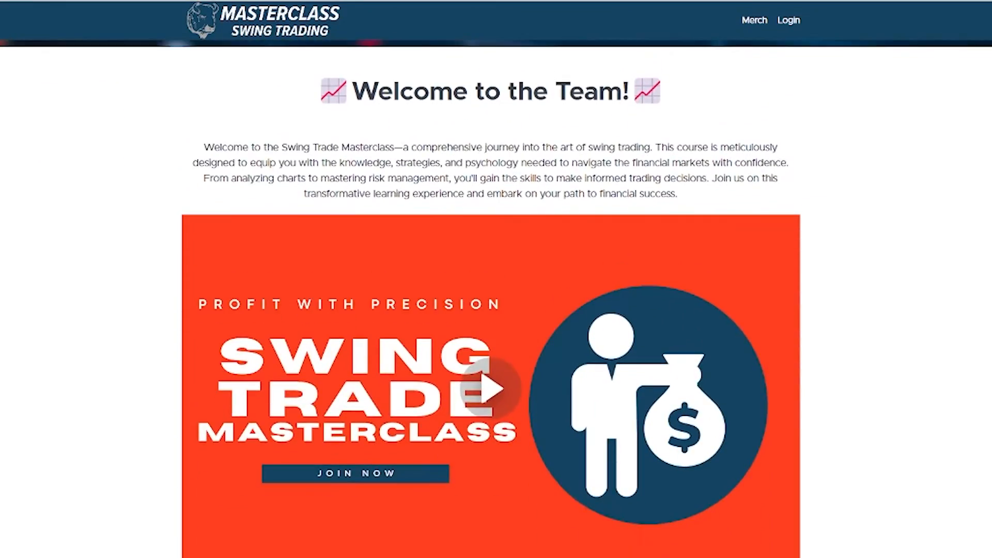
Switch ESPR's right panel to Analysis and open its Profile and Financial window via Income Statement.
scroll("down", 3)
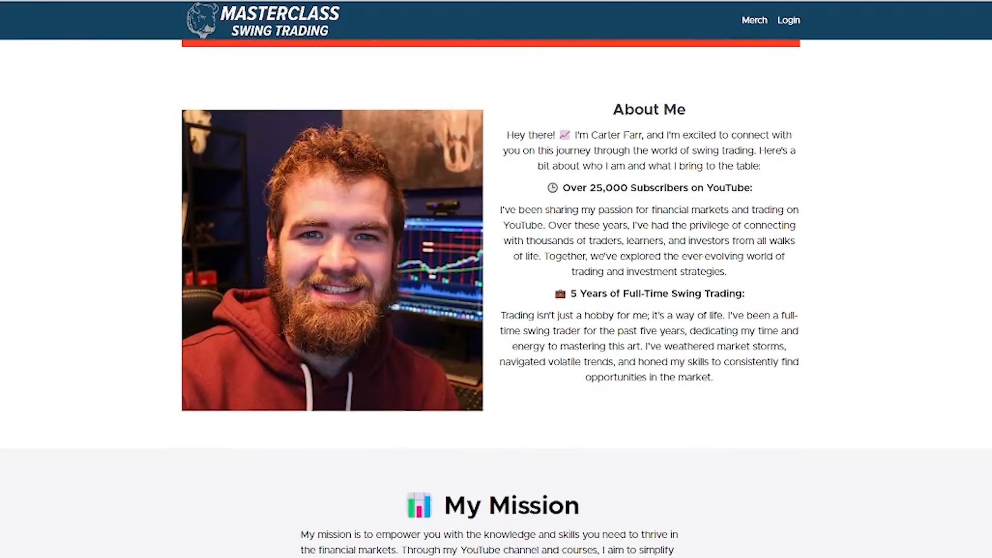
scroll("down", 3)
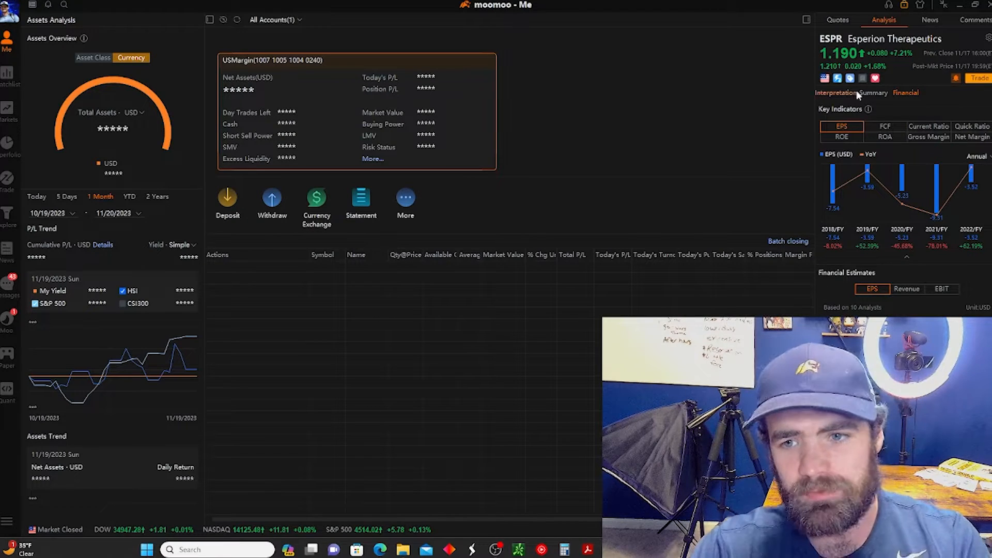
left_click(837, 20)
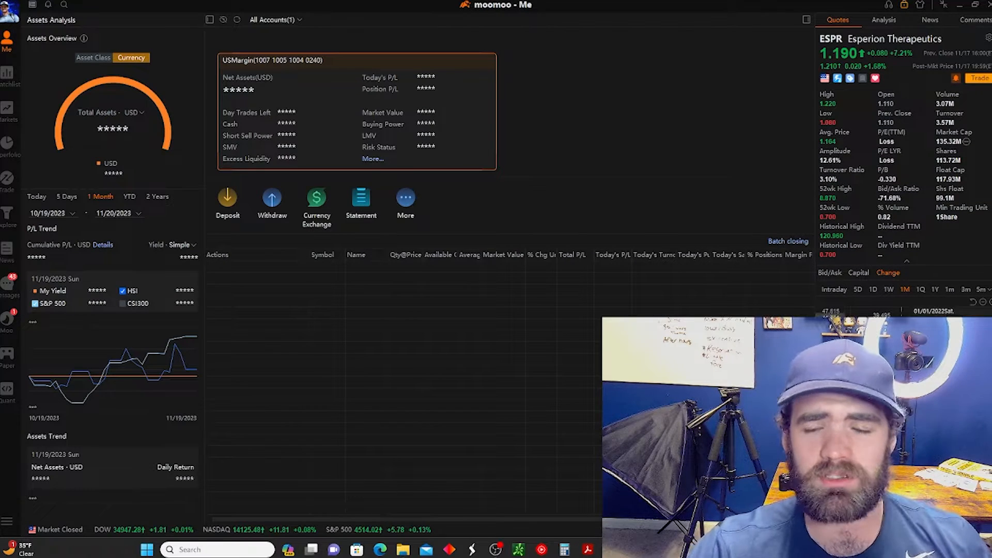
left_click(883, 20)
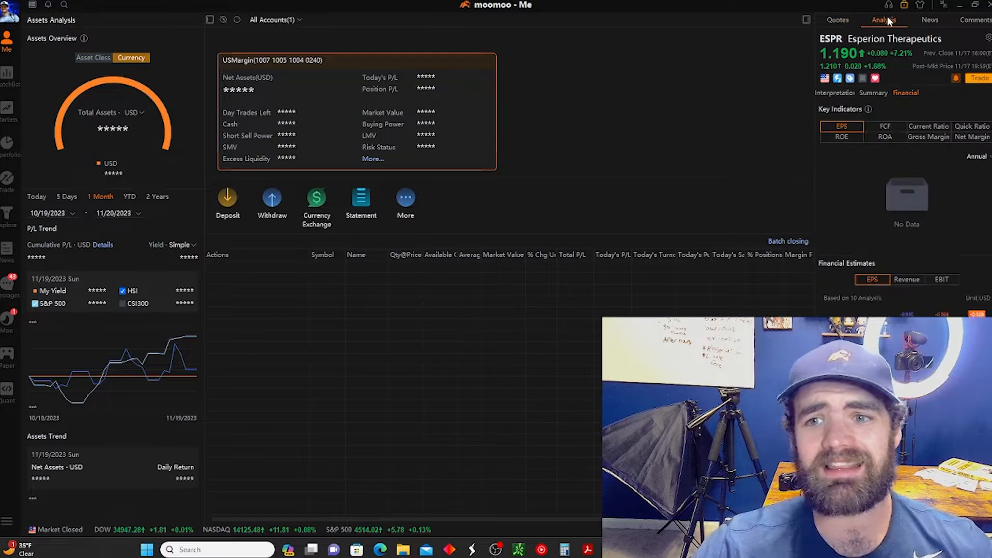
left_click(841, 126)
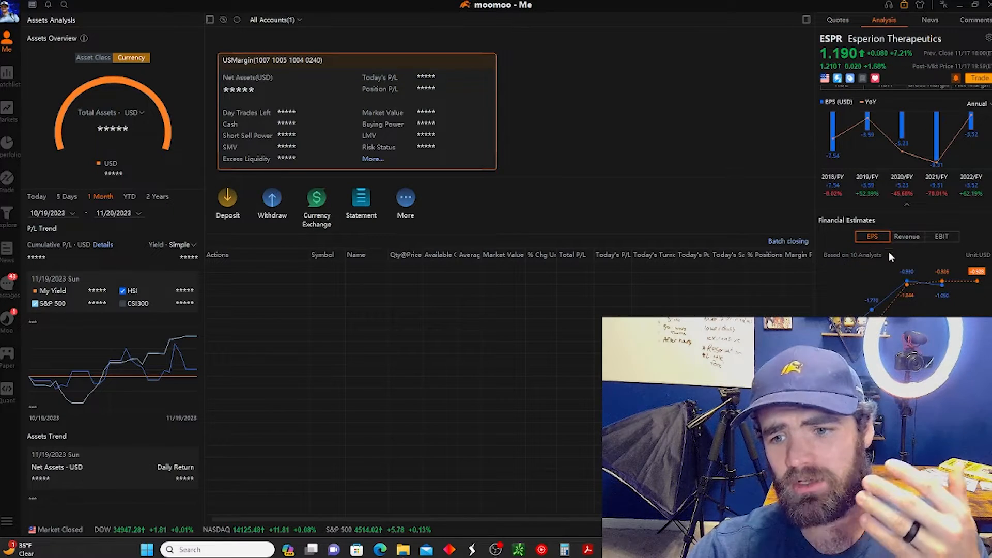
scroll("down", 3)
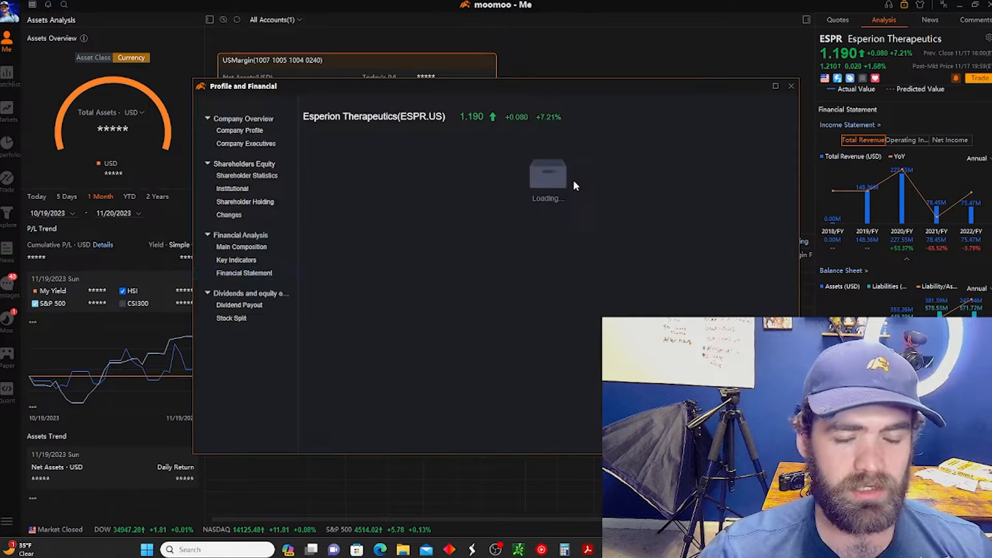
View Esperion's cash flow statement, then close the Profile and Financial window.
left_click(243, 273)
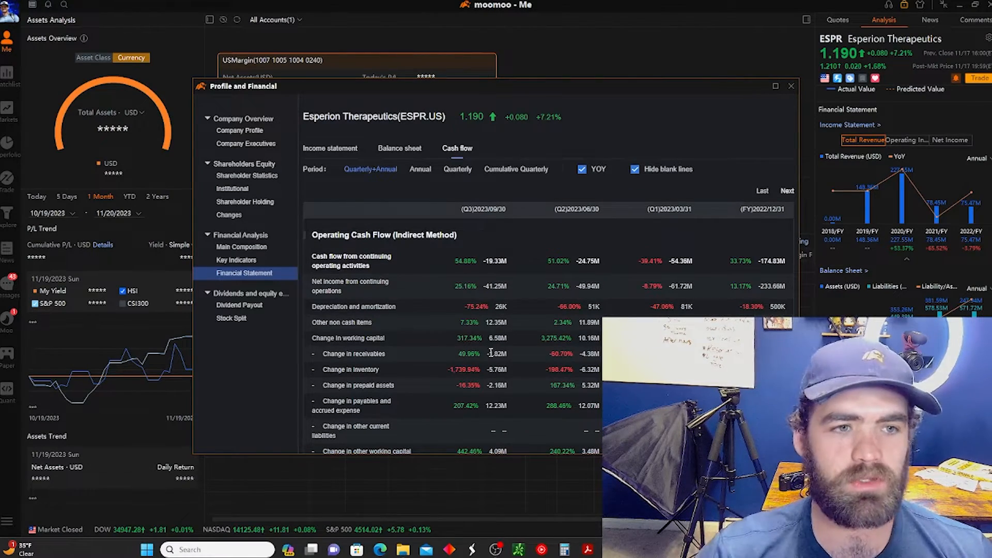
left_click(791, 85)
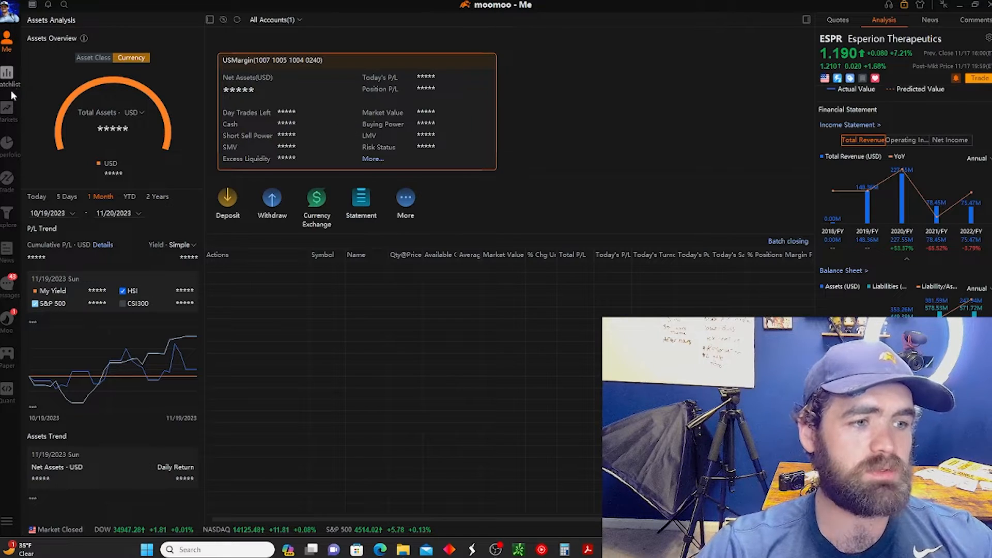
Switch the watchlist chart from DIS to SOFI using search history, then return to Me.
left_click(9, 74)
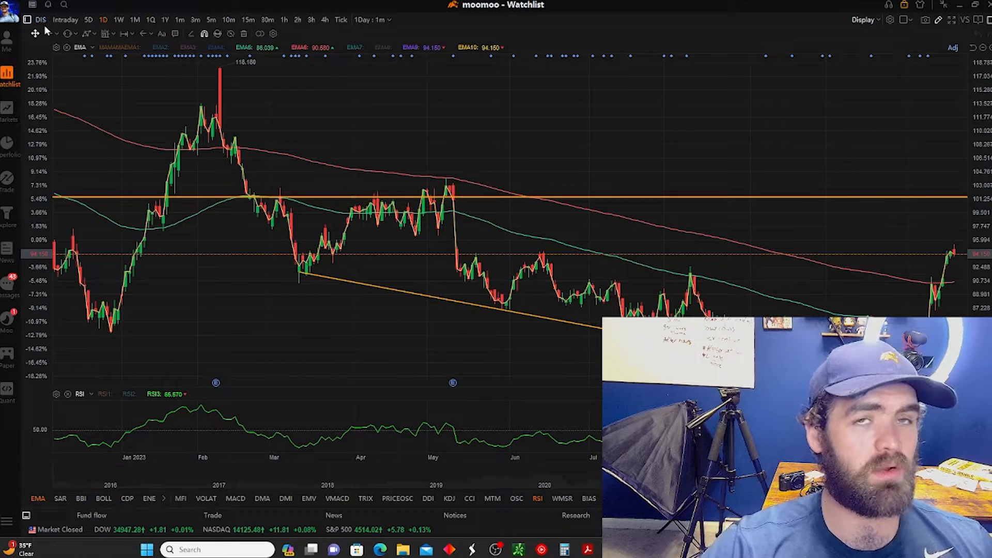
left_click(133, 6)
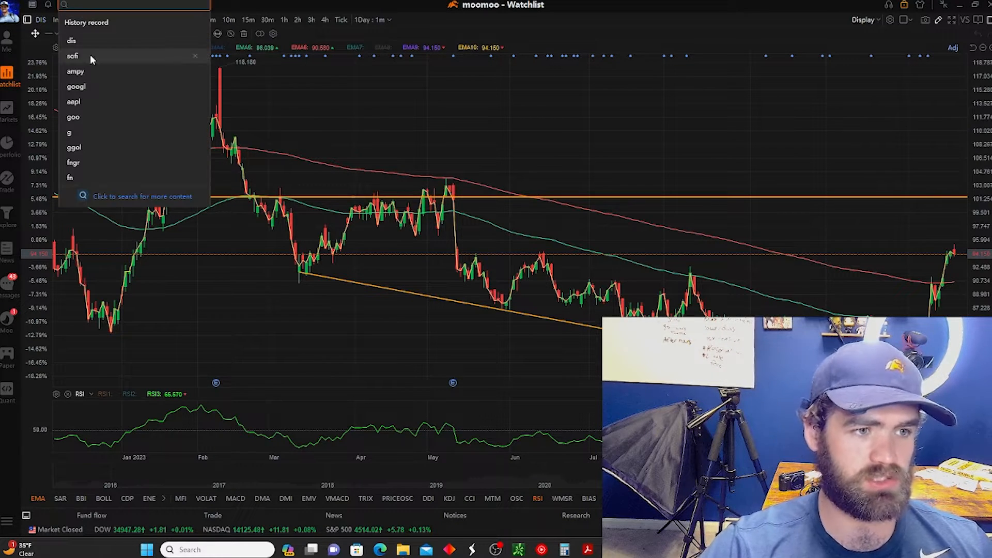
left_click(72, 56)
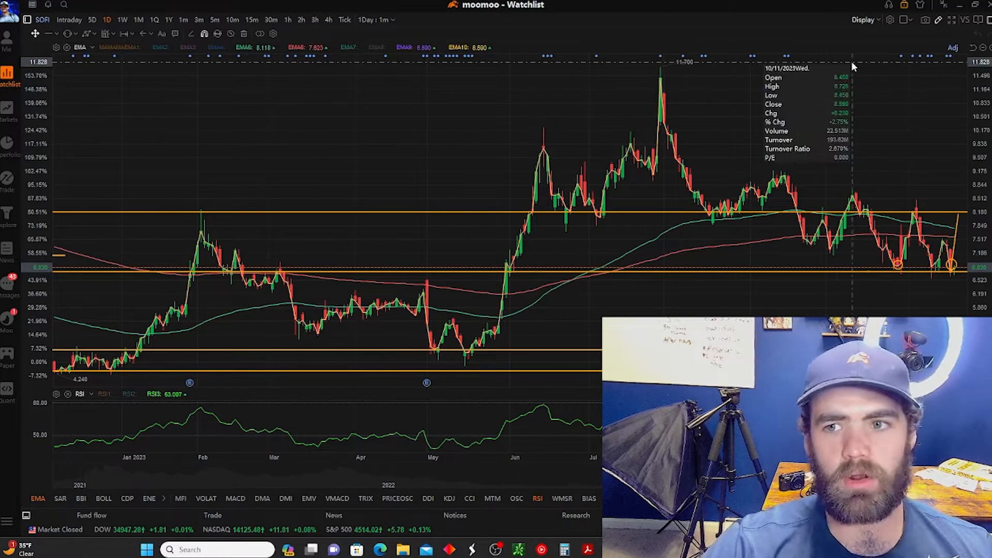
left_click(7, 42)
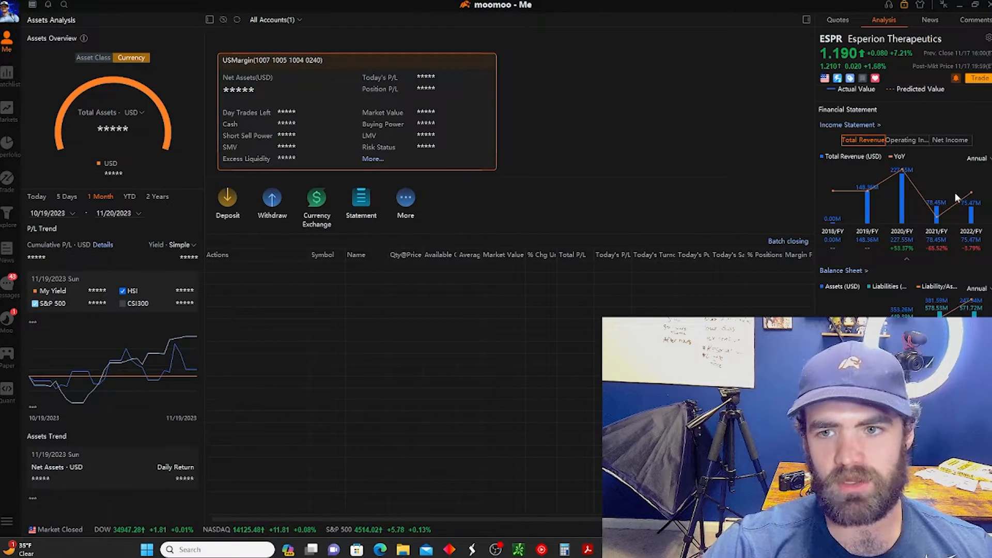
Reopen the SOFI watchlist chart and hide the side quote panel.
left_click(9, 80)
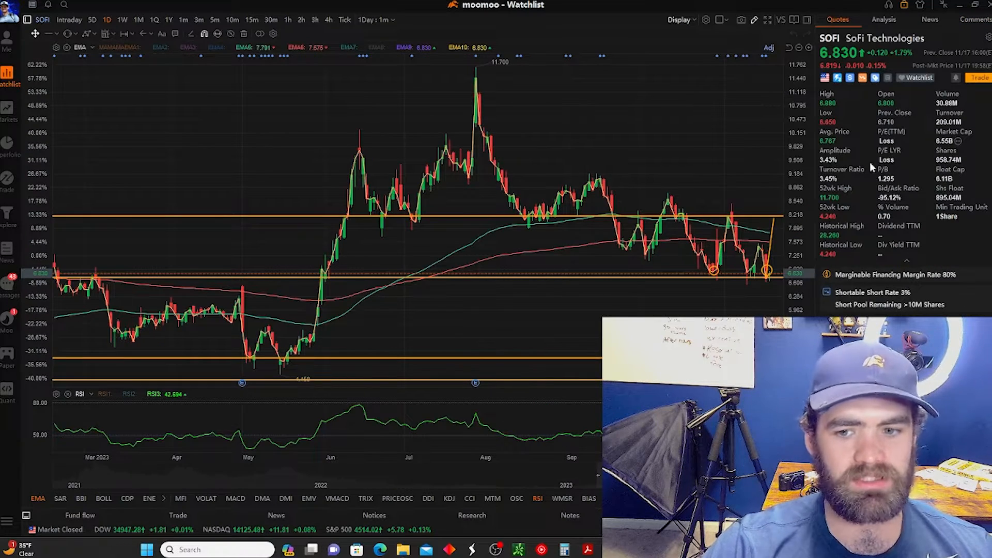
mouse_move(587, 168)
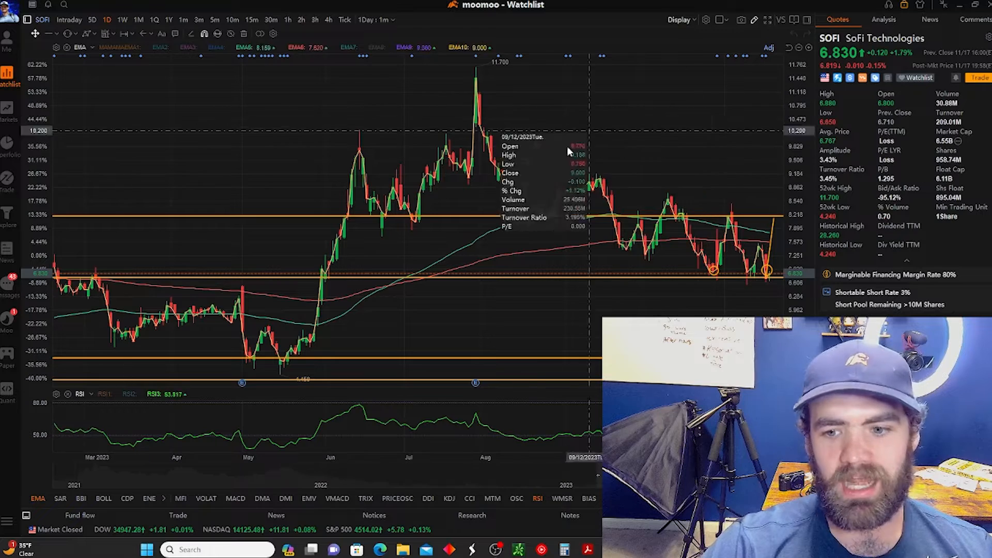
mouse_move(835, 13)
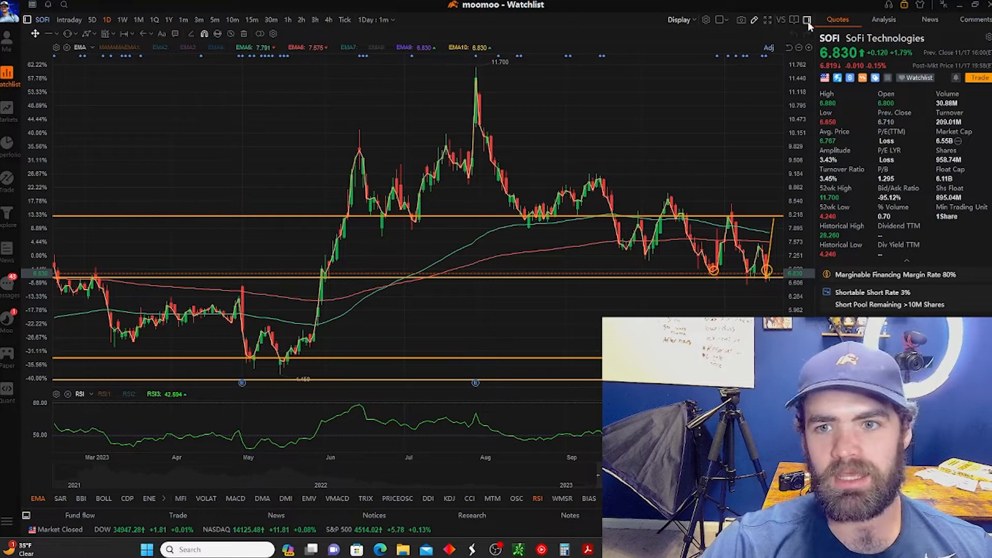
left_click(808, 20)
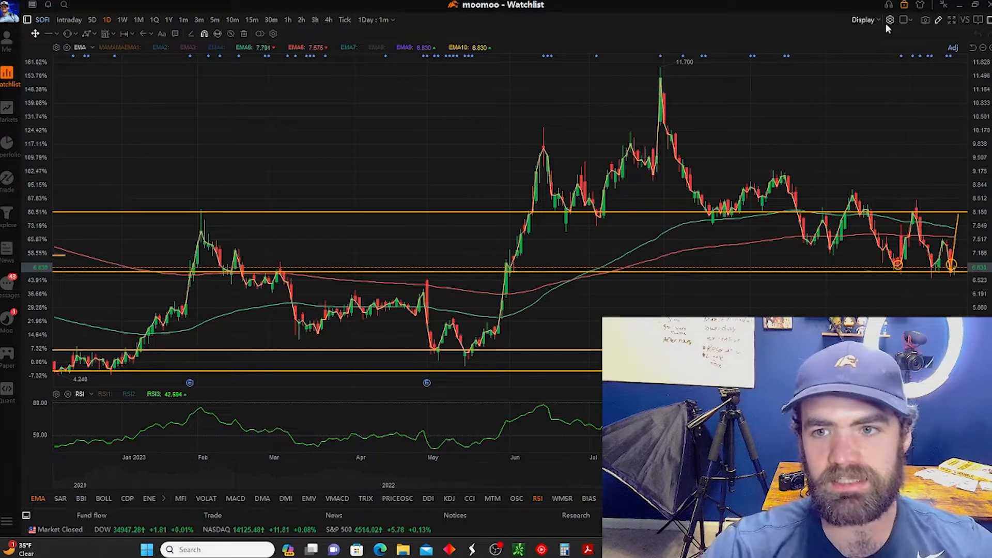
mouse_move(890, 20)
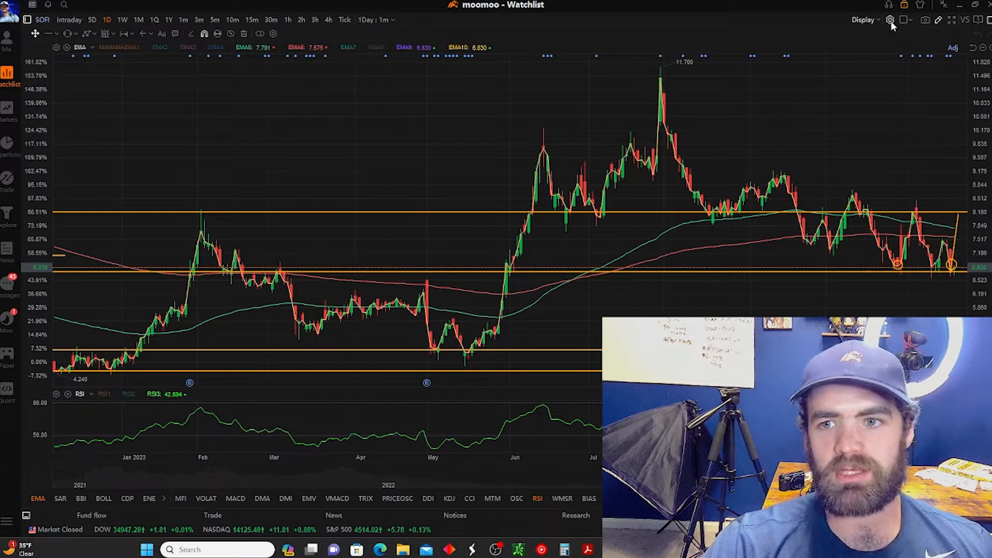
left_click(891, 19)
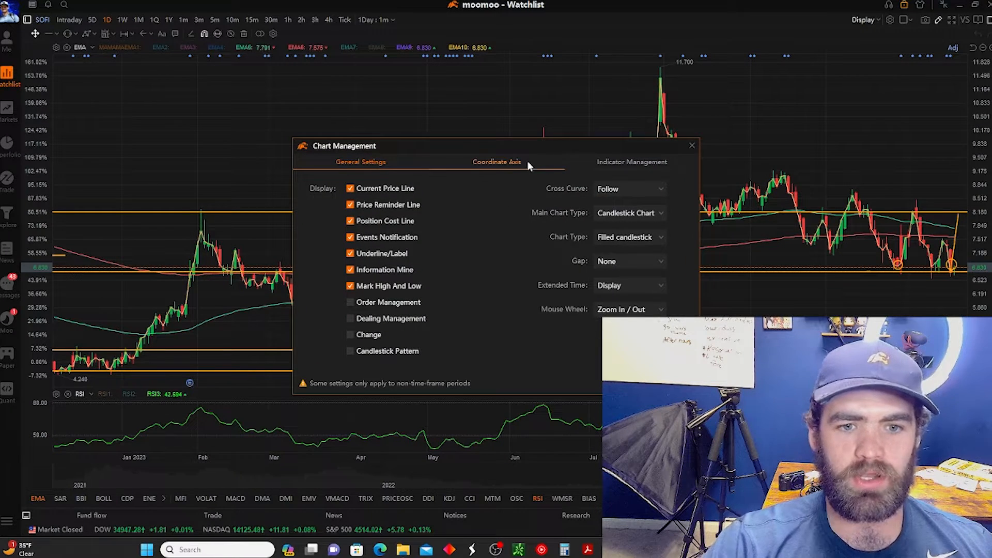
left_click(496, 162)
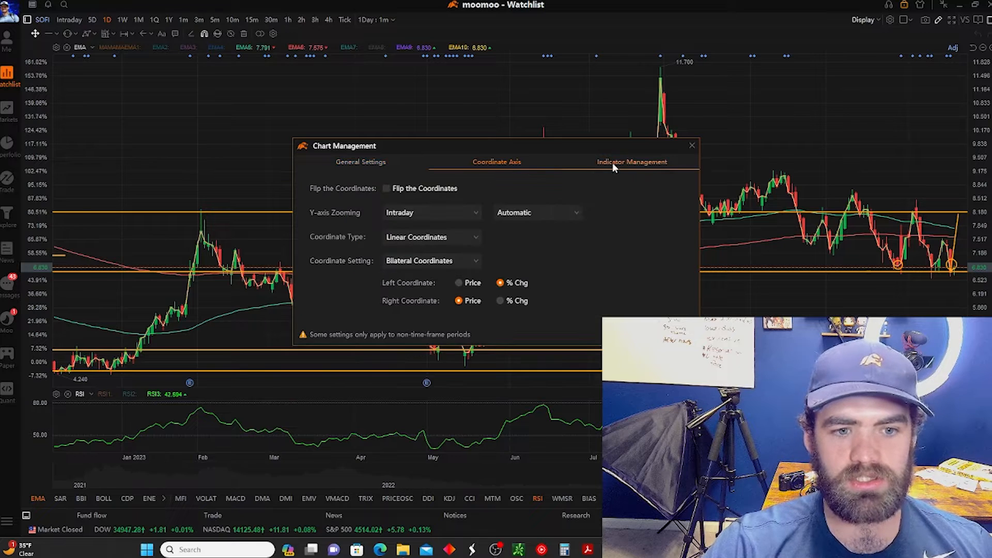
left_click(631, 161)
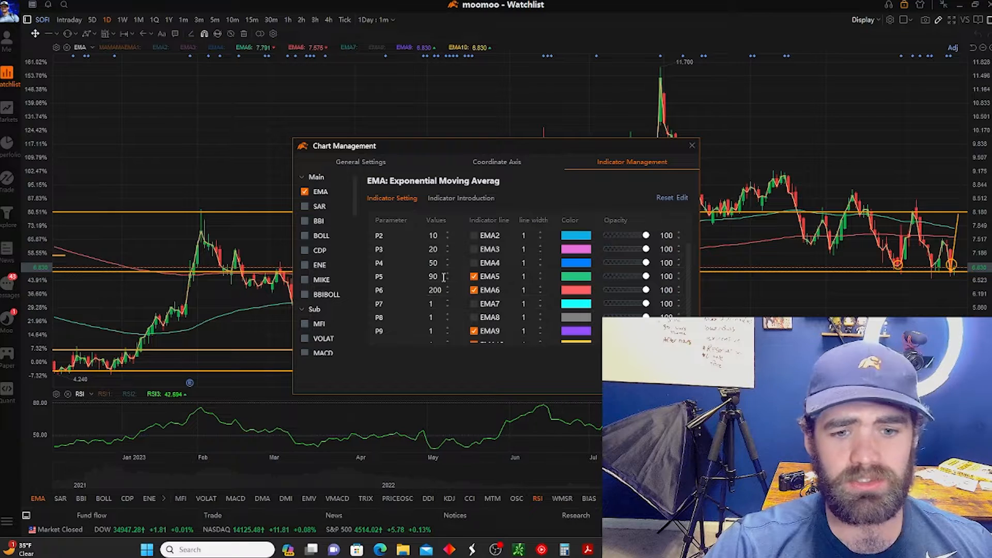
scroll("down", 3)
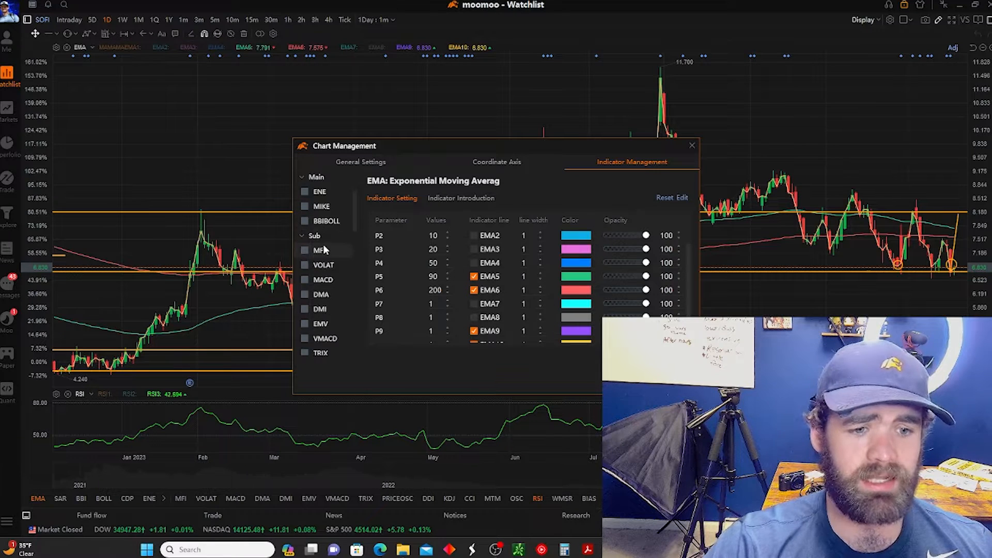
scroll("down", 3)
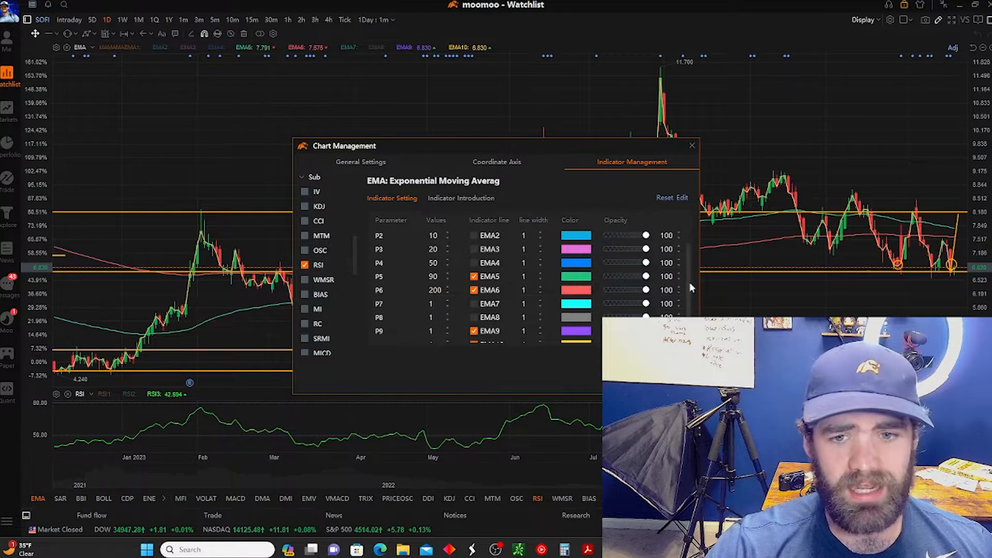
left_click(317, 265)
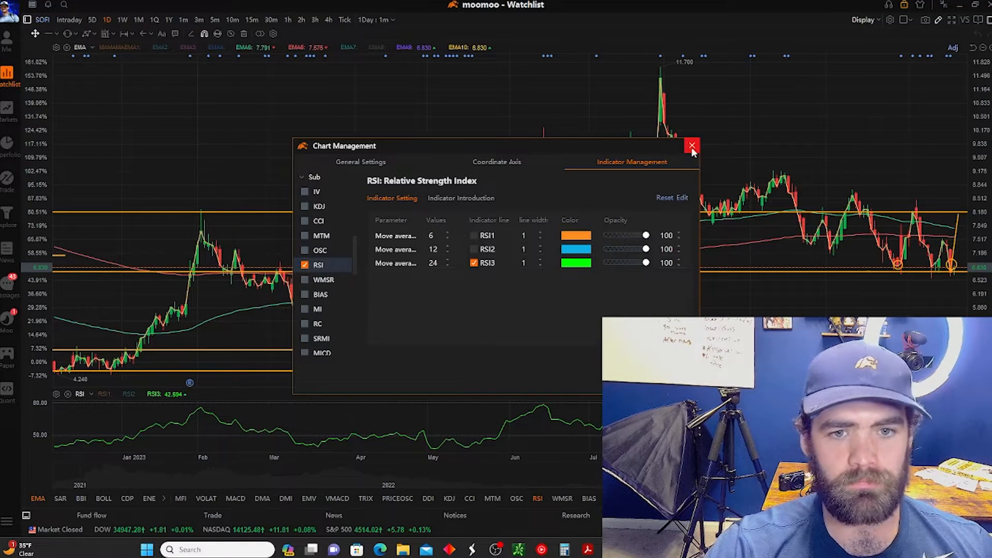
left_click(691, 147)
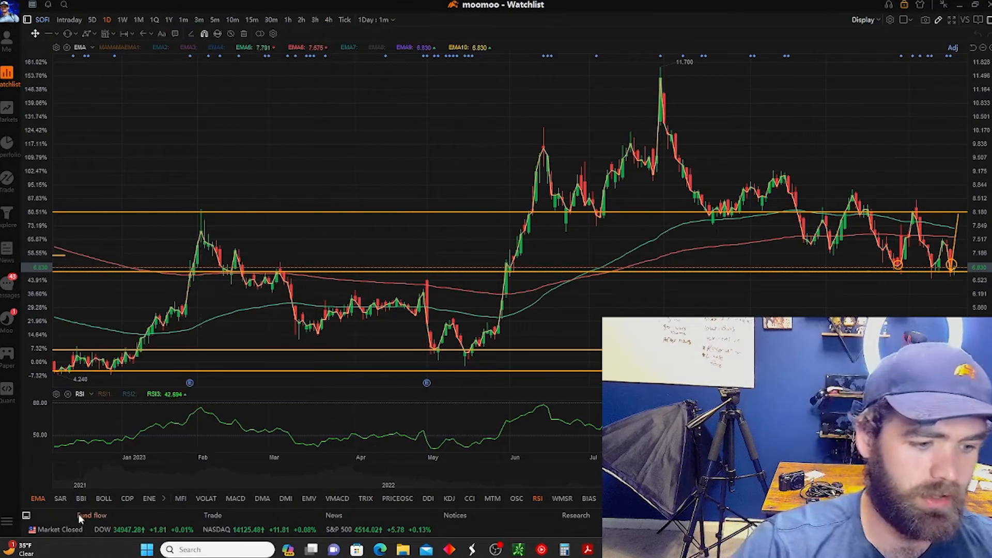
mouse_move(245, 167)
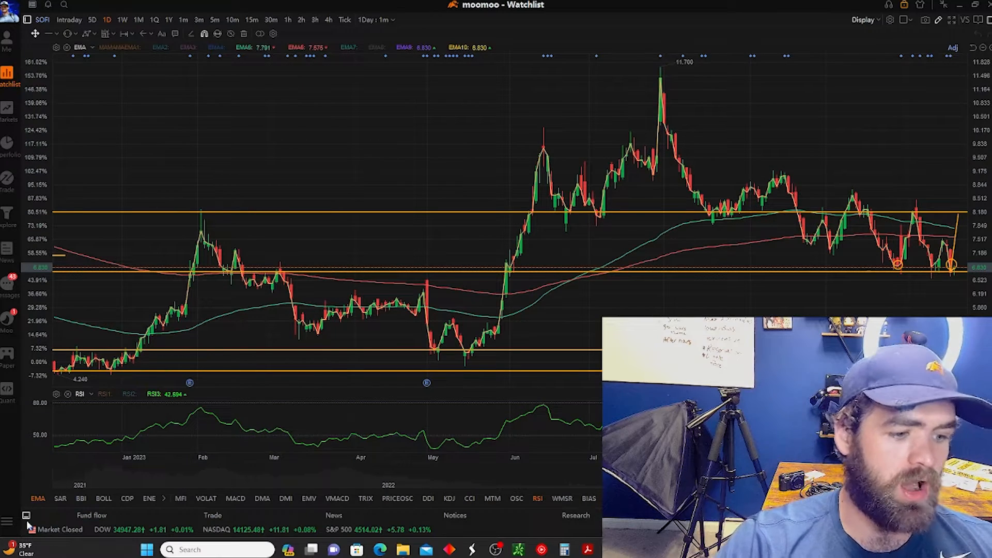
mouse_move(27, 515)
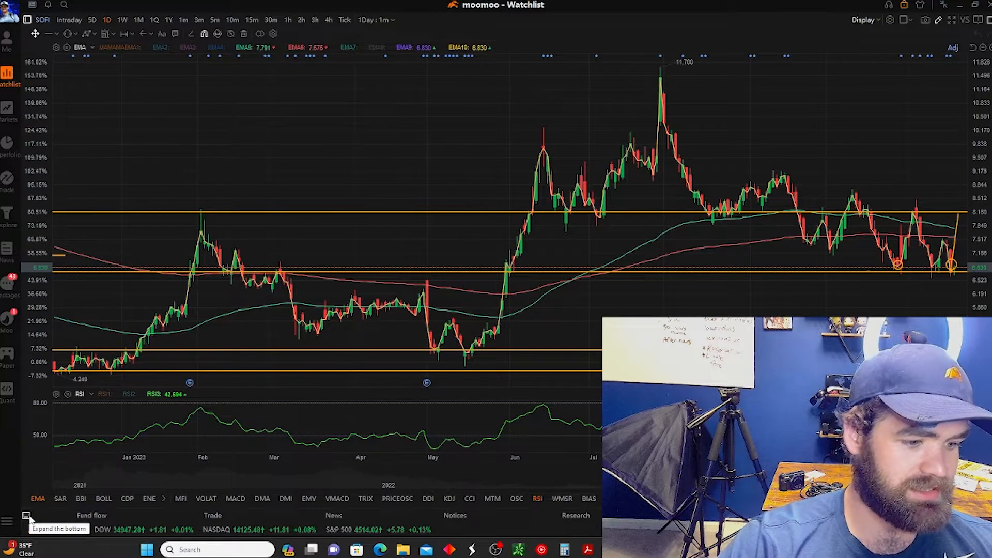
Expand the bottom trading panel, browse SOFI's options chain, then collapse it.
left_click(27, 515)
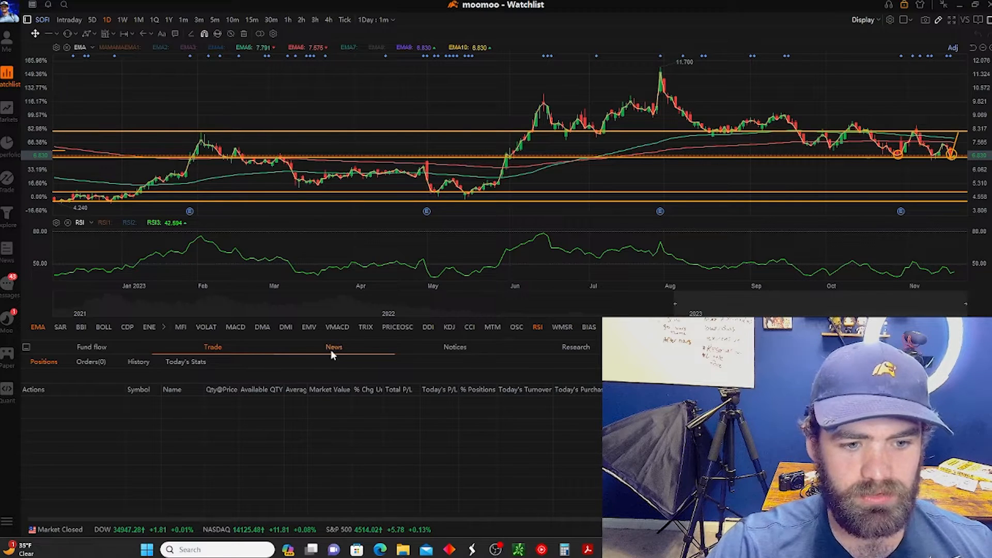
left_click(91, 346)
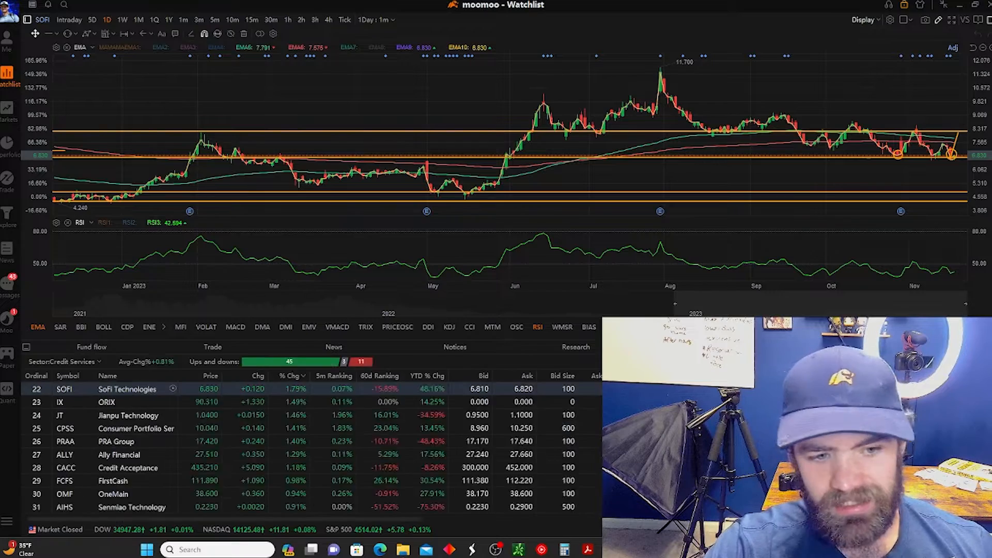
left_click(27, 347)
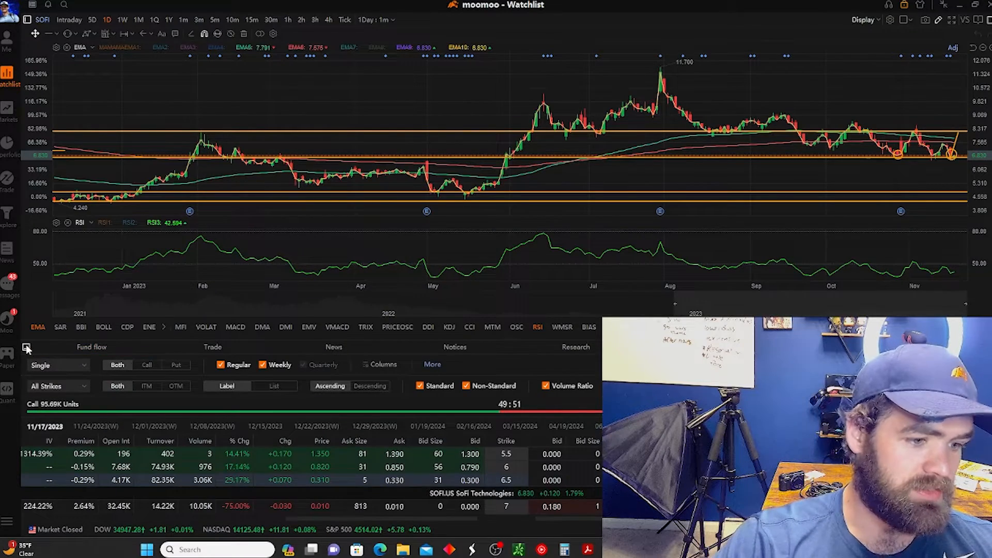
left_click(27, 349)
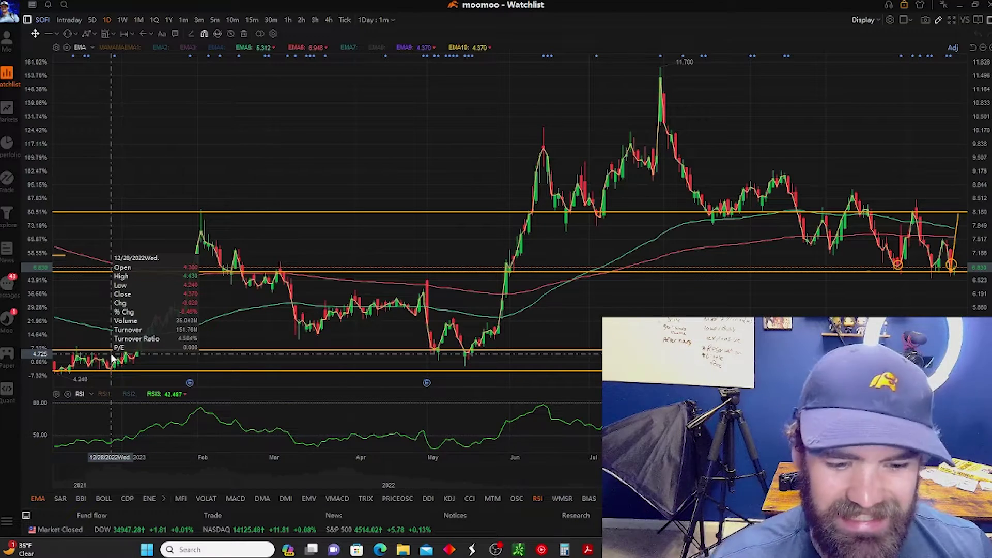
mouse_move(108, 405)
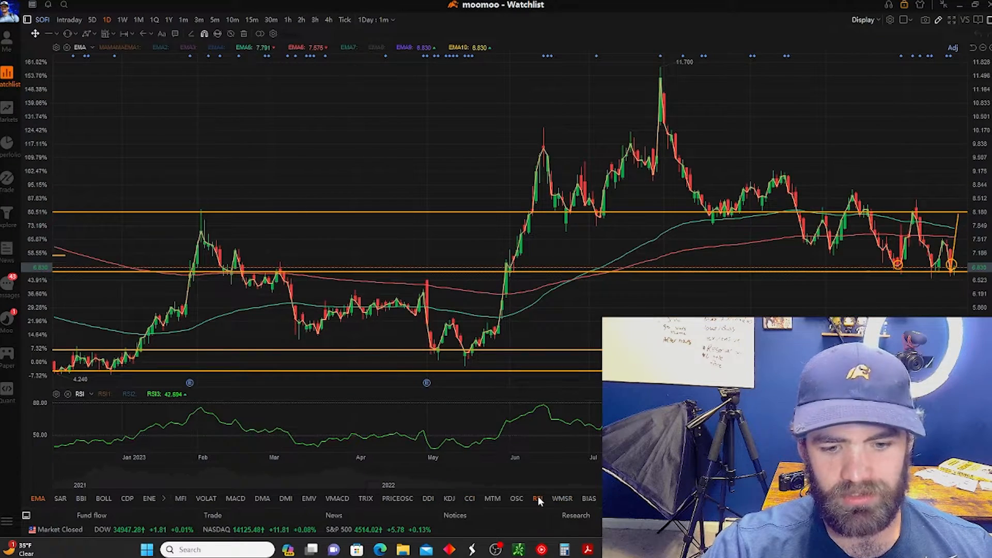
Delete all drawn lines from the SOFI chart and confirm the deletion.
left_click(538, 498)
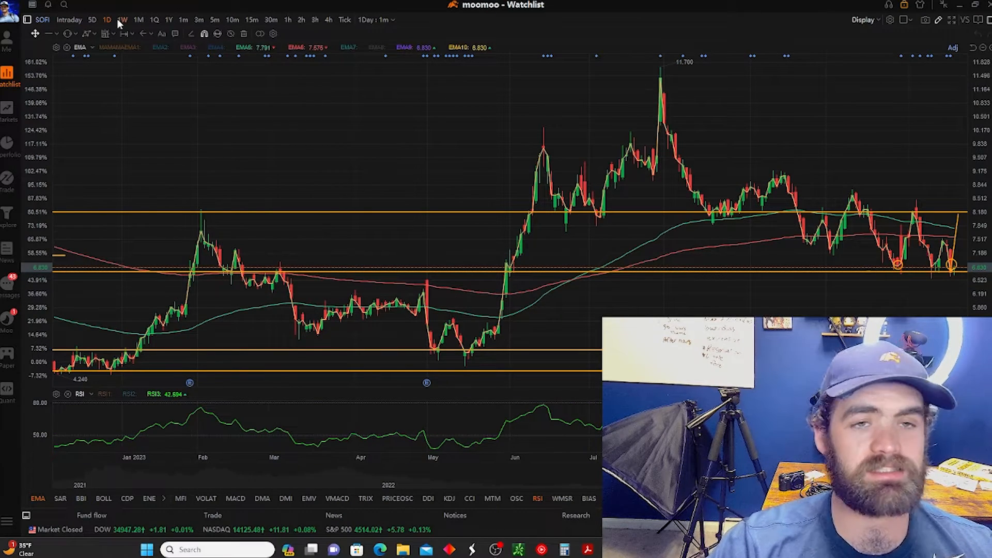
left_click(243, 34)
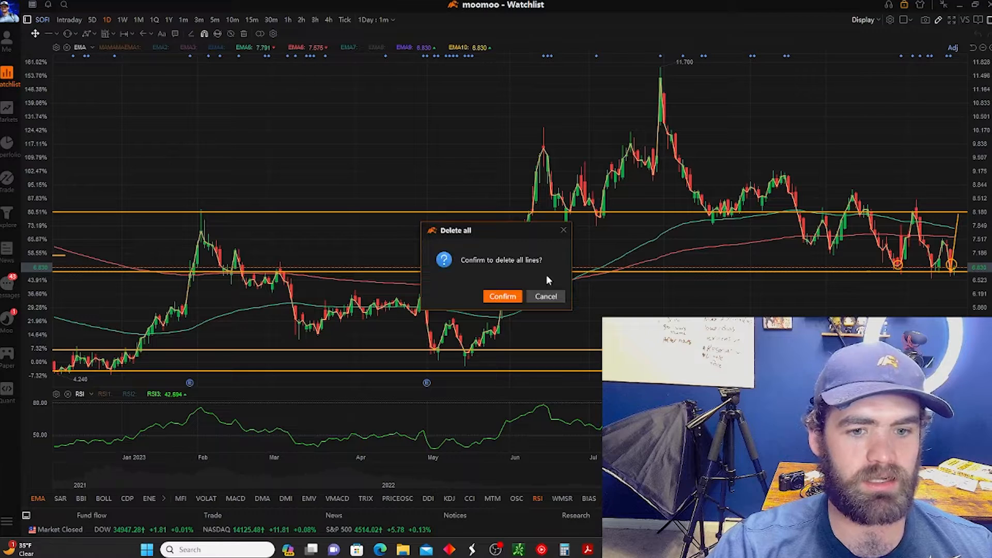
left_click(502, 296)
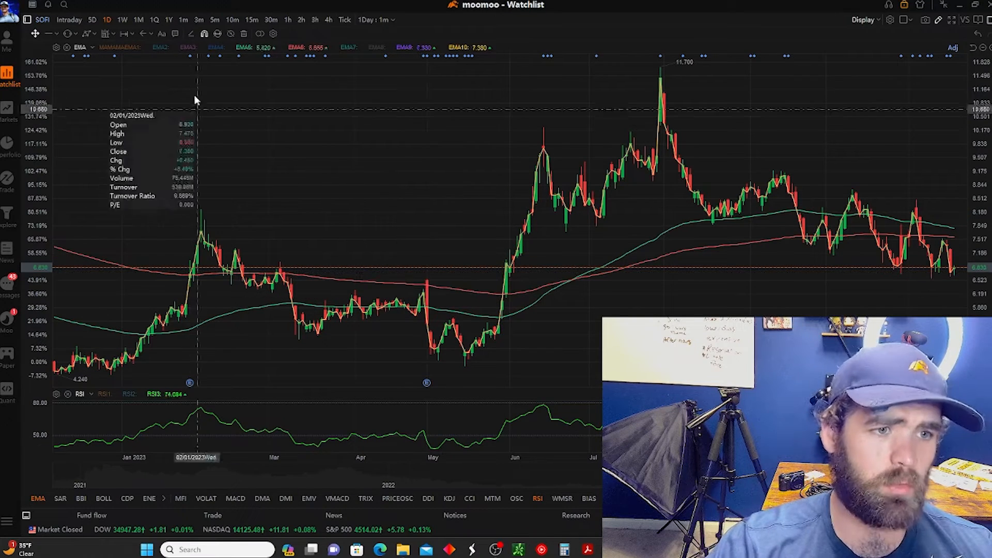
mouse_move(26, 54)
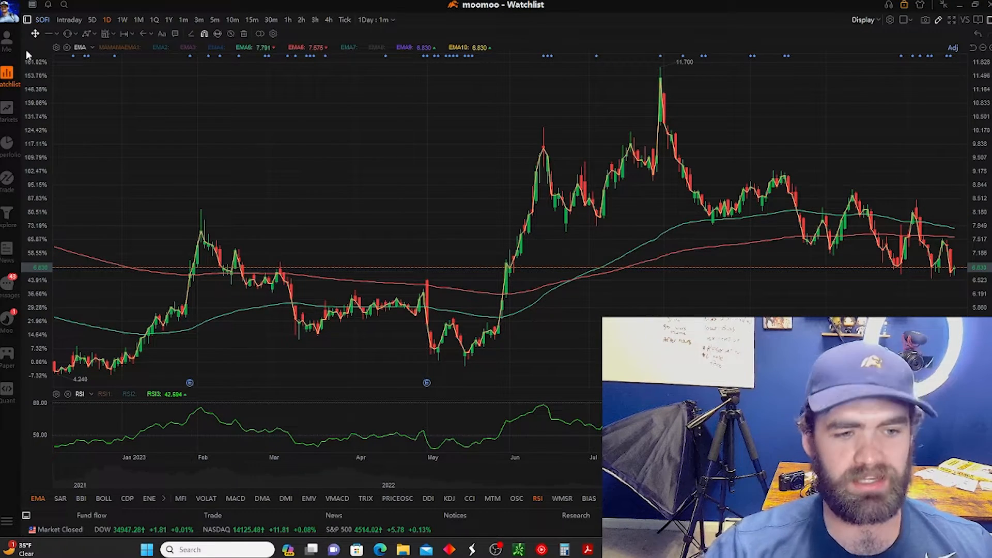
mouse_move(56, 36)
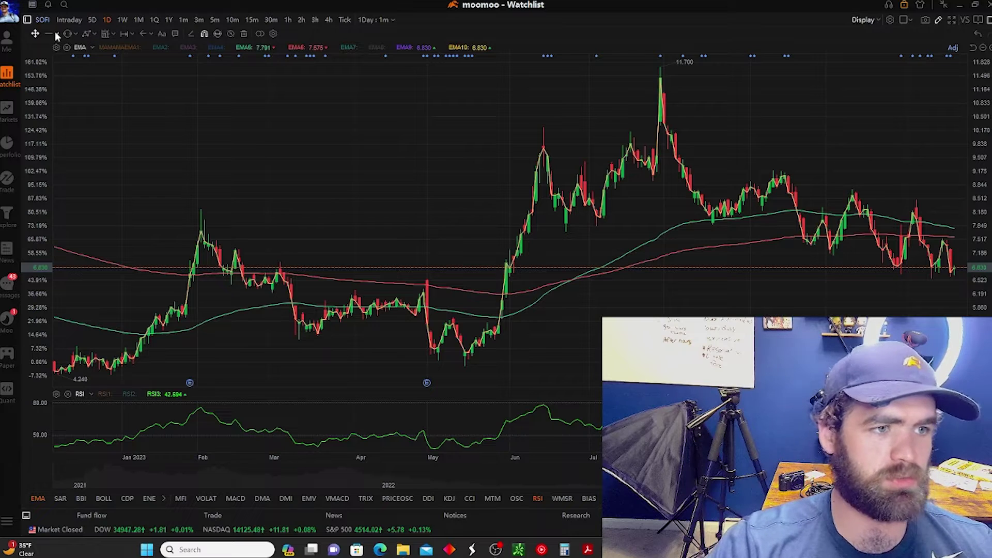
Draw a descending trend line and horizontal price lines on SOFI, browsing Gann/Fibonacci tools.
left_click(50, 34)
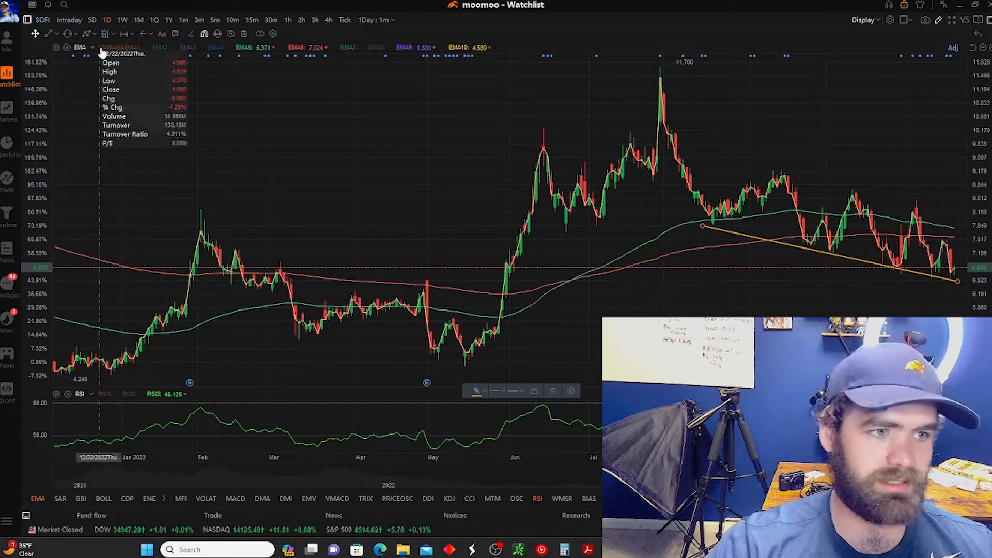
left_click(51, 33)
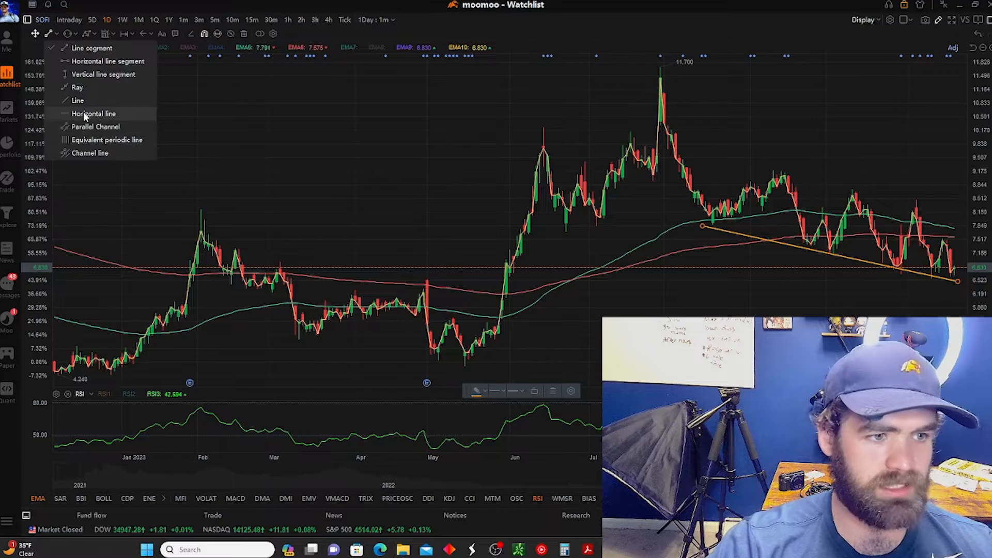
left_click(93, 114)
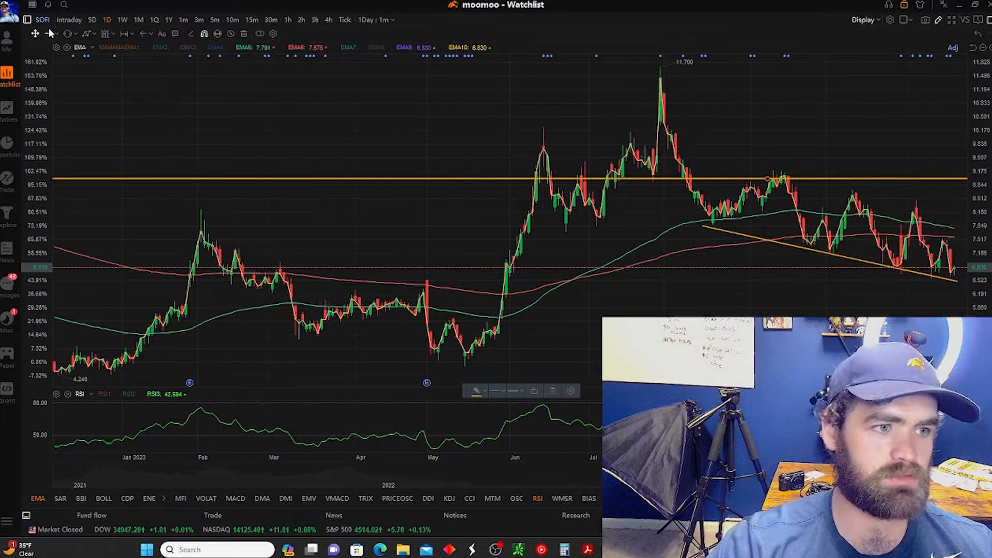
mouse_move(696, 273)
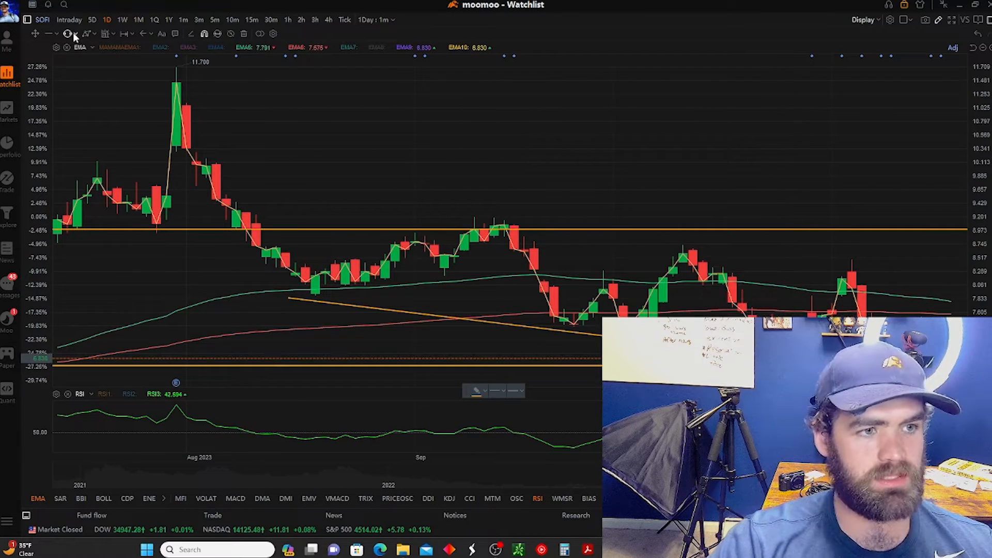
left_click(85, 33)
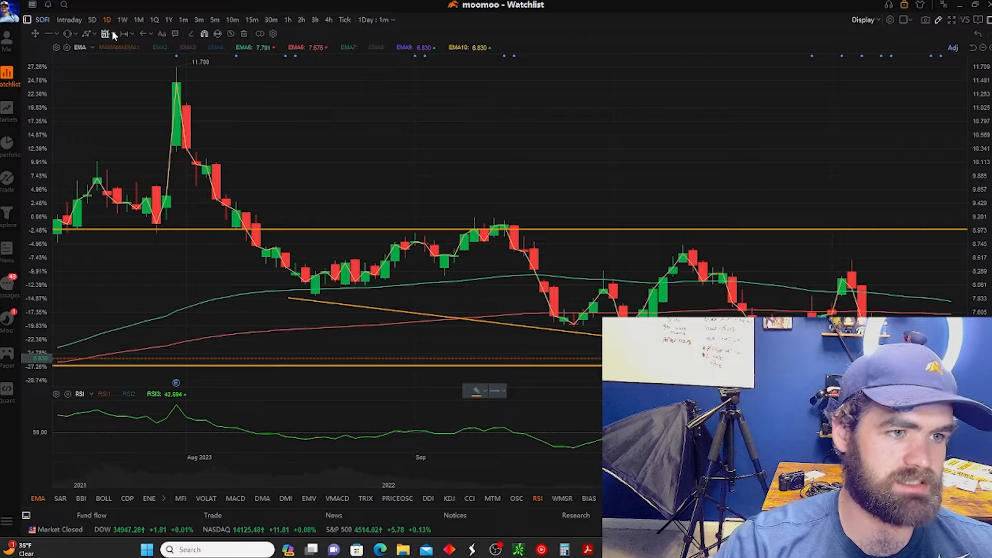
left_click(105, 33)
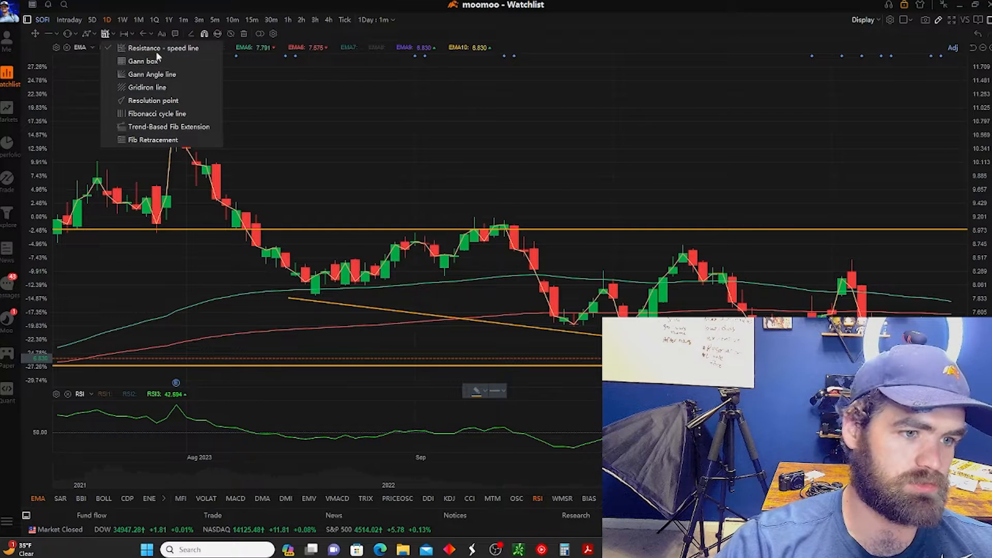
left_click(124, 33)
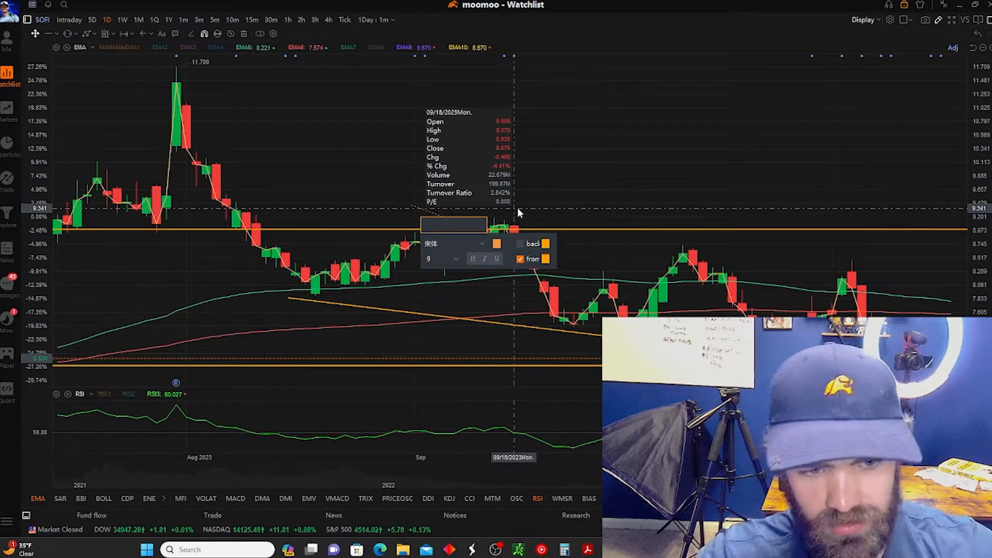
mouse_move(424, 225)
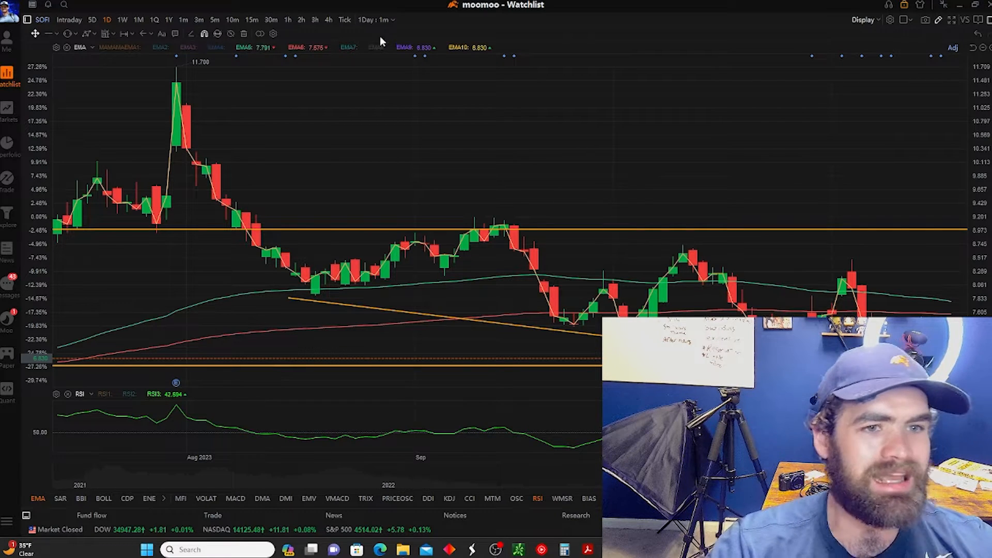
mouse_move(386, 189)
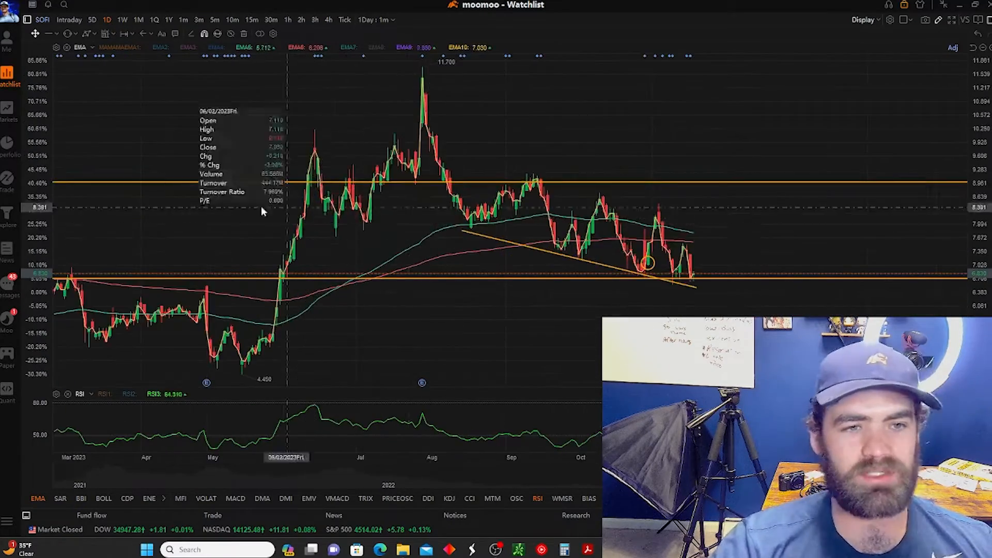
mouse_move(411, 84)
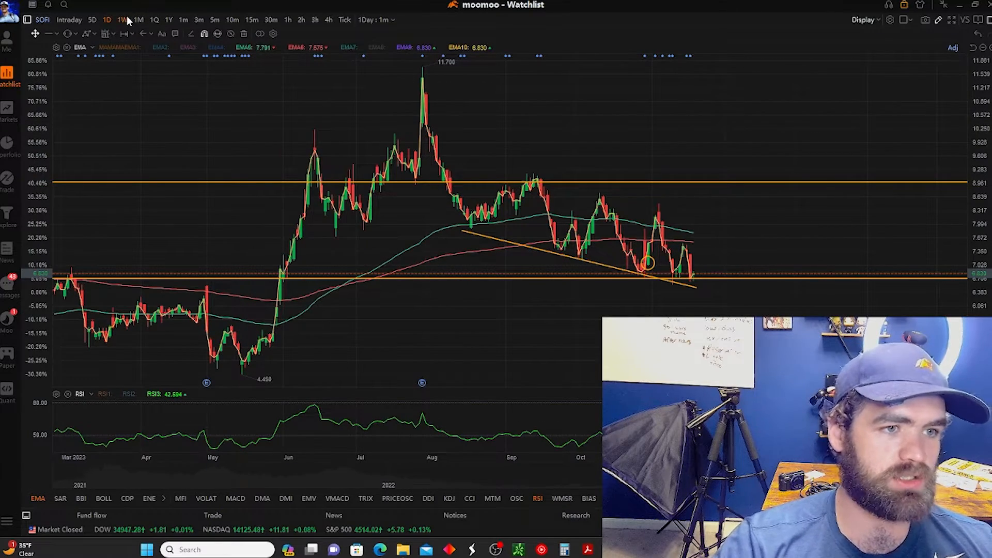
Flip SOFI's chart through weekly and 1-minute candles, ending on 3-minute candles.
left_click(154, 19)
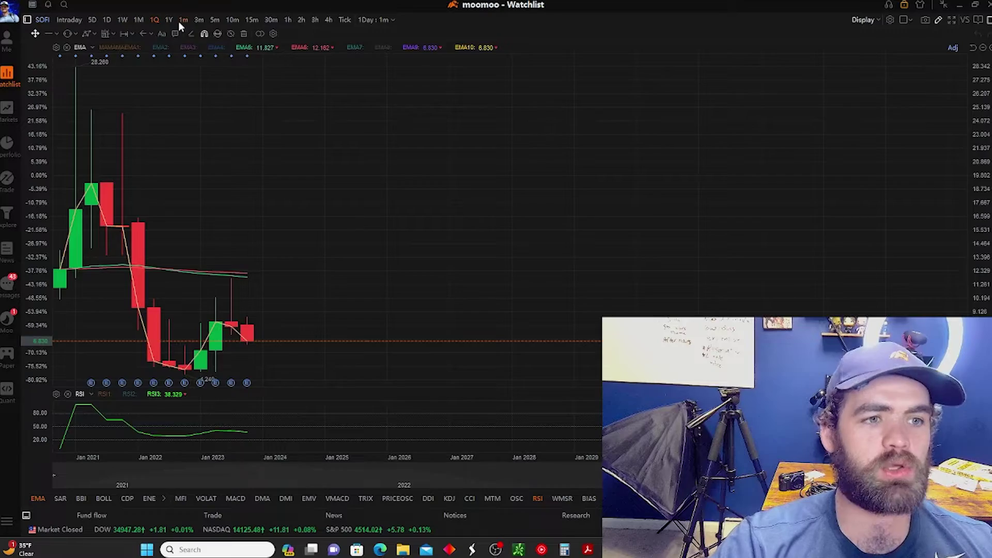
left_click(184, 20)
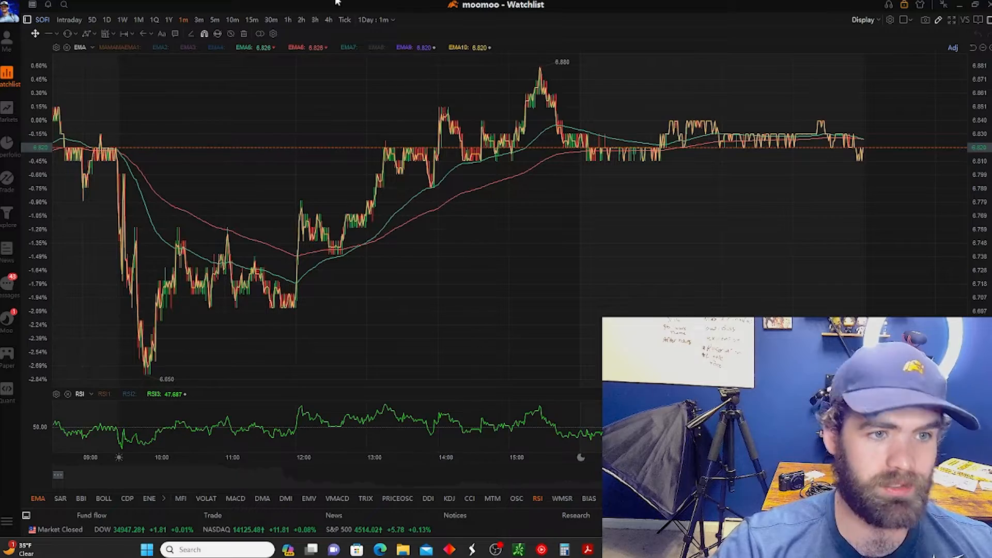
left_click(215, 20)
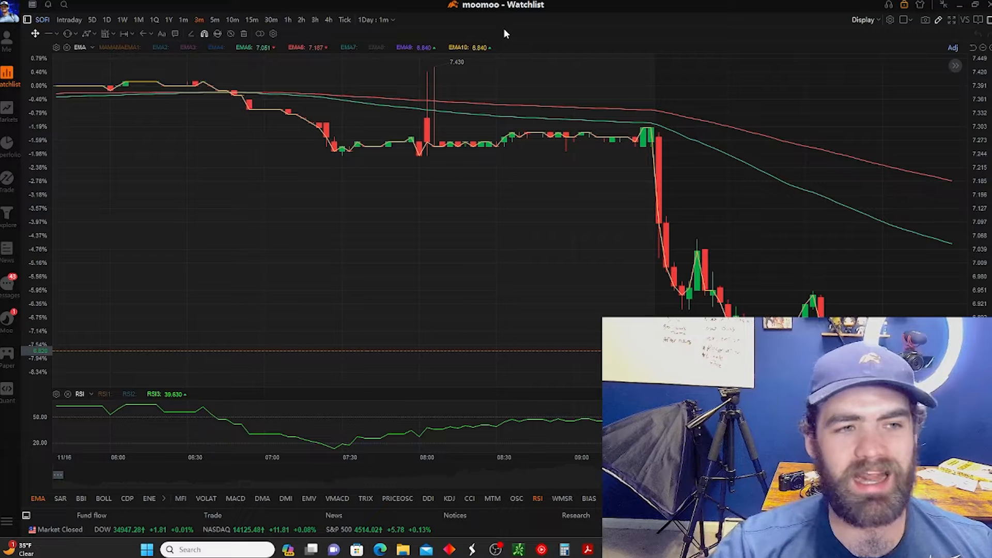
mouse_move(273, 85)
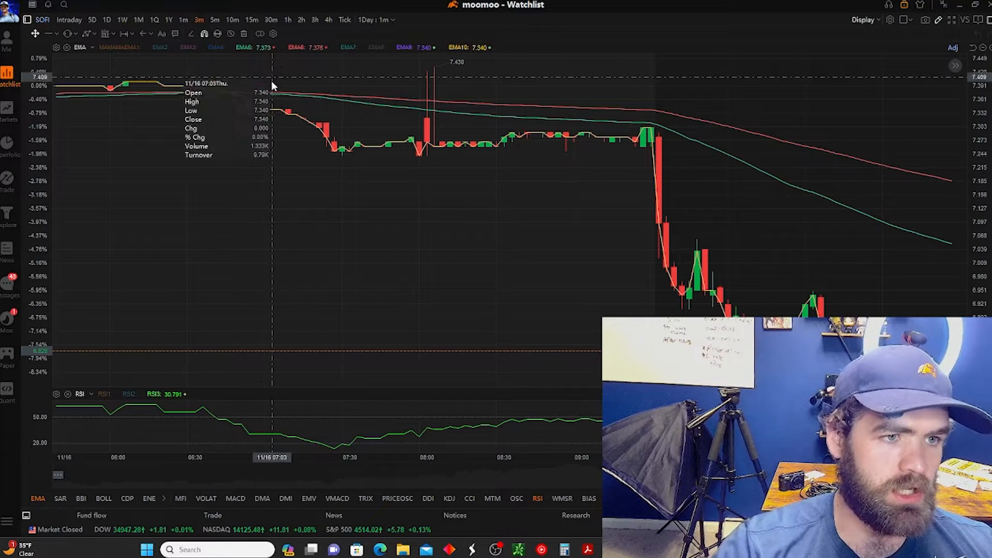
mouse_move(405, 90)
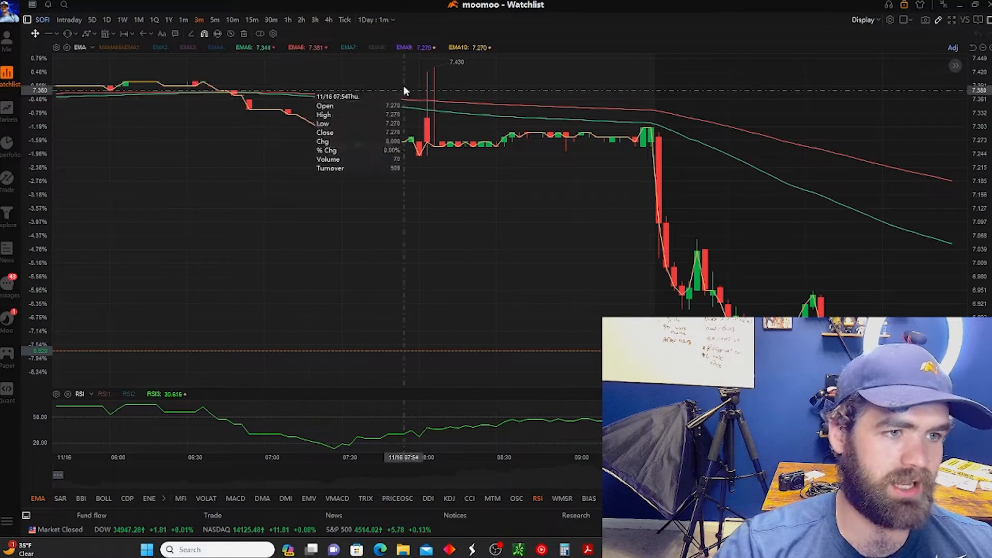
mouse_move(6, 108)
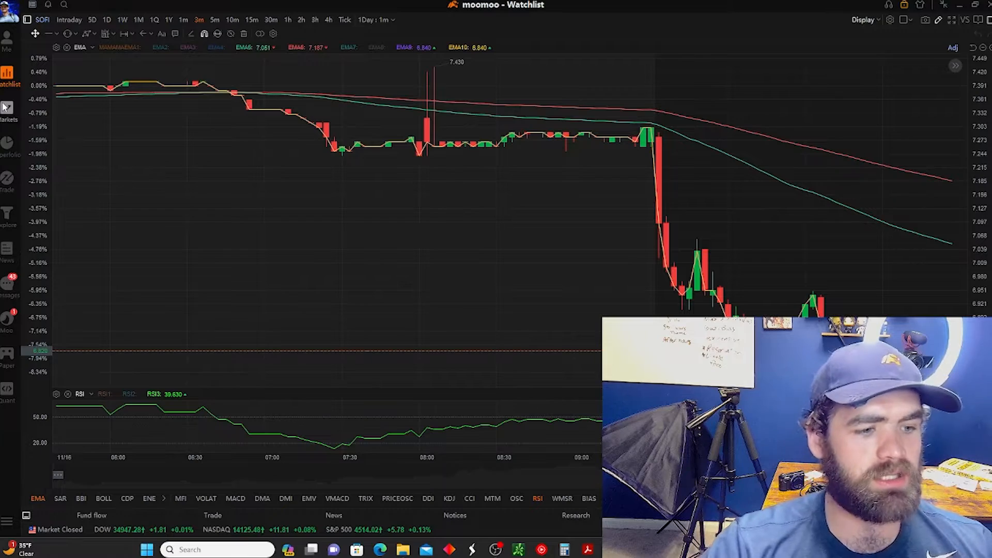
Open the US stock screener, browse its filters, and check Strategies before returning to Filter.
left_click(9, 113)
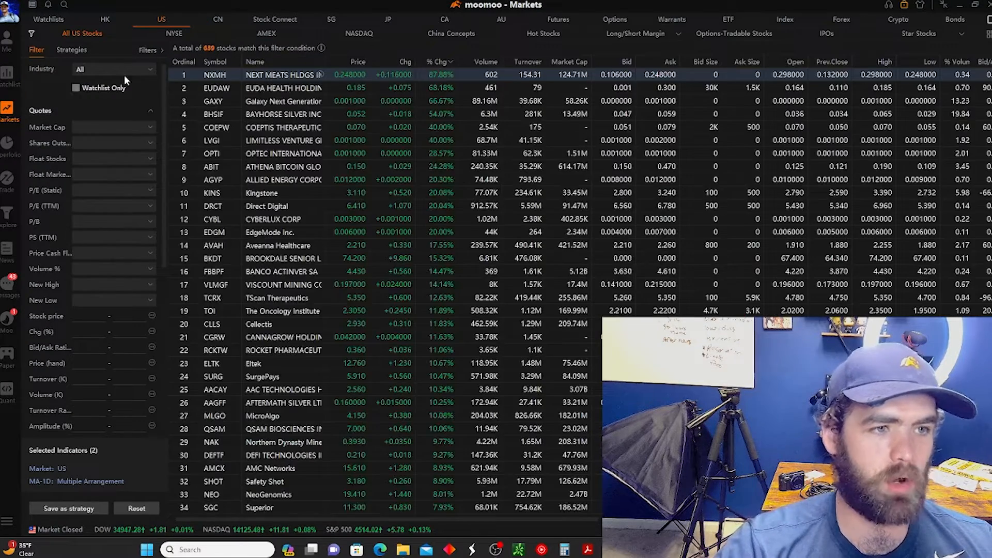
mouse_move(25, 100)
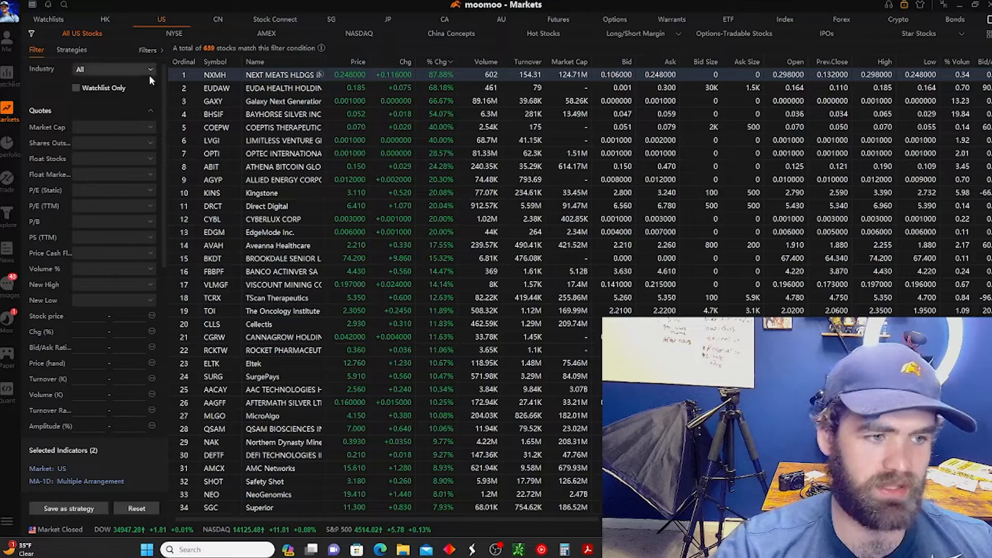
scroll("down", 3)
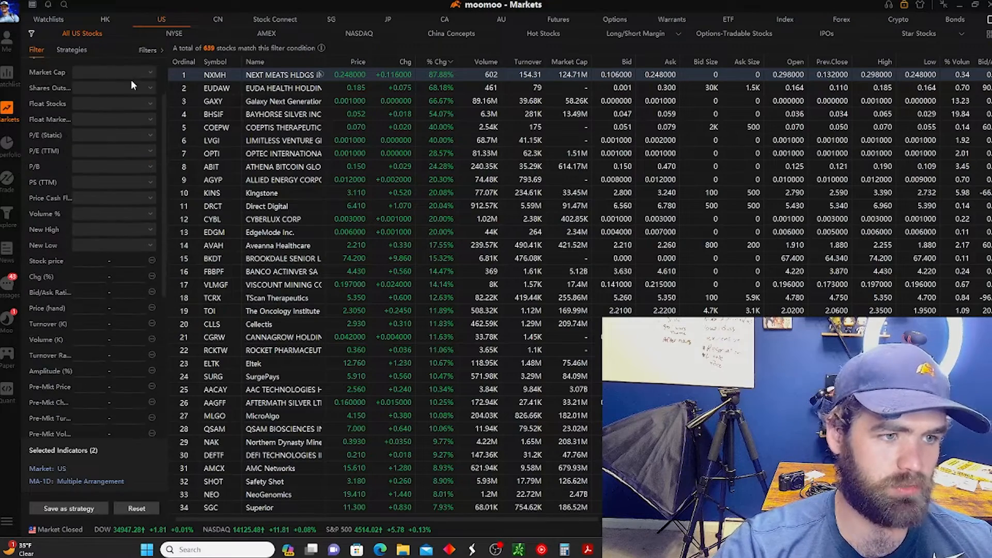
scroll("down", 3)
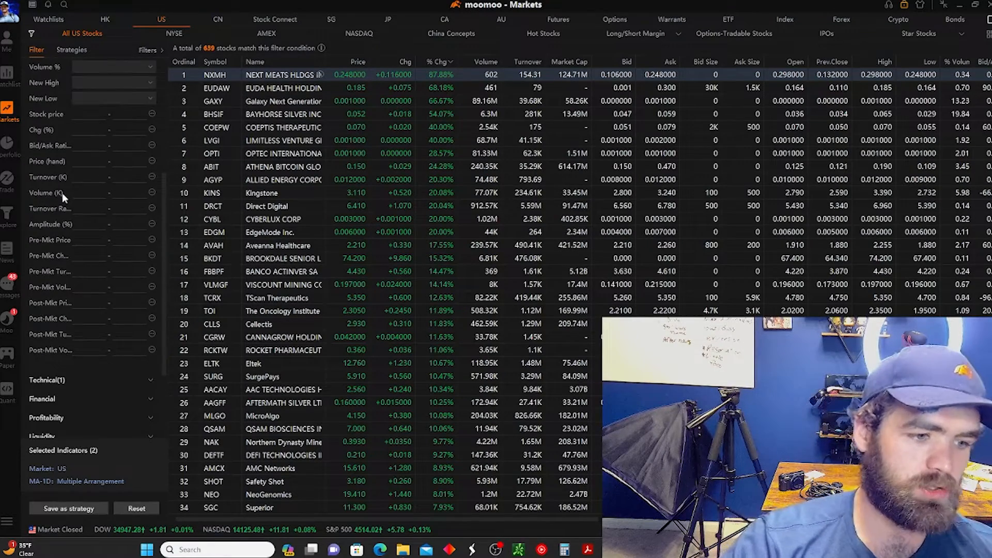
left_click(125, 305)
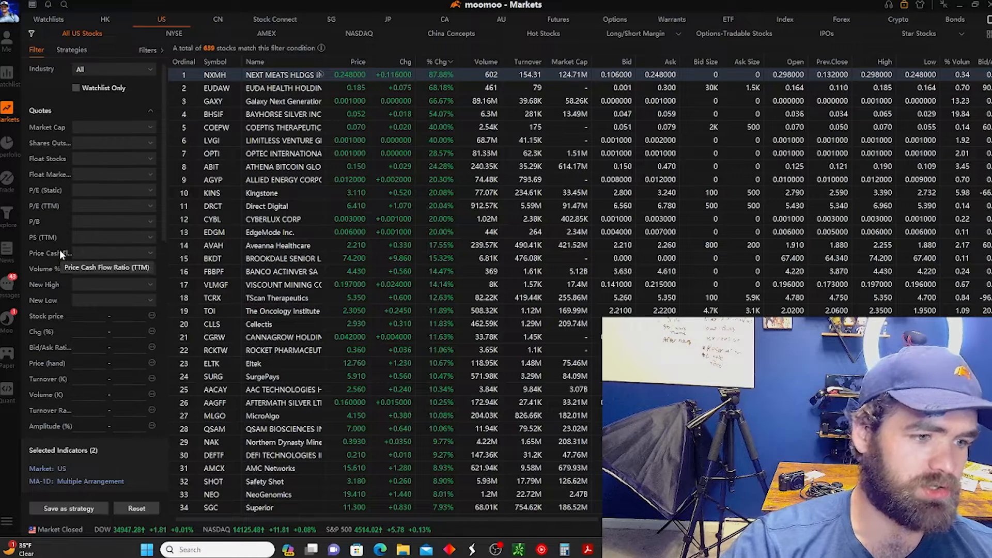
mouse_move(75, 284)
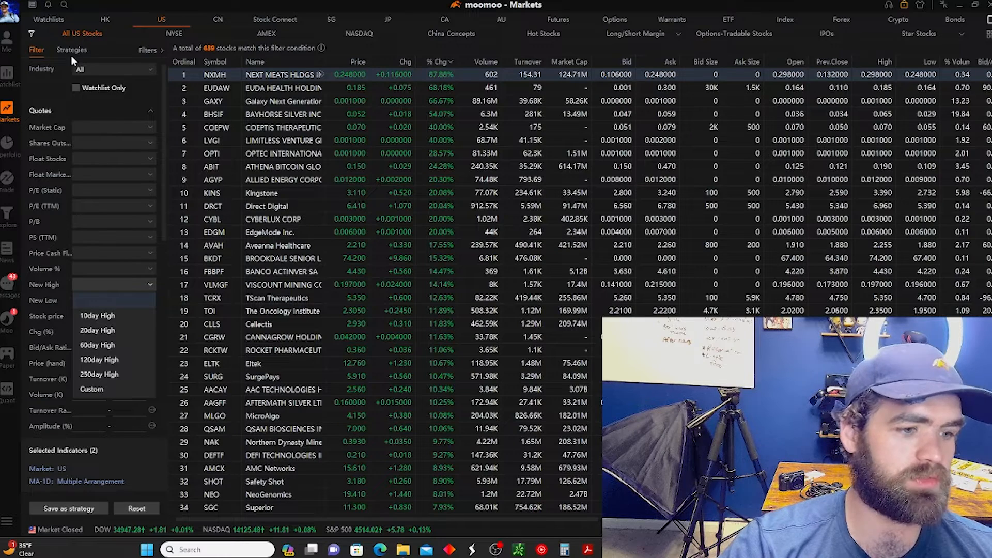
mouse_move(99, 144)
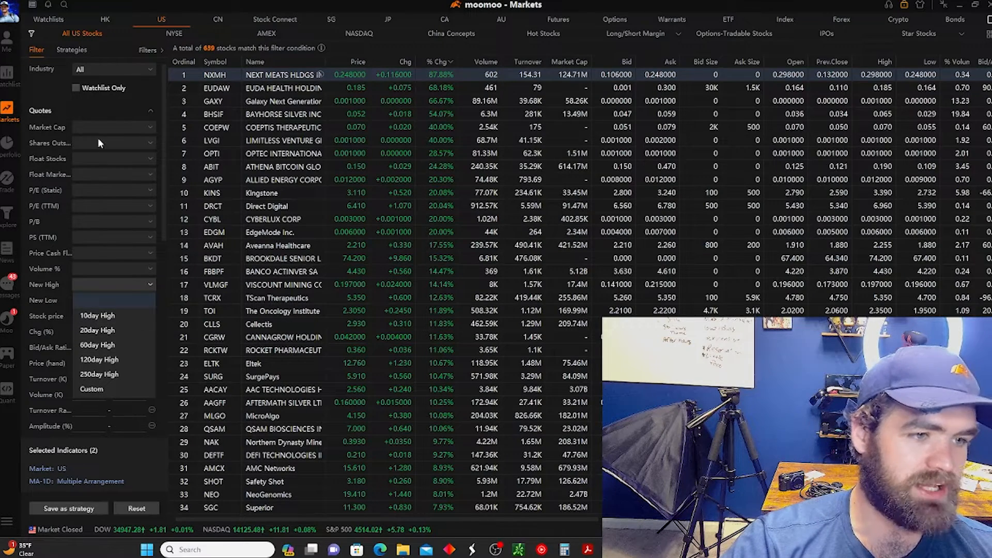
left_click(72, 49)
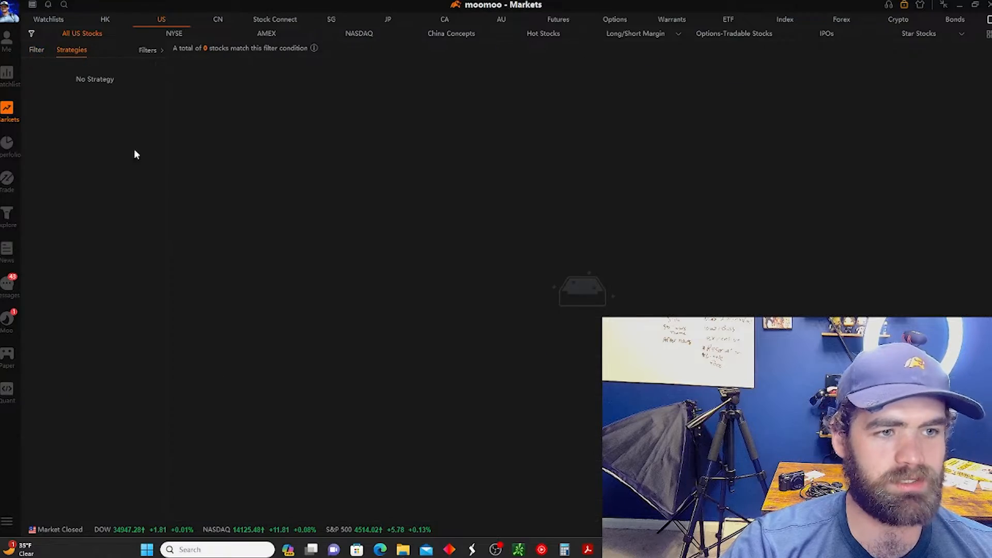
left_click(36, 49)
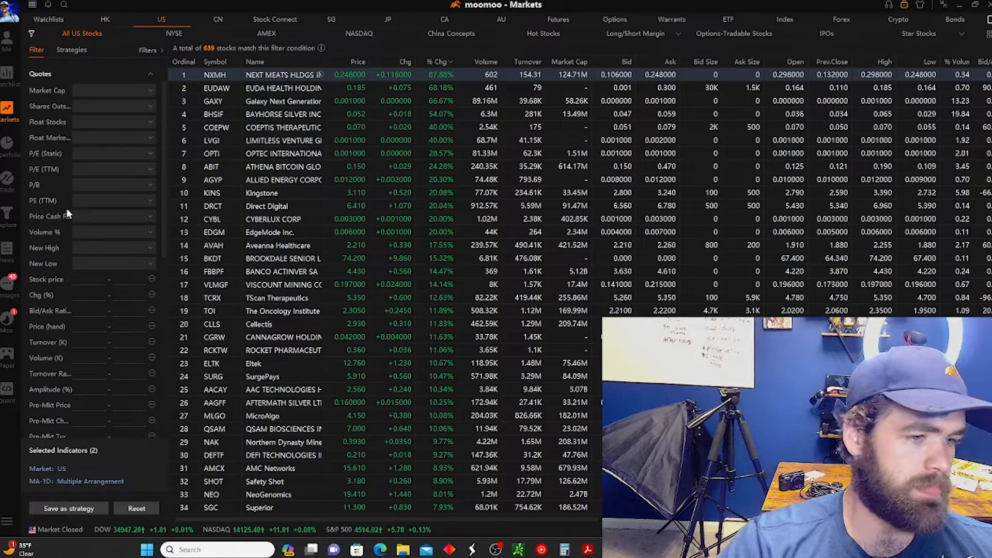
mouse_move(62, 201)
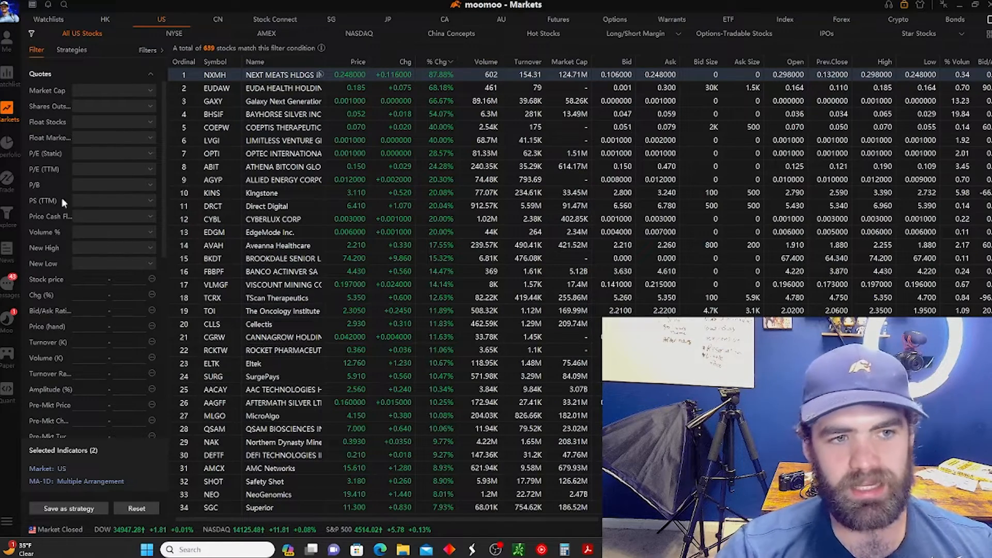
mouse_move(261, 192)
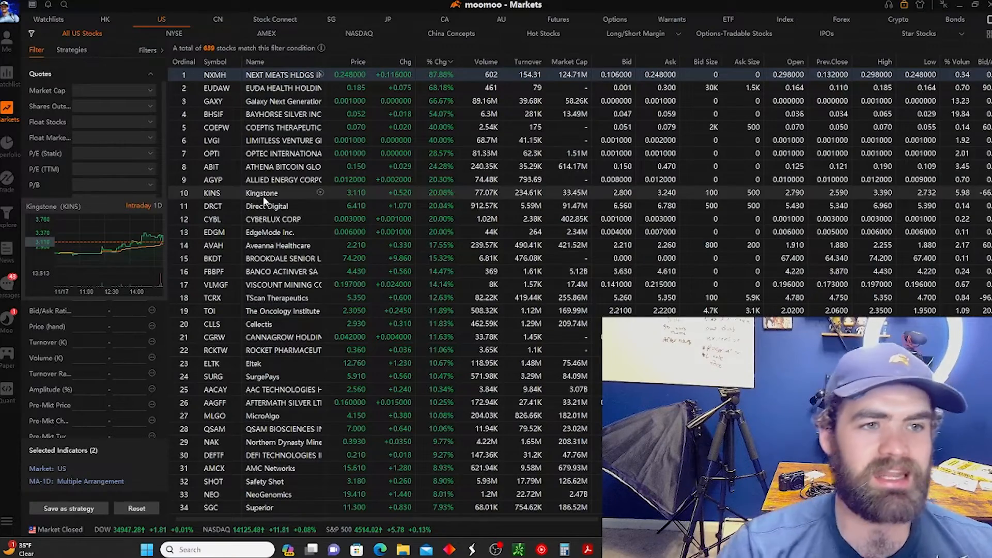
left_click(218, 19)
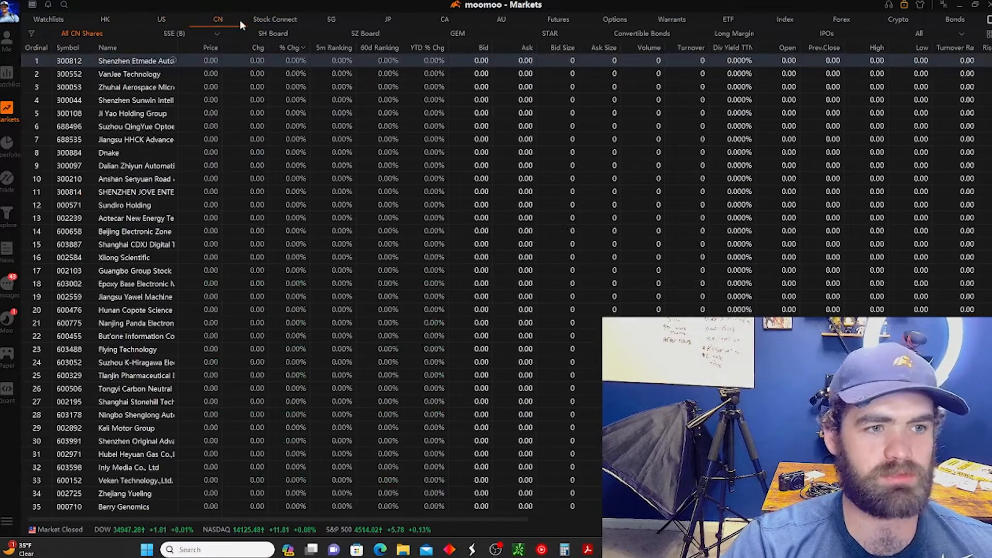
left_click(274, 19)
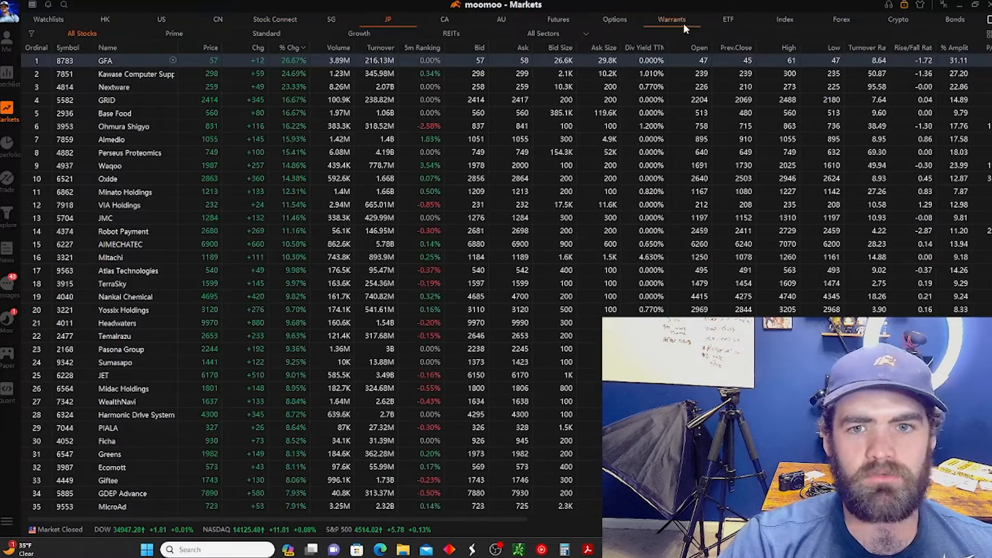
left_click(162, 19)
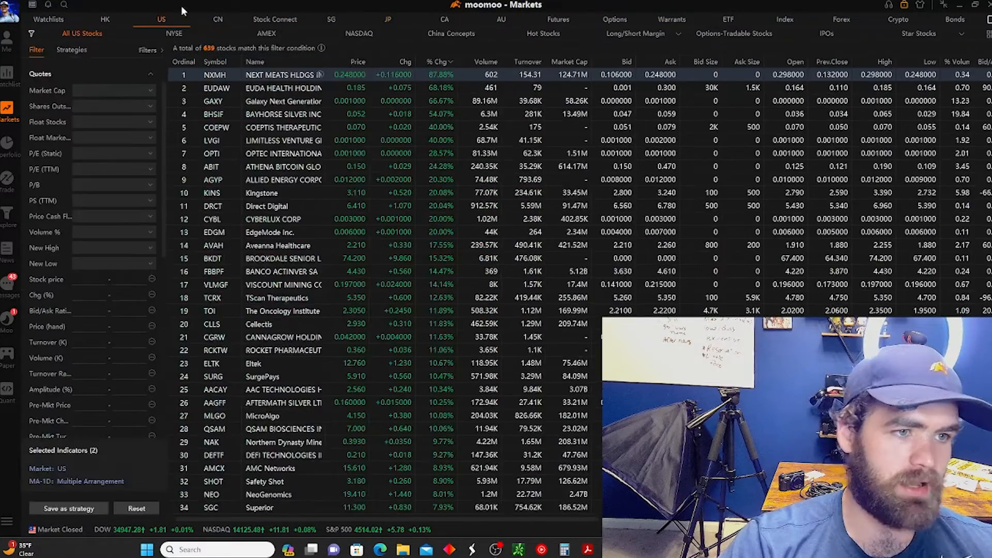
left_click(48, 19)
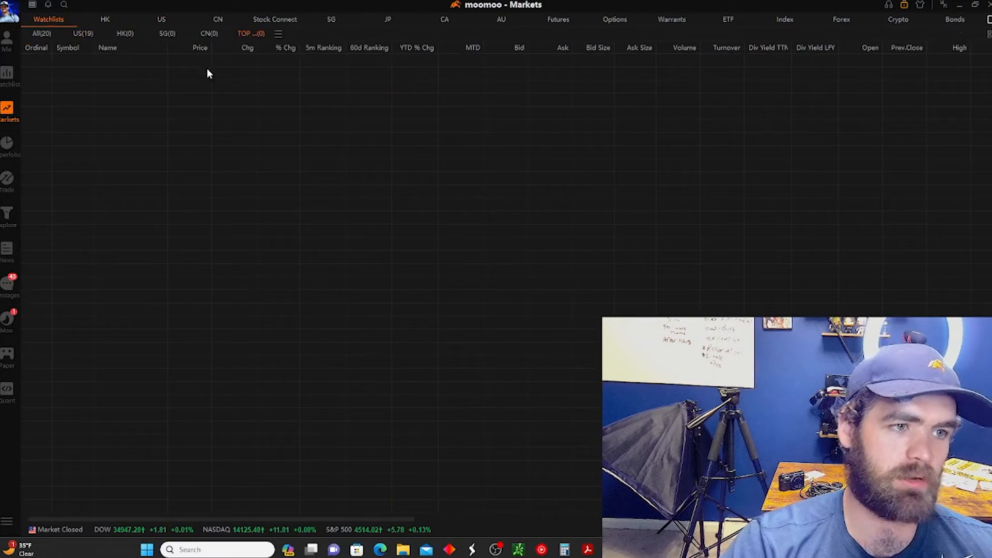
left_click(161, 20)
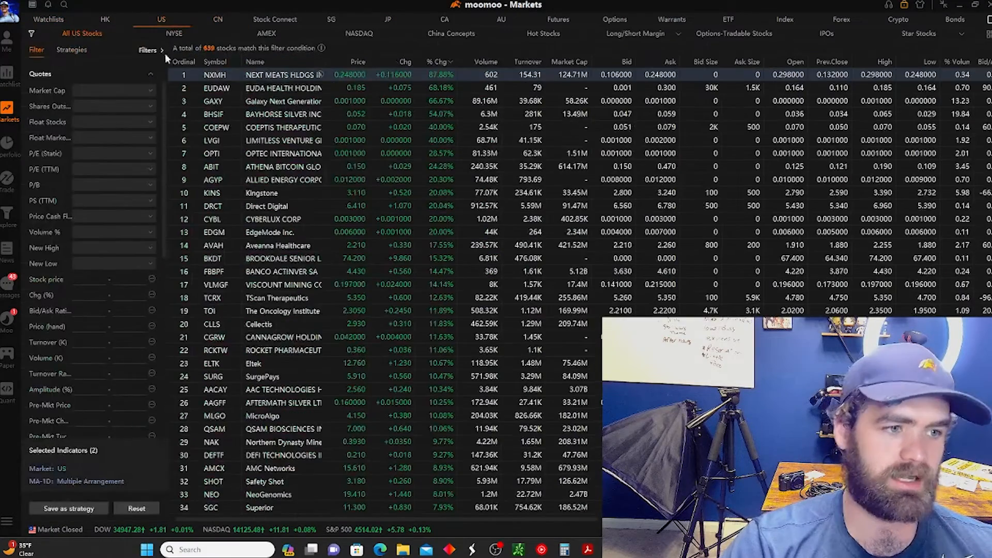
View the Paperfolio rankings showing top portfolio DUNO's return chart and holdings.
left_click(9, 146)
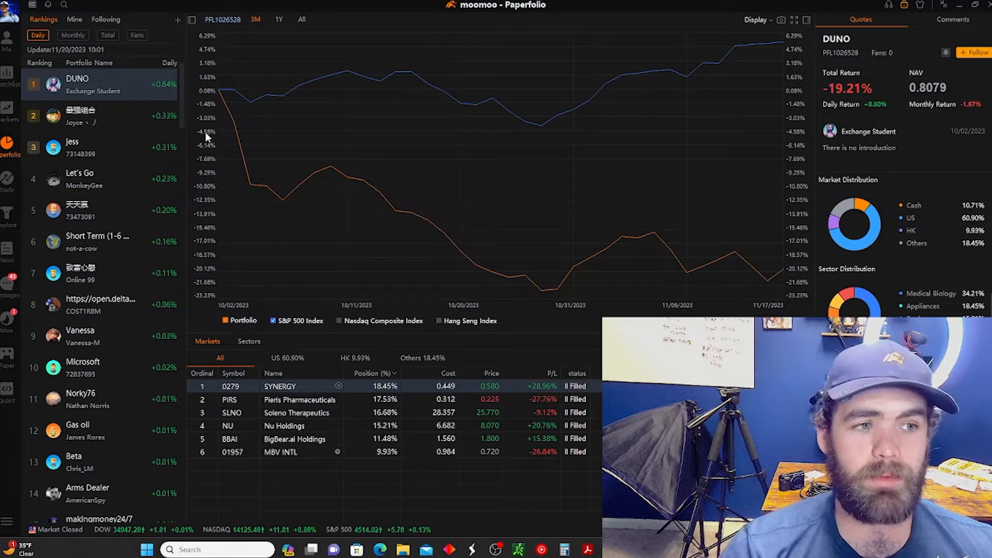
mouse_move(81, 93)
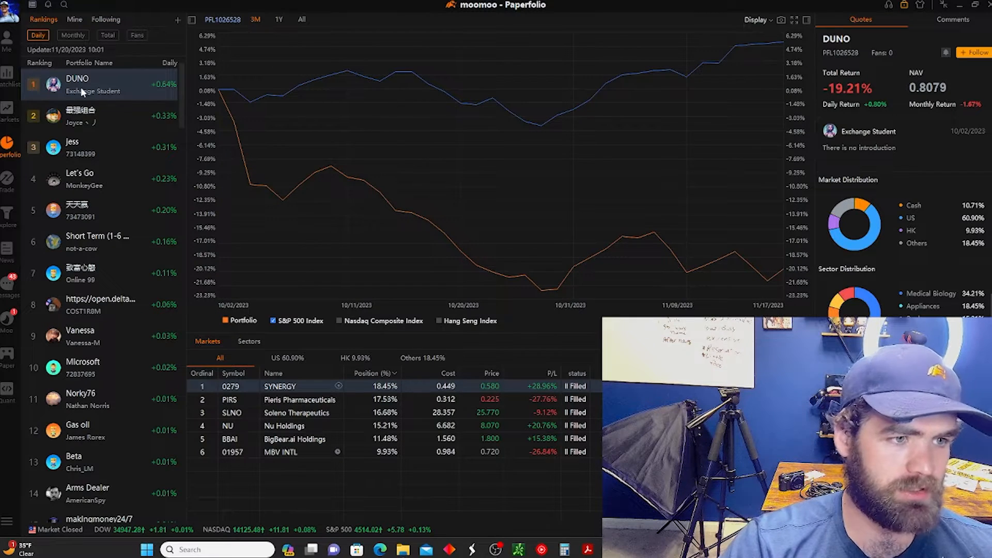
mouse_move(370, 493)
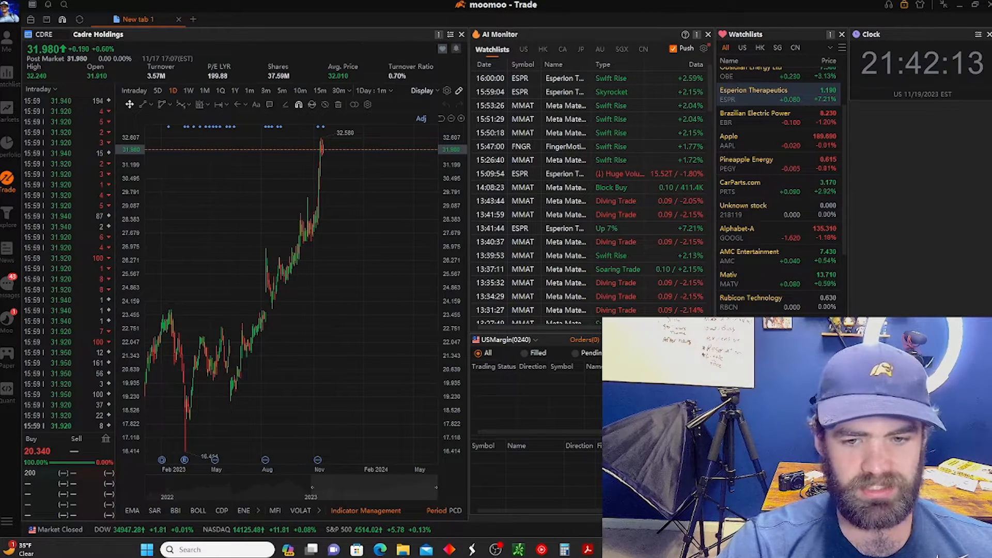
mouse_move(184, 460)
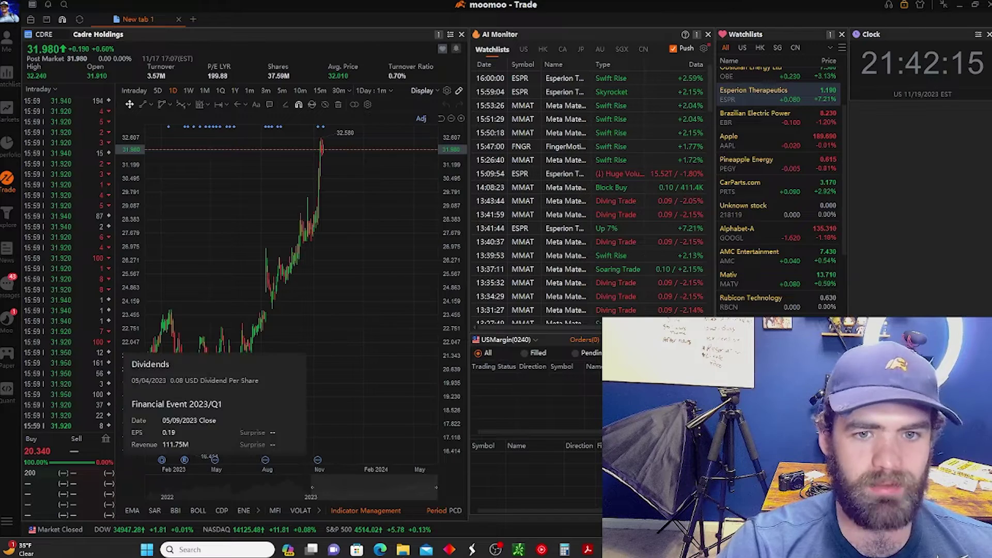
Switch the AI Monitor beside the Cadre Holdings chart to US stock alerts.
left_click(523, 50)
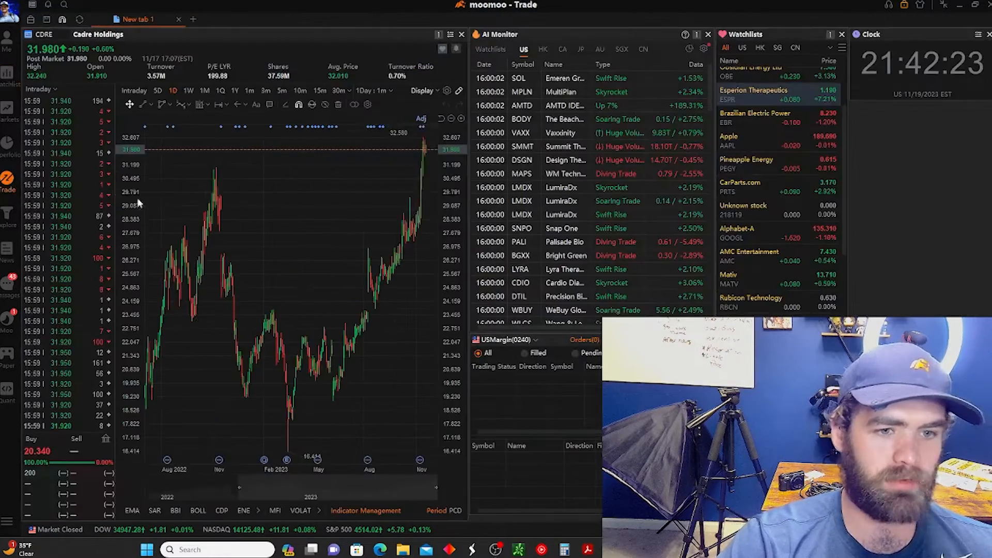
mouse_move(262, 185)
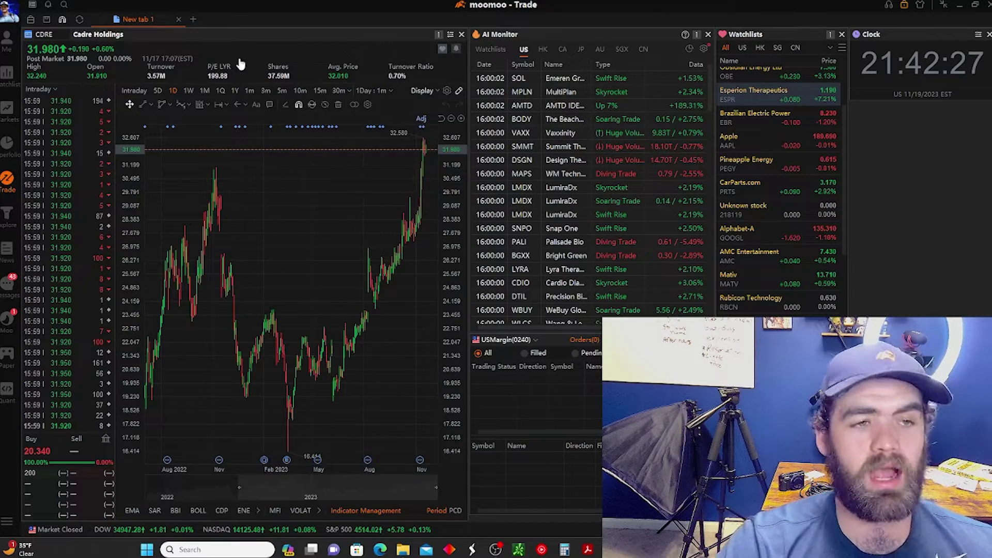
Add a Multi-Stock Quotes tab for Tencent and Kingsoft, plus a blank tab.
left_click(194, 19)
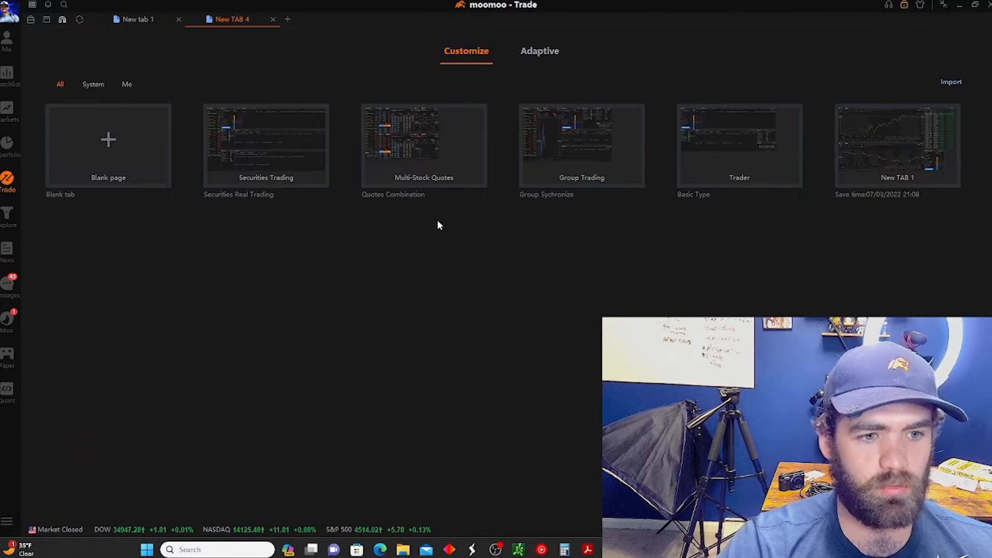
mouse_move(266, 177)
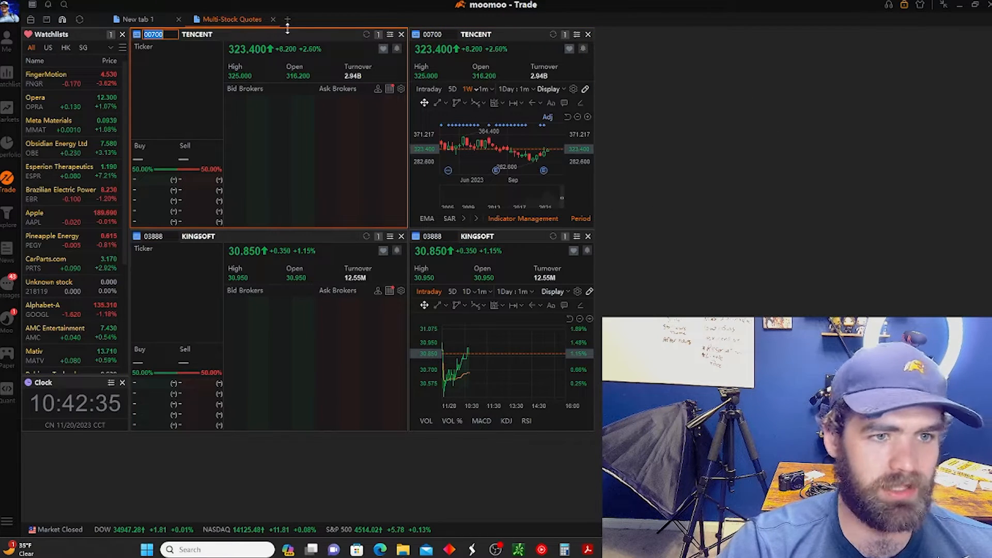
left_click(288, 19)
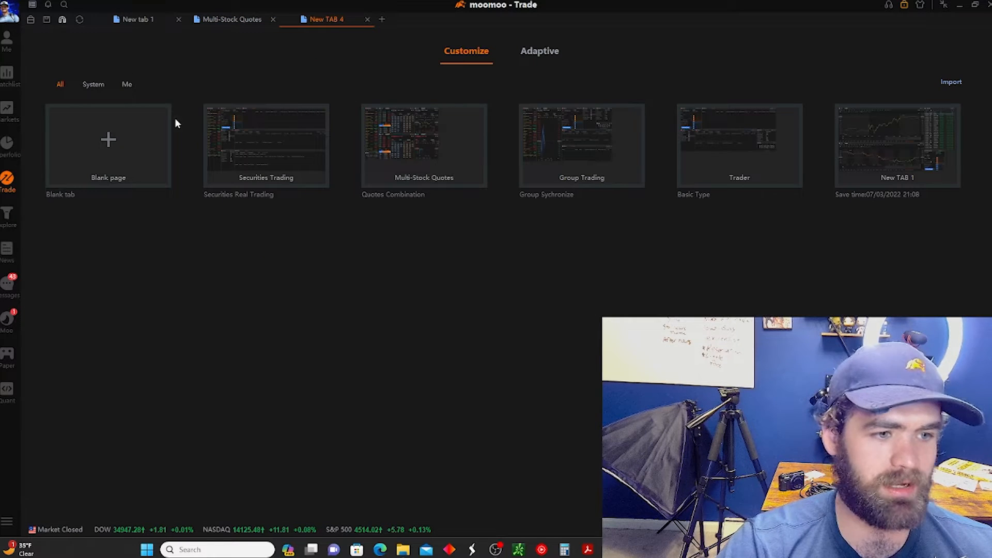
left_click(108, 139)
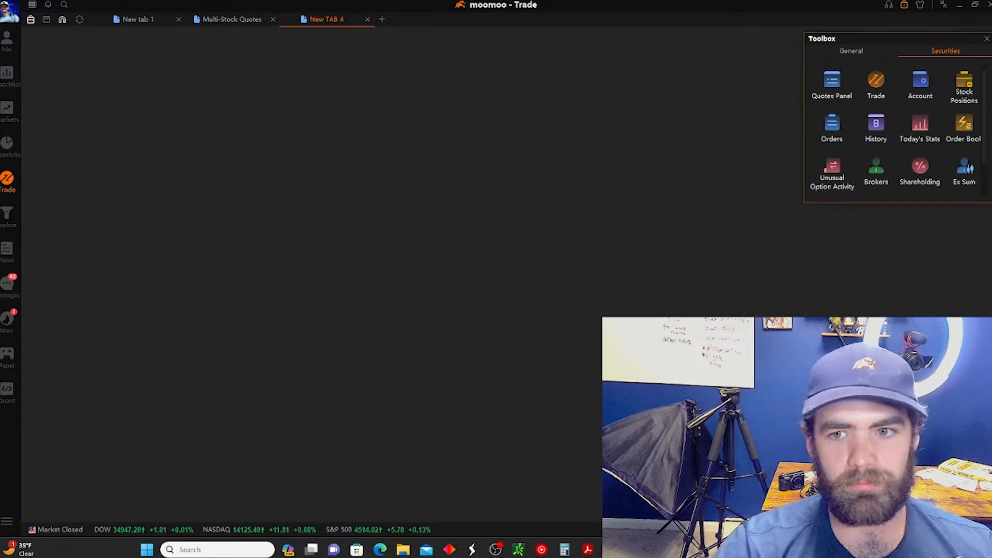
mouse_move(831, 82)
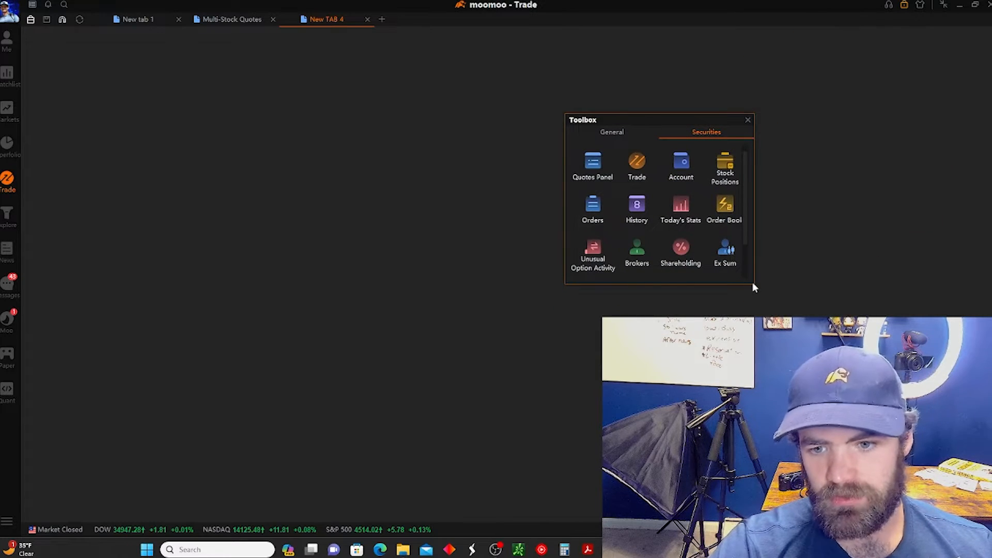
Add stock quote, order ticket and orders list panels to the blank page.
left_click(593, 166)
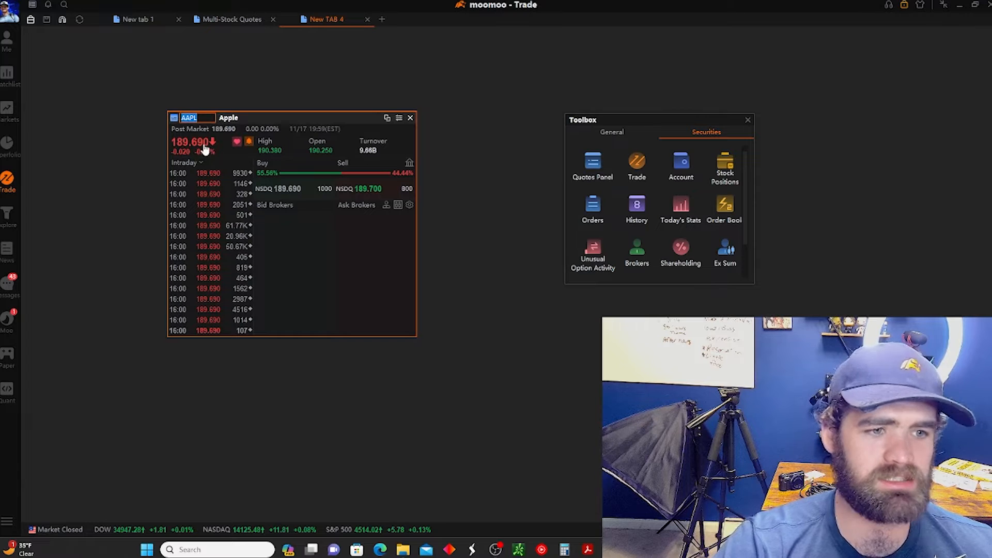
mouse_move(294, 134)
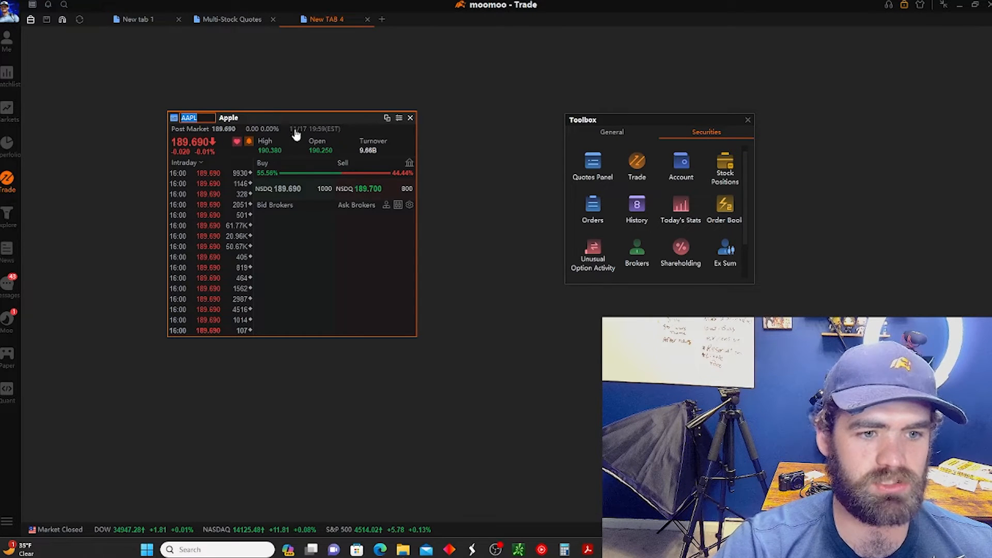
mouse_move(430, 126)
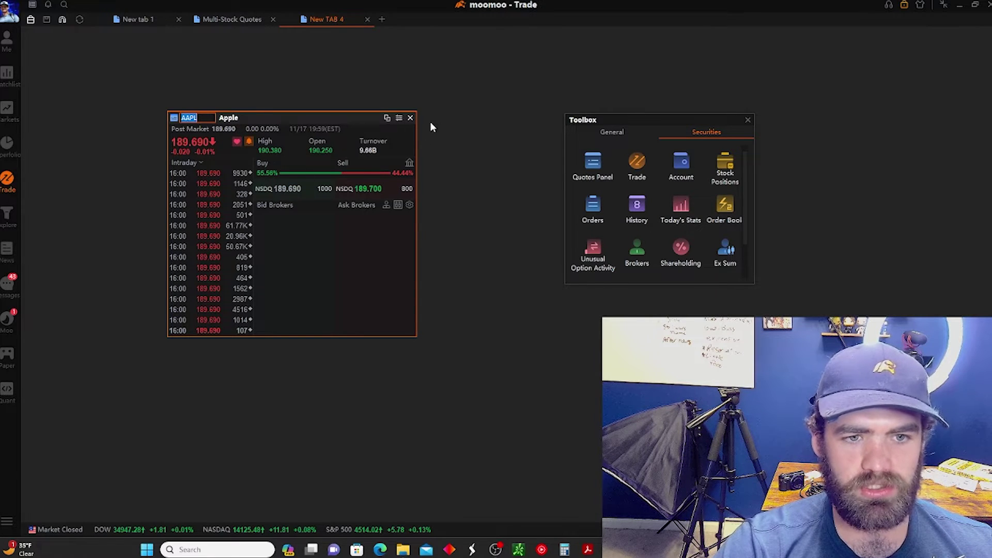
left_click(637, 166)
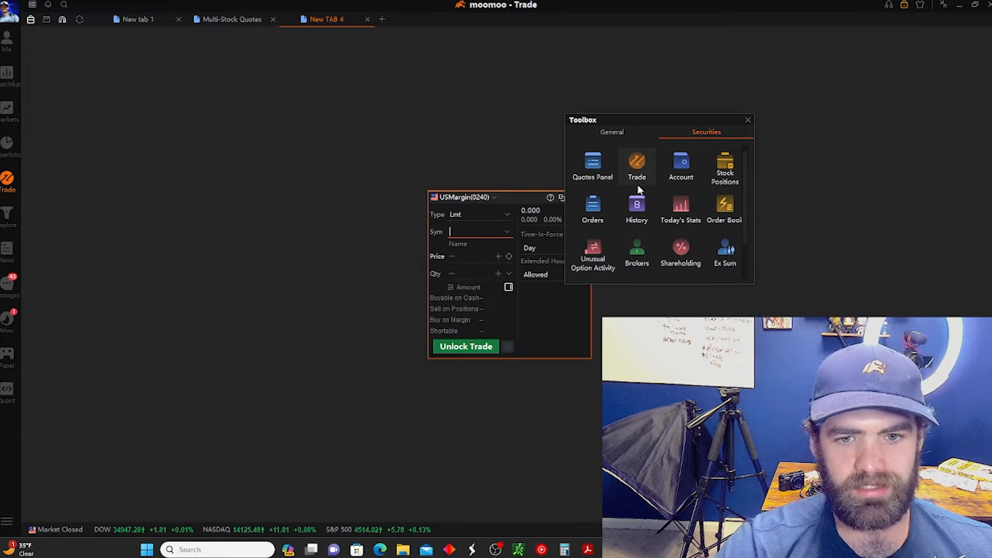
left_click(636, 166)
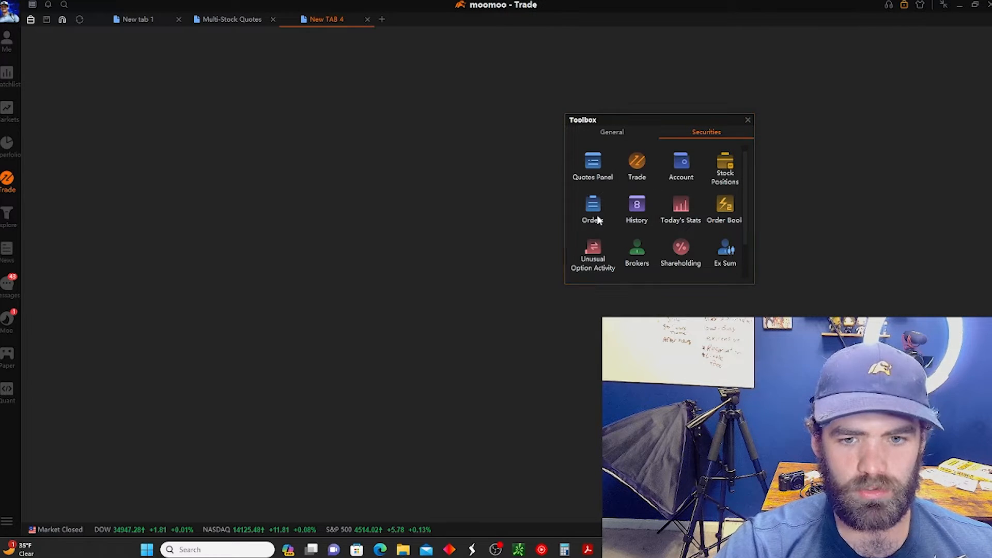
left_click(592, 209)
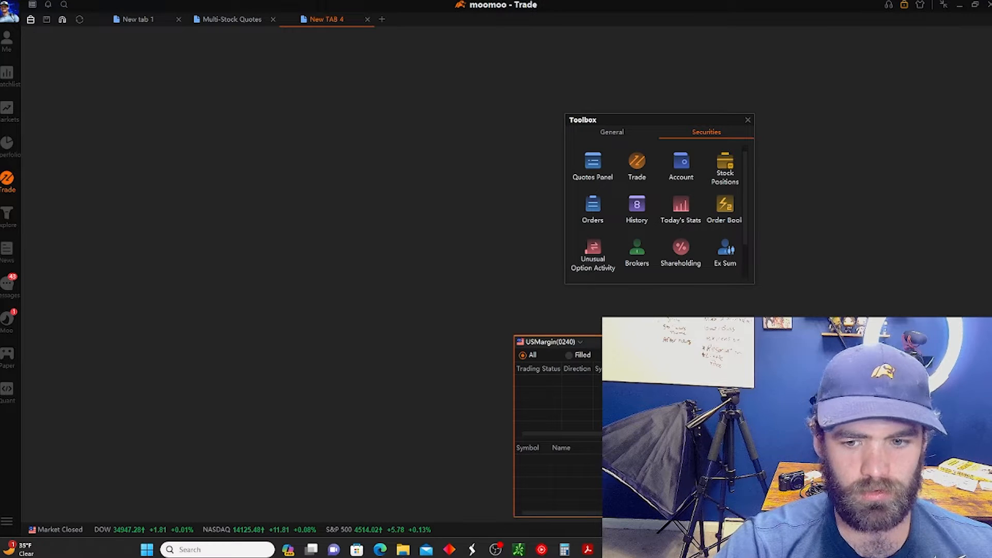
mouse_move(663, 291)
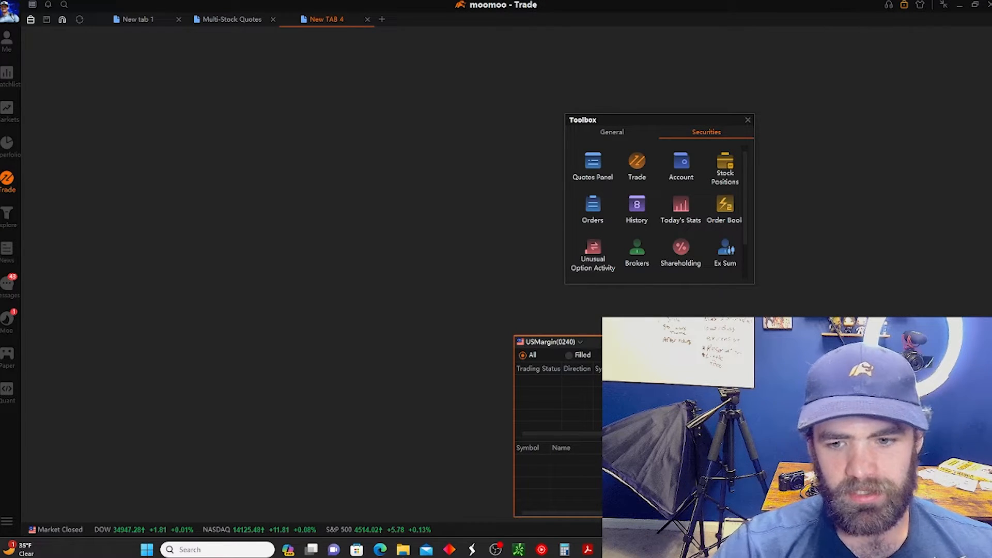
mouse_move(636, 204)
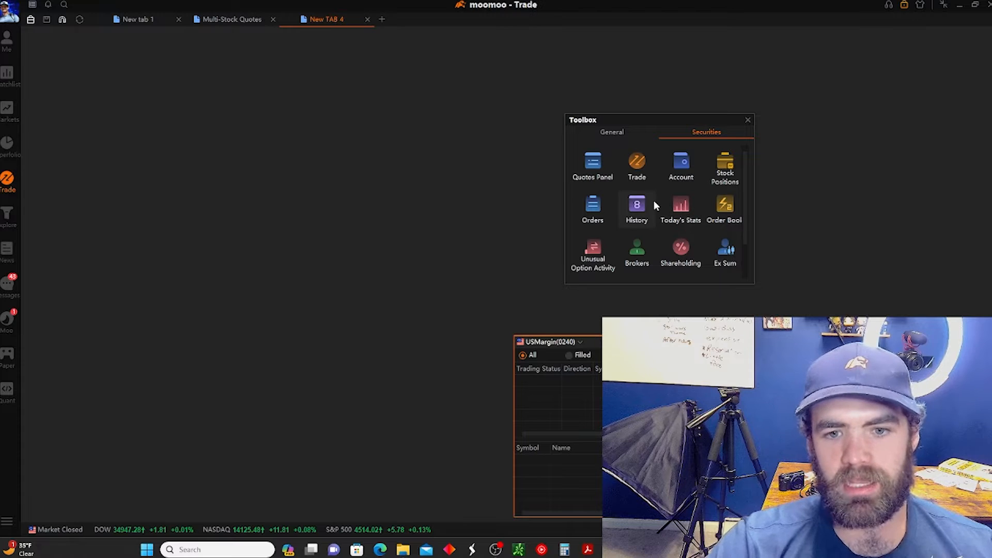
mouse_move(680, 209)
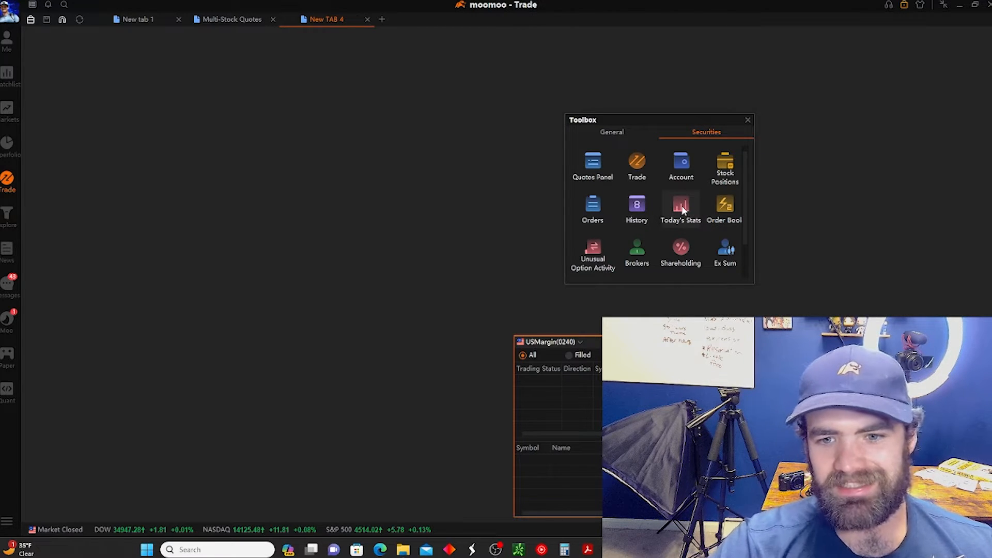
Open the Unusual Option Activity list from securities tools, then close it.
scroll("down", 3)
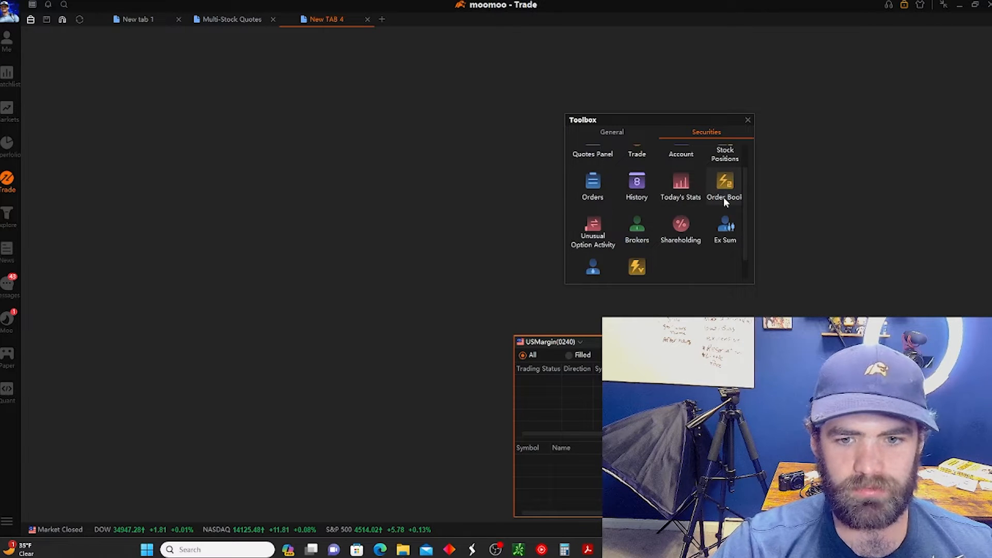
mouse_move(593, 228)
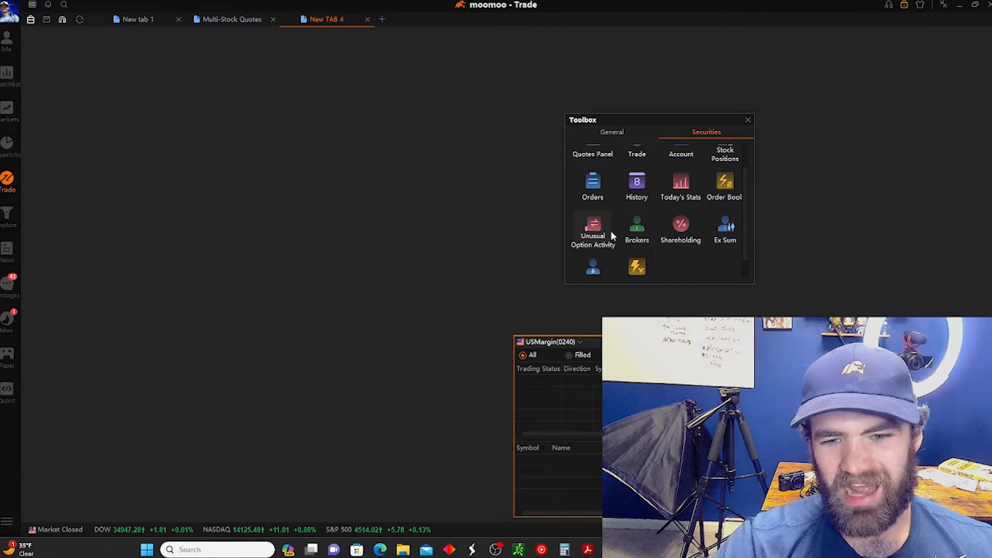
left_click(593, 226)
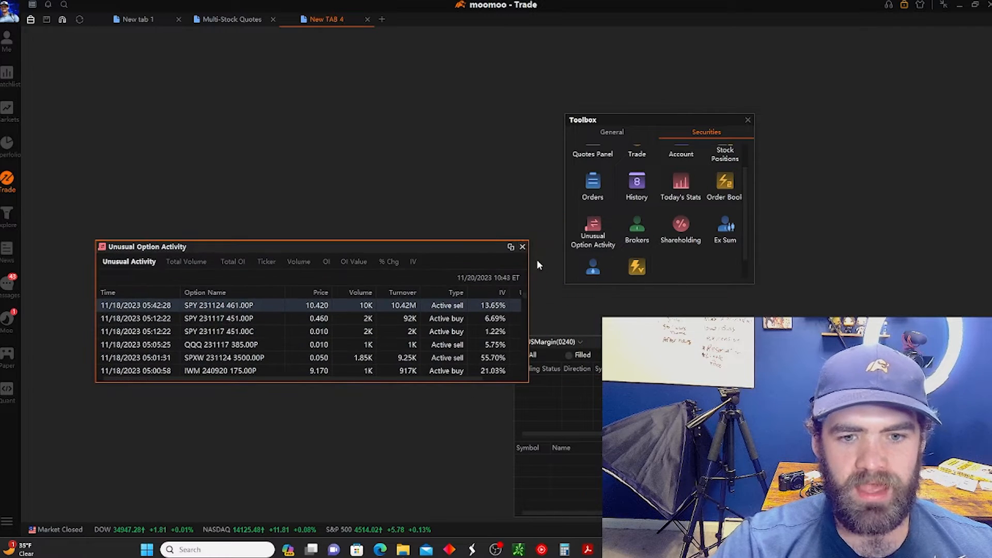
left_click(523, 246)
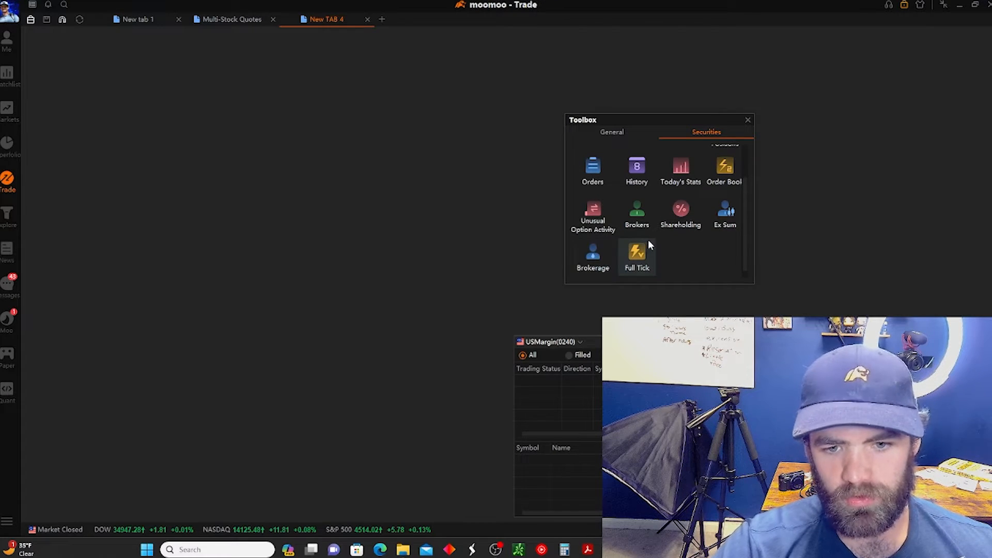
left_click(637, 257)
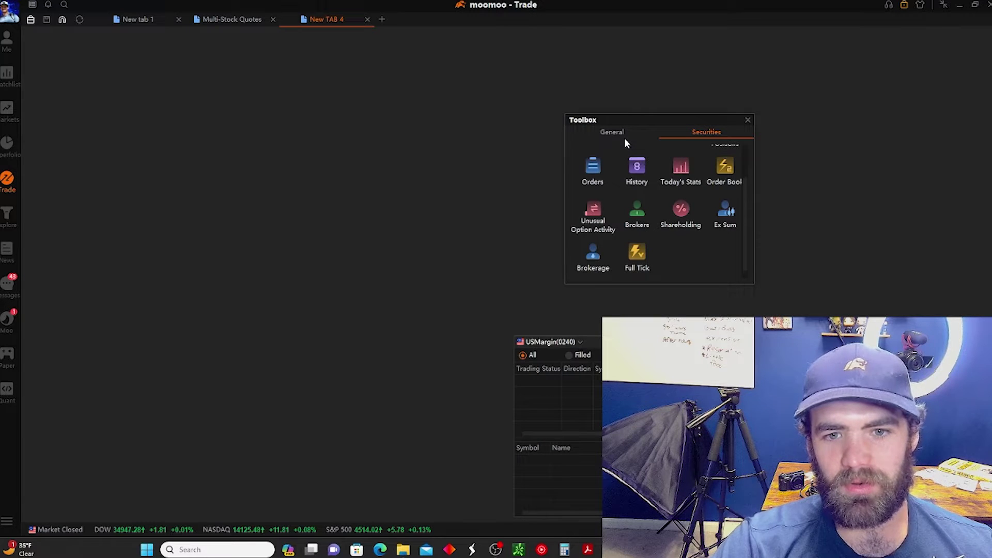
Add AI Monitor from General tools showing US alerts like Swift Rise and Skyrocket.
left_click(611, 132)
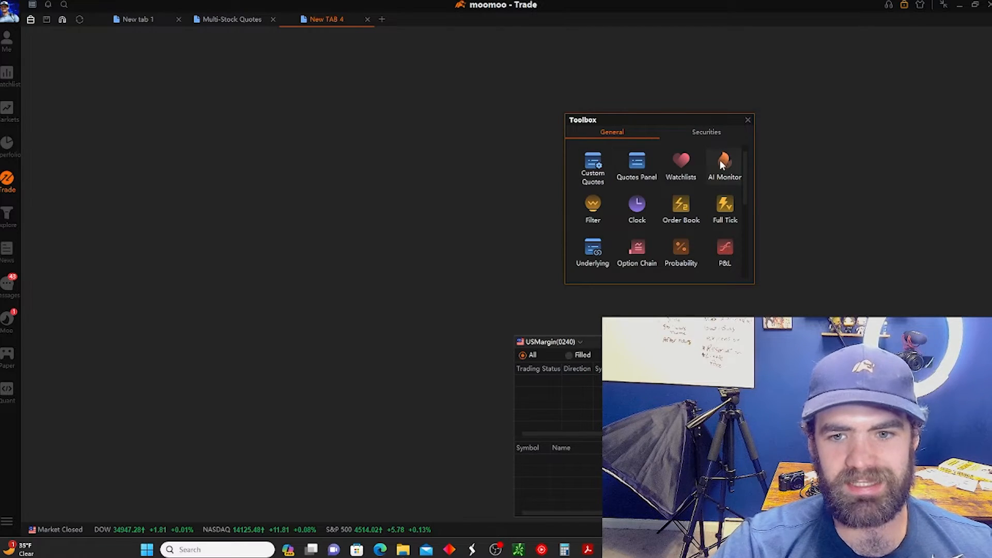
left_click(724, 164)
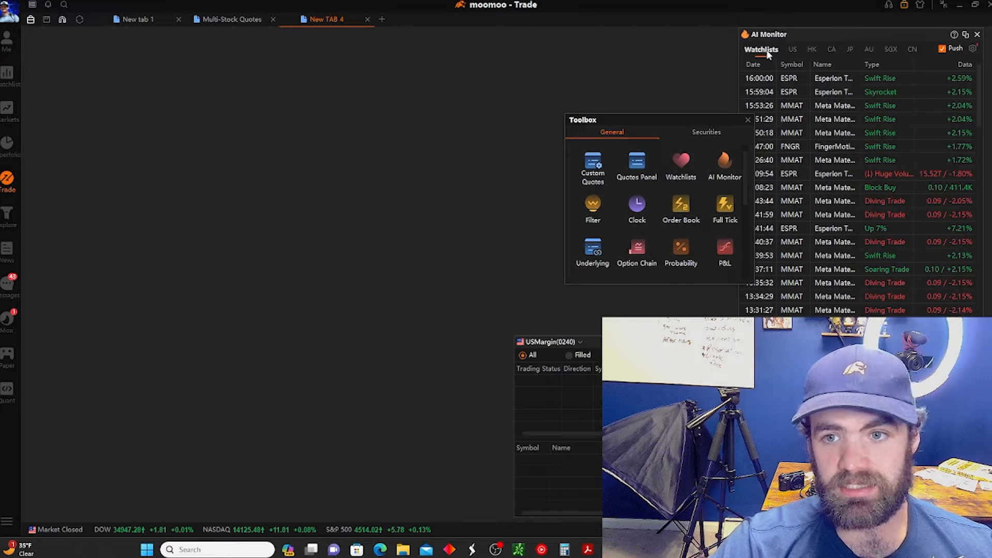
left_click(792, 49)
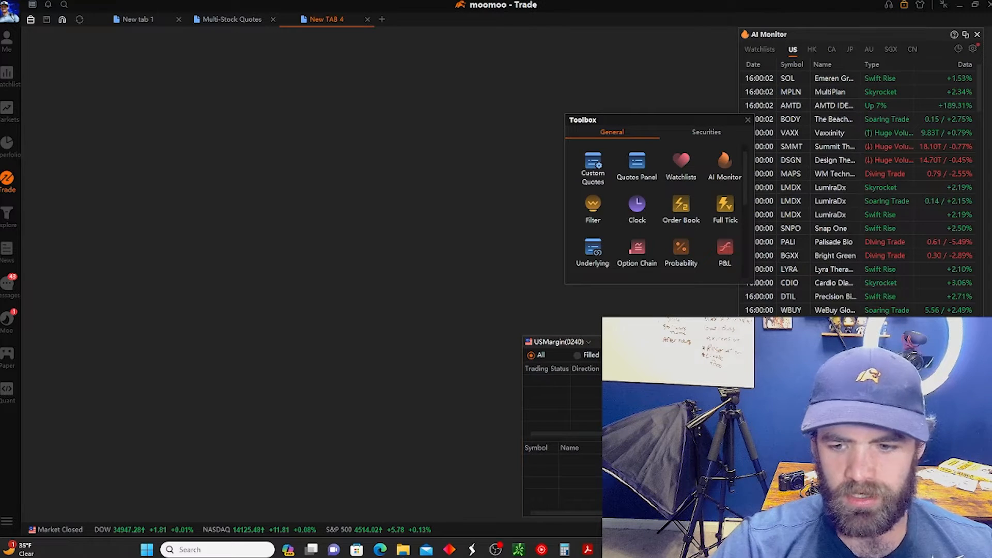
mouse_move(663, 147)
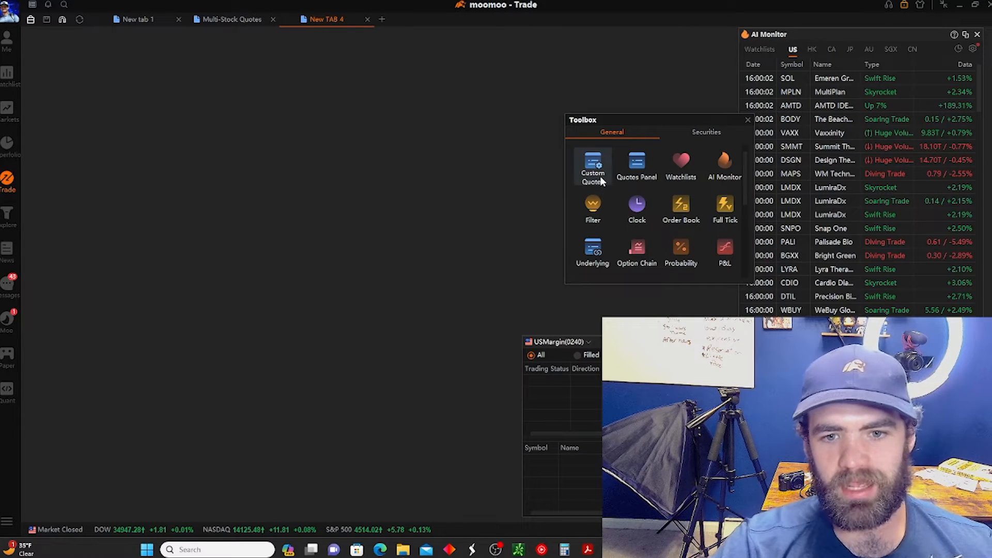
Build a two-column AAPL custom quote with Ticker, Summary, BidAsk and Charts.
left_click(592, 166)
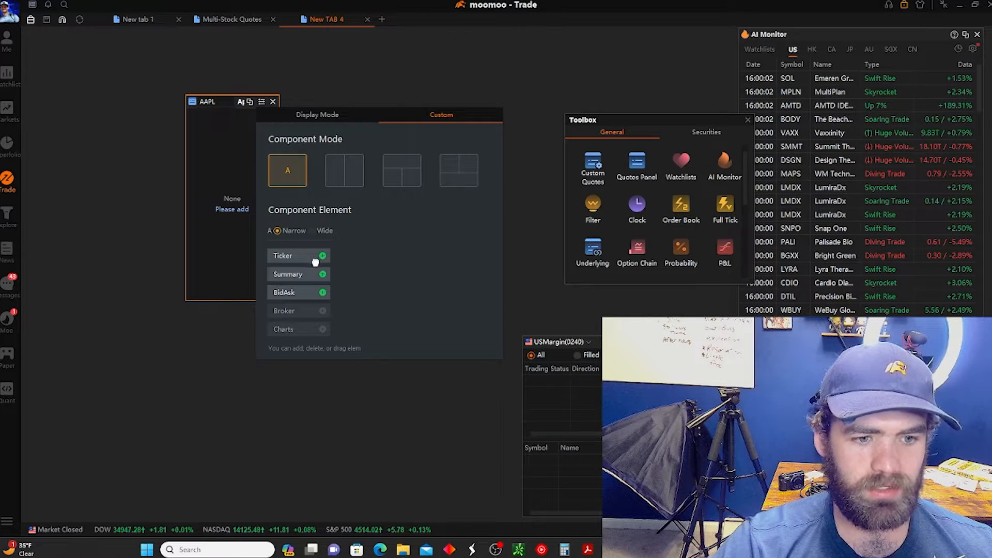
left_click(321, 255)
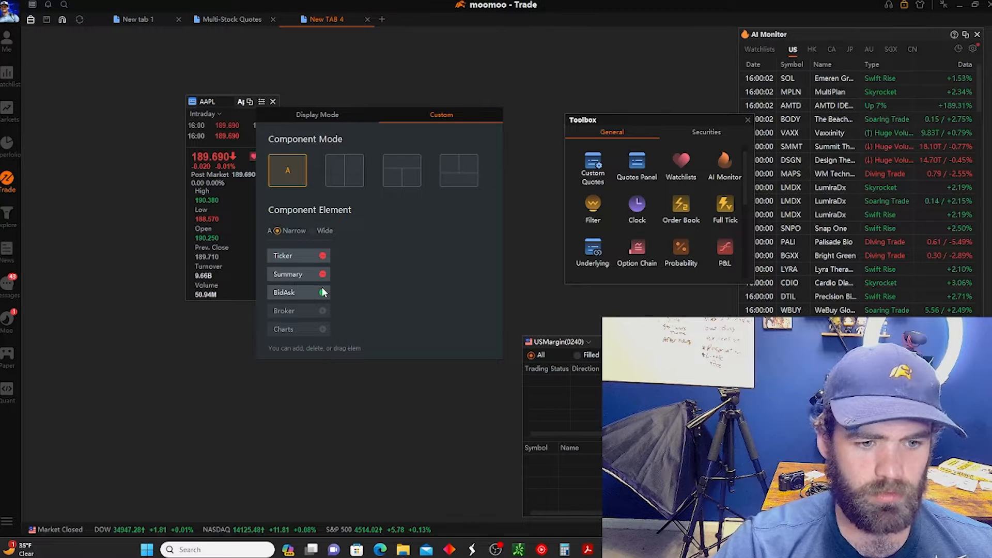
left_click(321, 292)
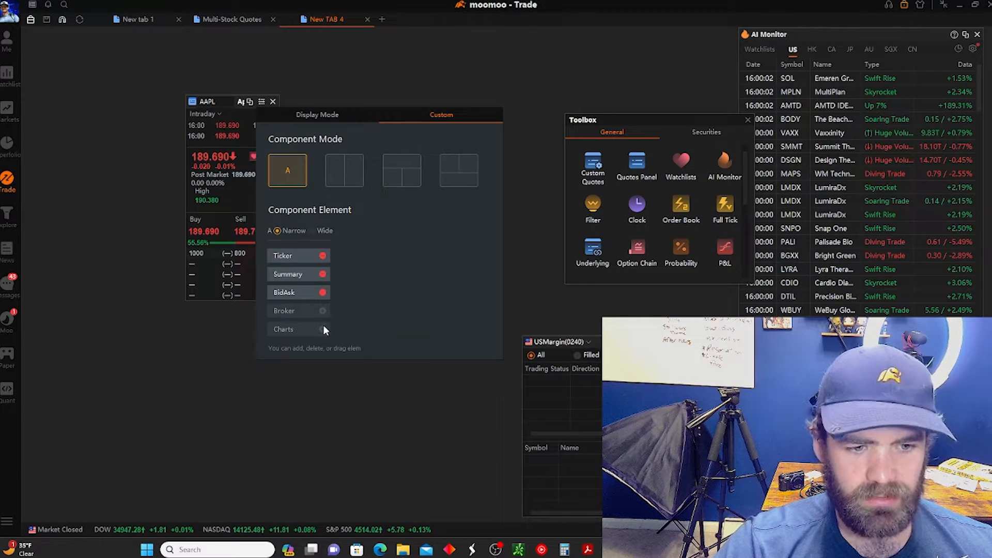
left_click(344, 170)
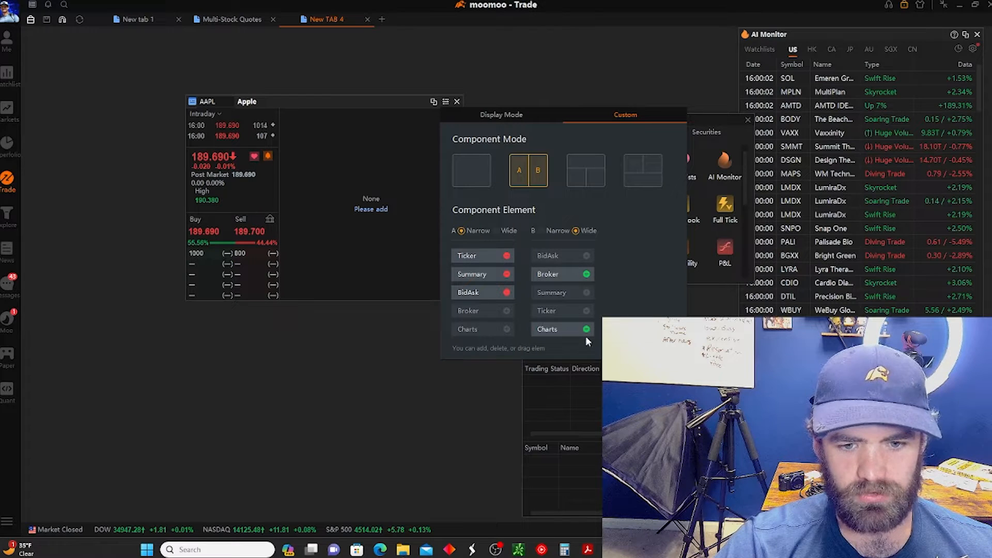
left_click(584, 329)
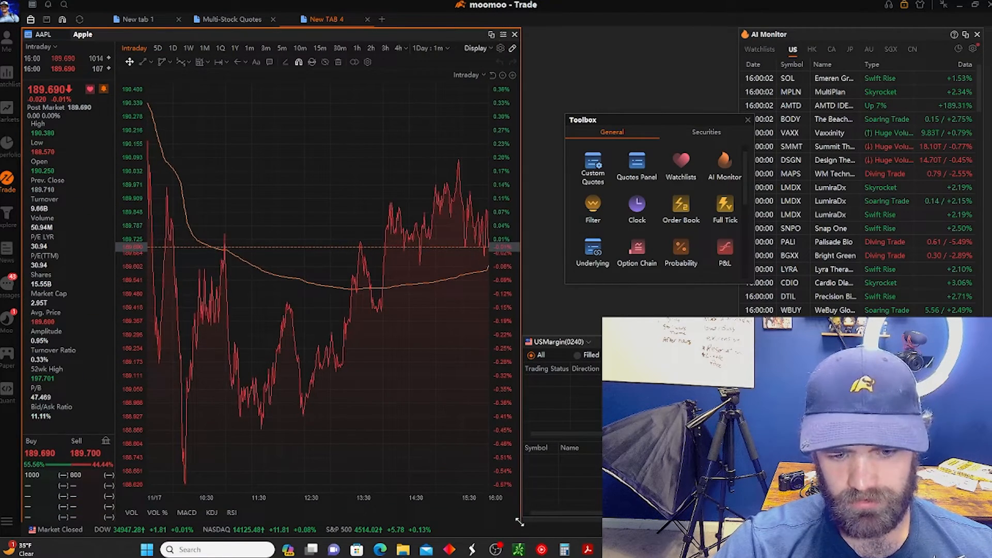
mouse_move(113, 82)
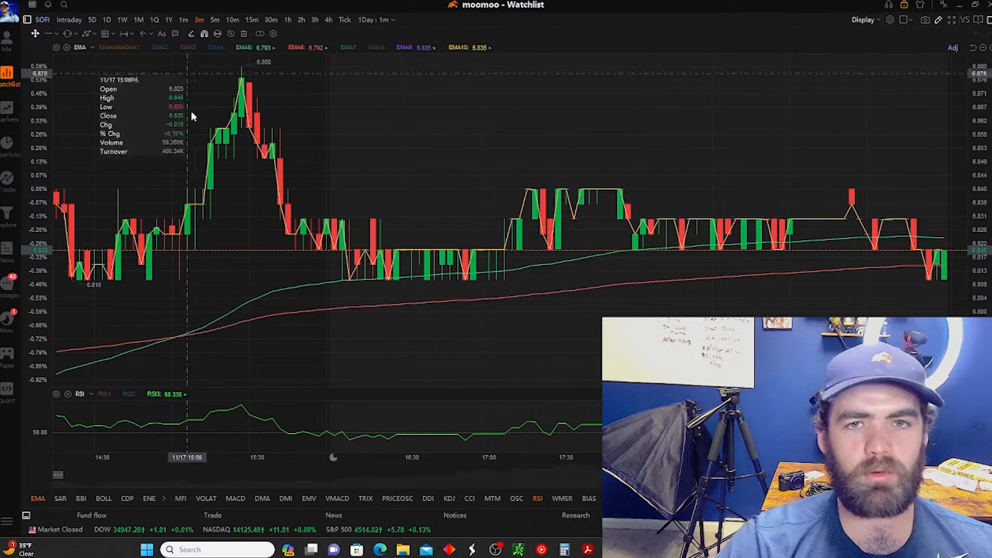
mouse_move(226, 121)
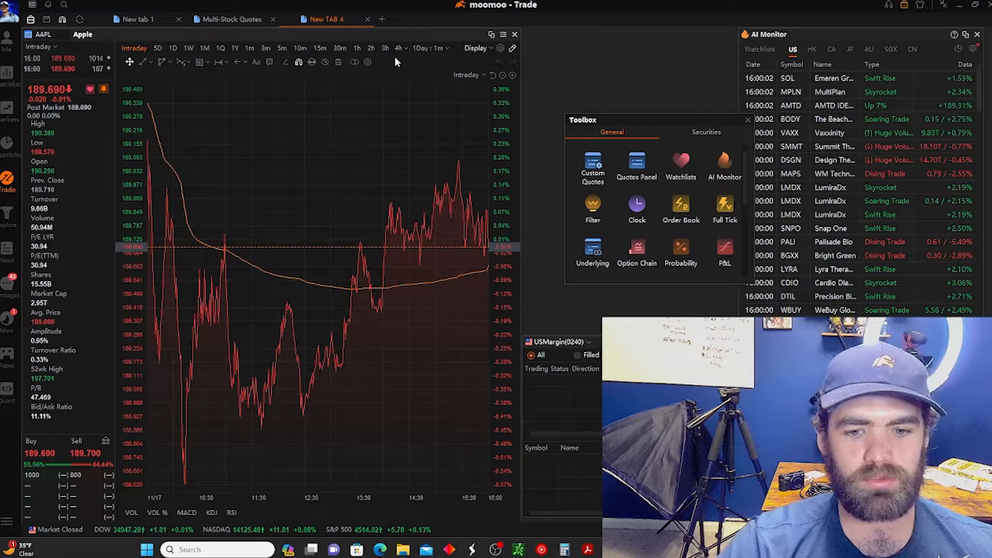
mouse_move(456, 183)
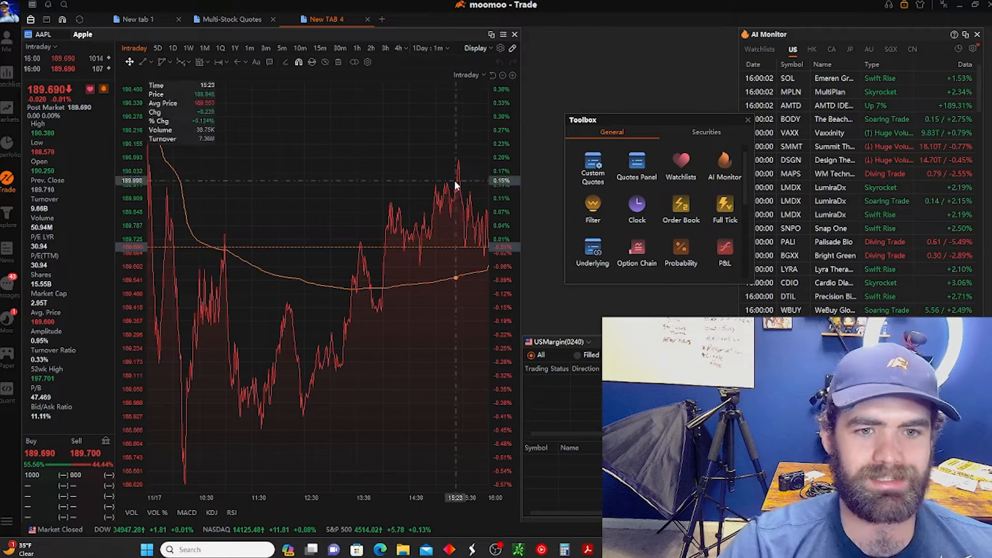
mouse_move(191, 118)
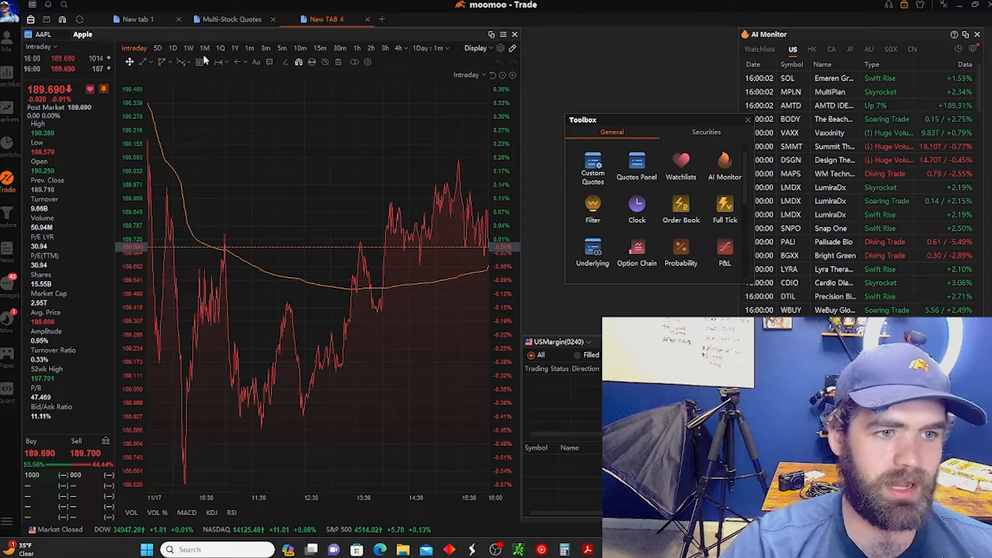
Switch the AAPL chart to daily candles and return to New TAB 4.
left_click(173, 48)
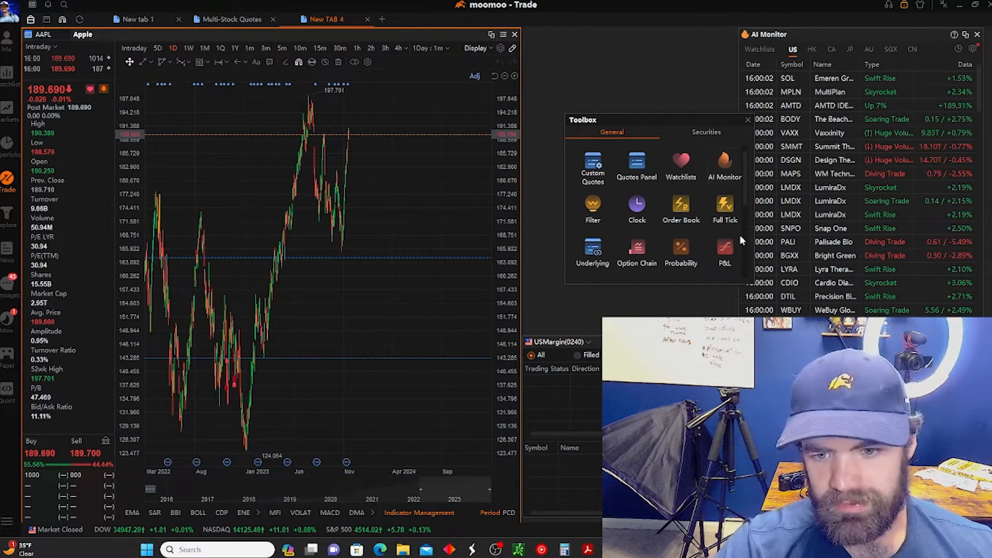
scroll("down", 3)
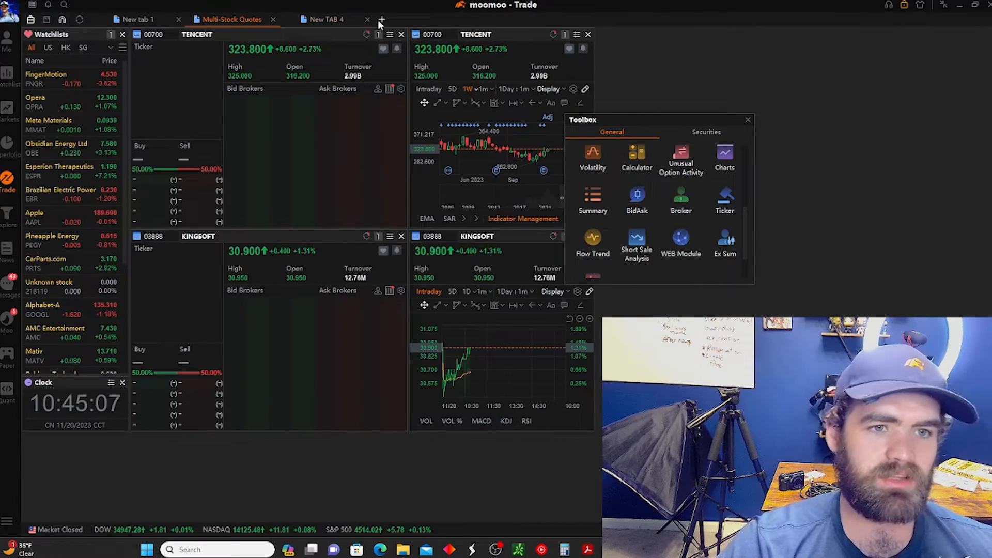
left_click(324, 19)
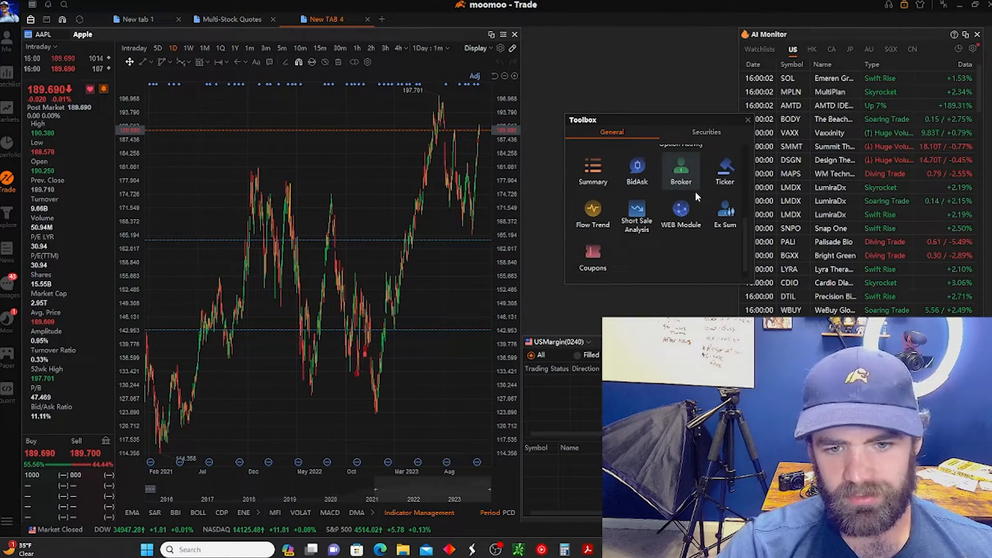
scroll("up", 3)
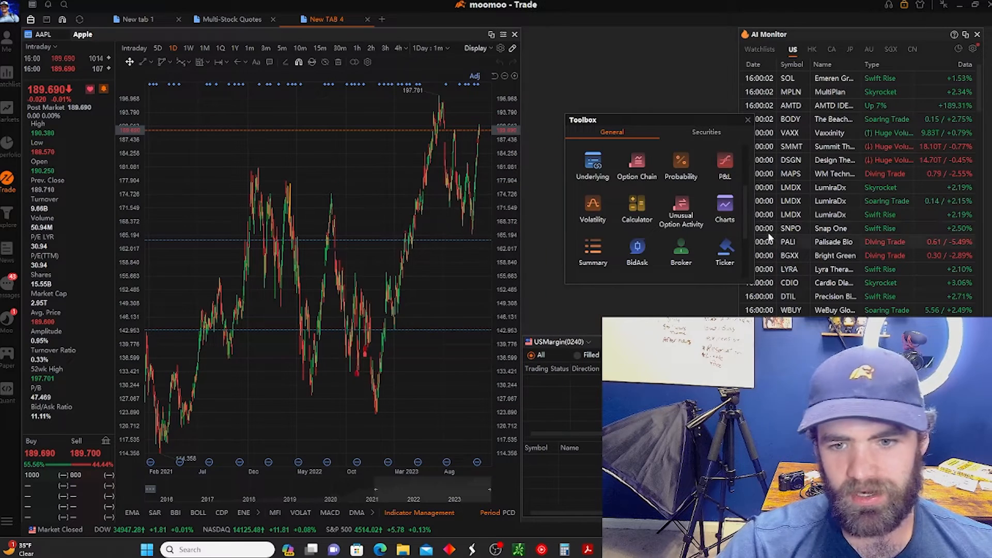
scroll("down", 3)
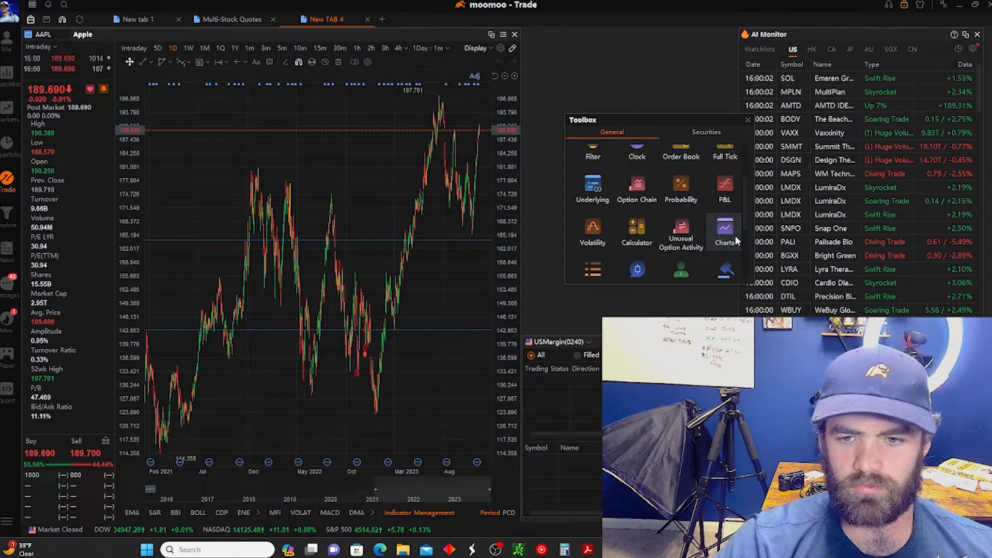
Open and close a small AAPL chart, then show watchlist alerts in AI Monitor.
left_click(724, 234)
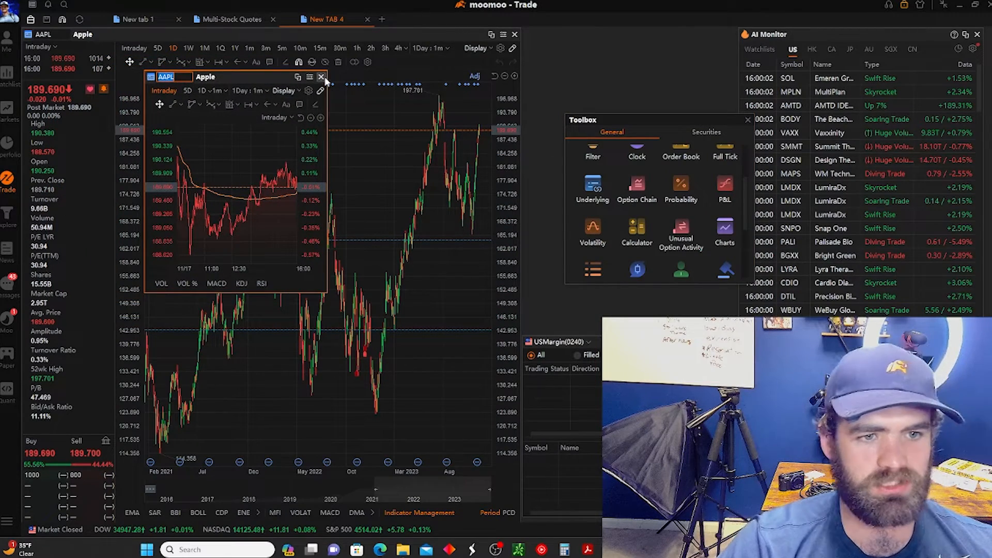
left_click(322, 77)
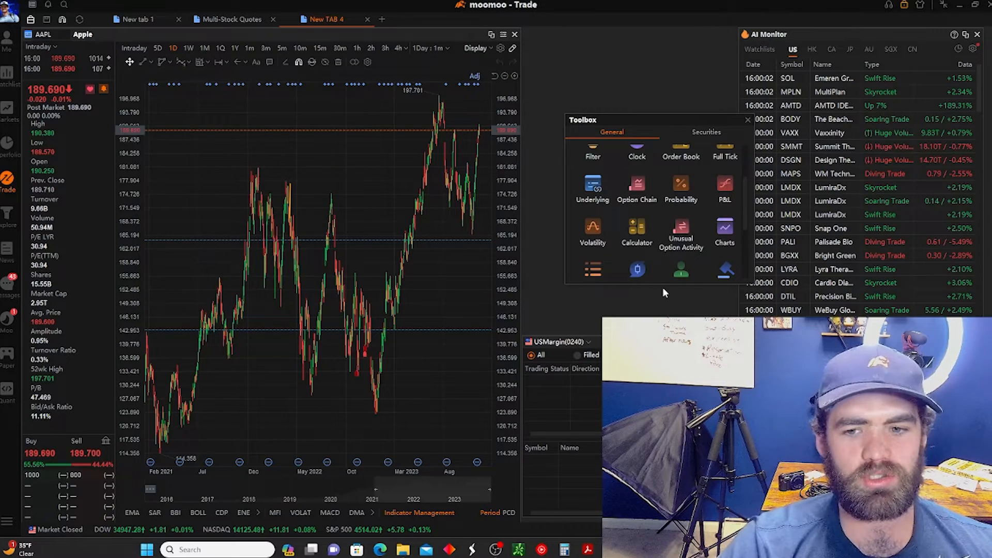
mouse_move(674, 109)
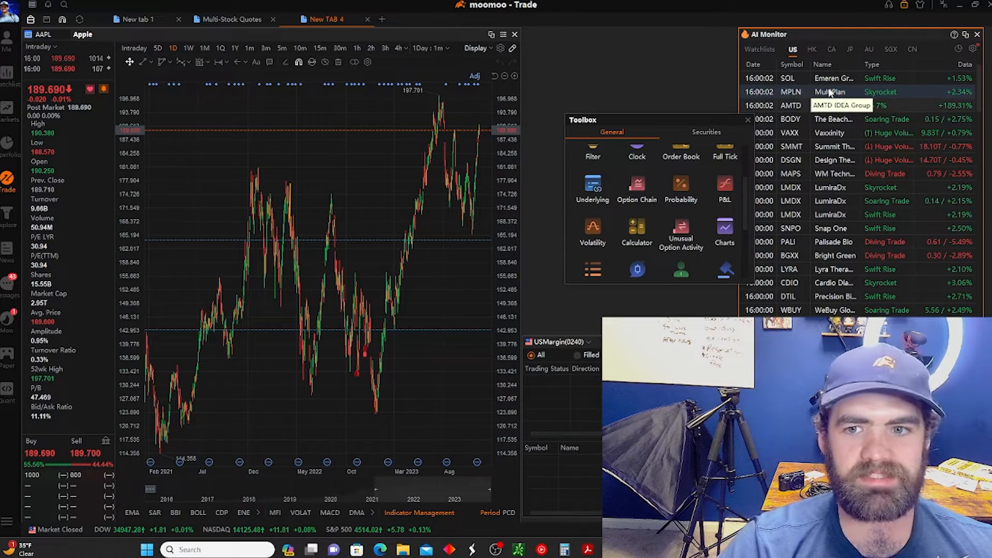
left_click(760, 48)
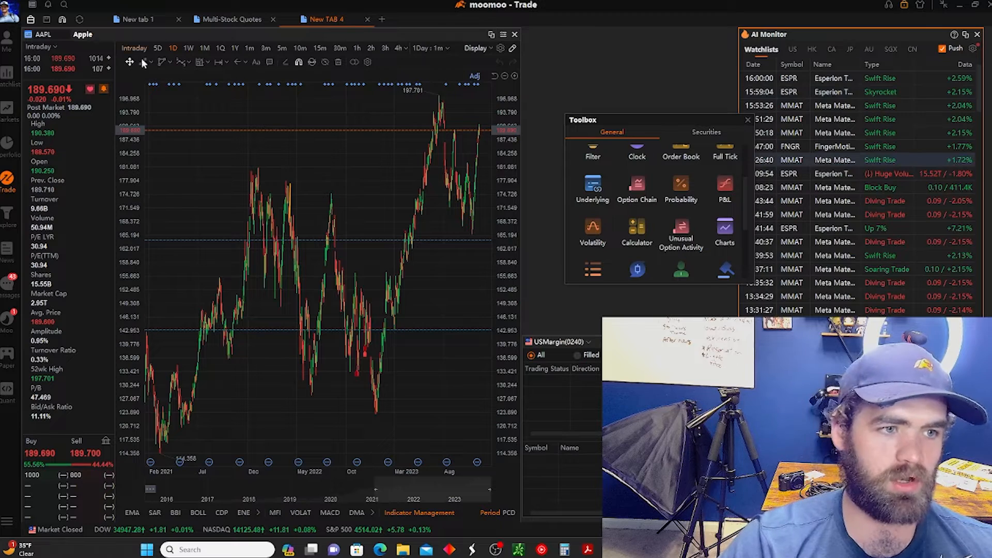
mouse_move(491, 34)
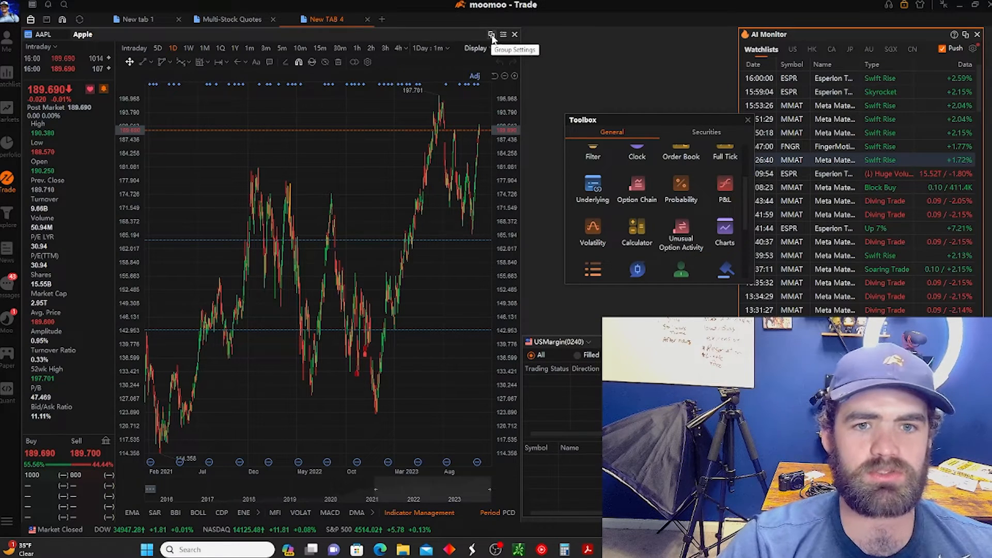
Put the chart and AI Monitor in one link group and load FingerMotion.
left_click(503, 47)
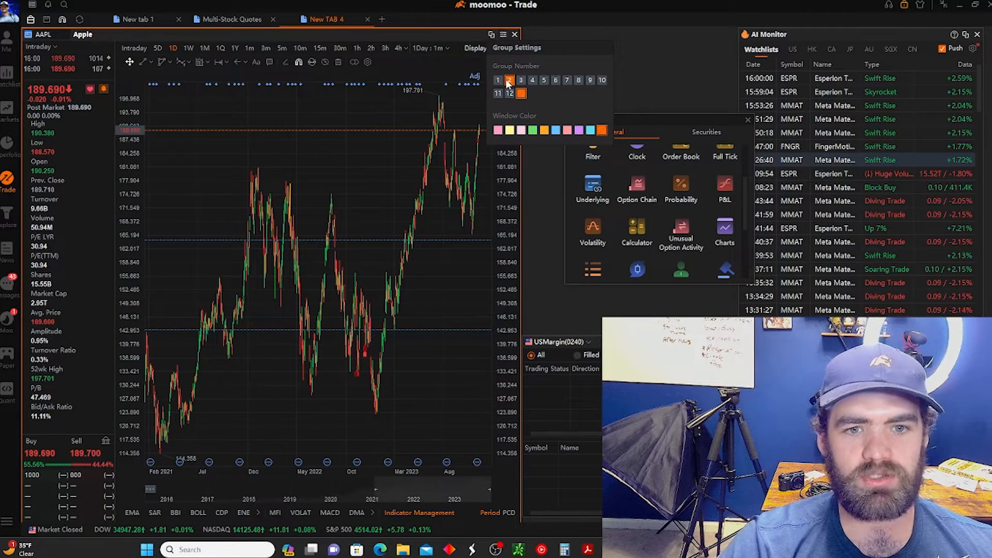
left_click(498, 80)
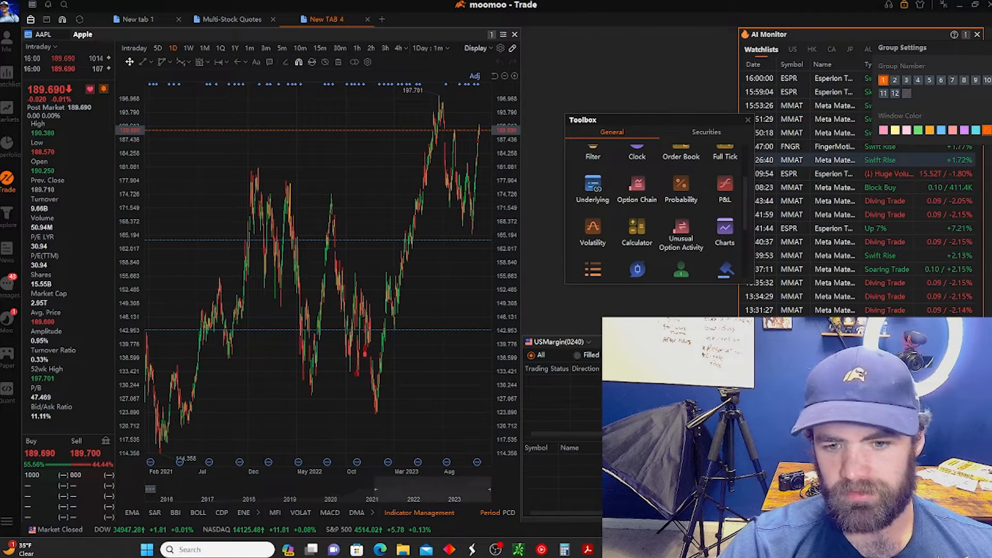
left_click(902, 47)
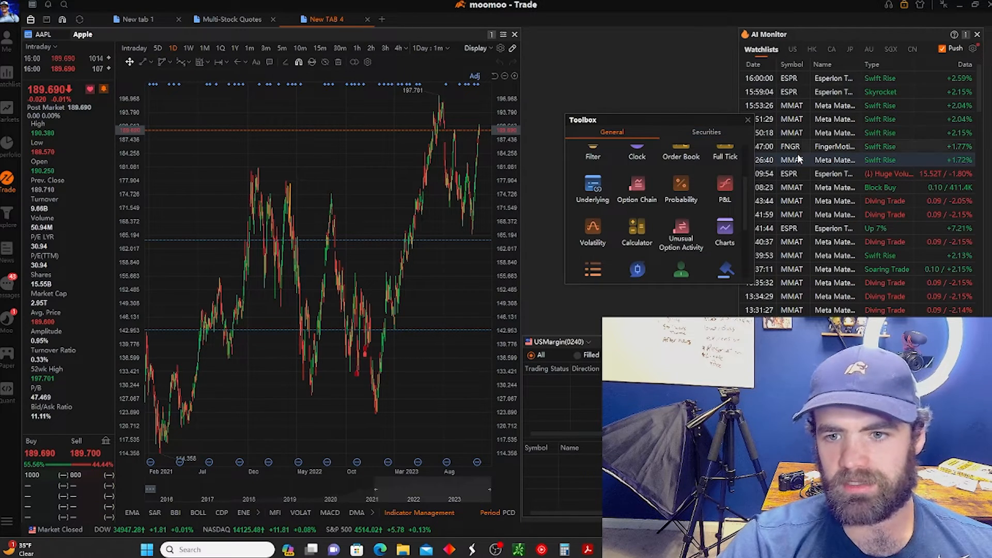
left_click(790, 147)
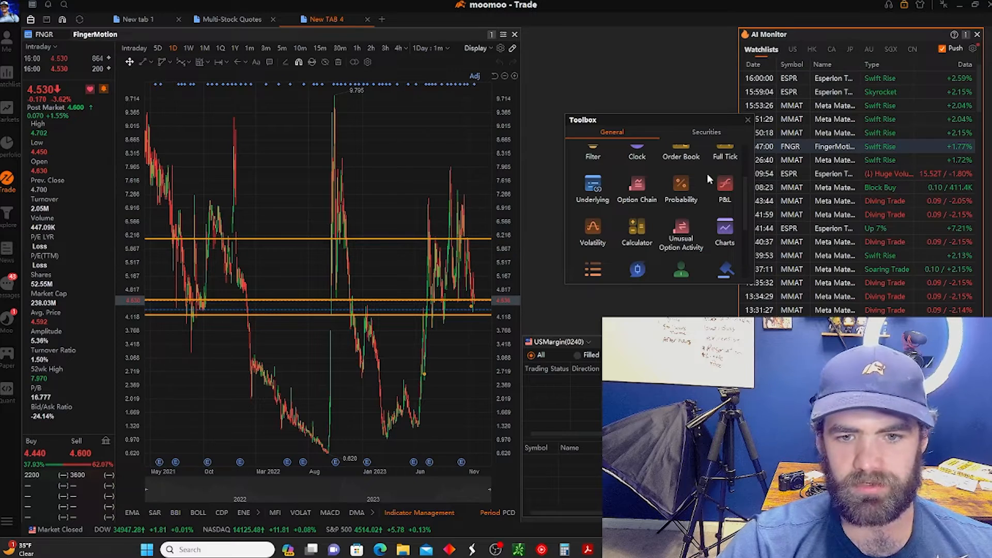
mouse_move(234, 92)
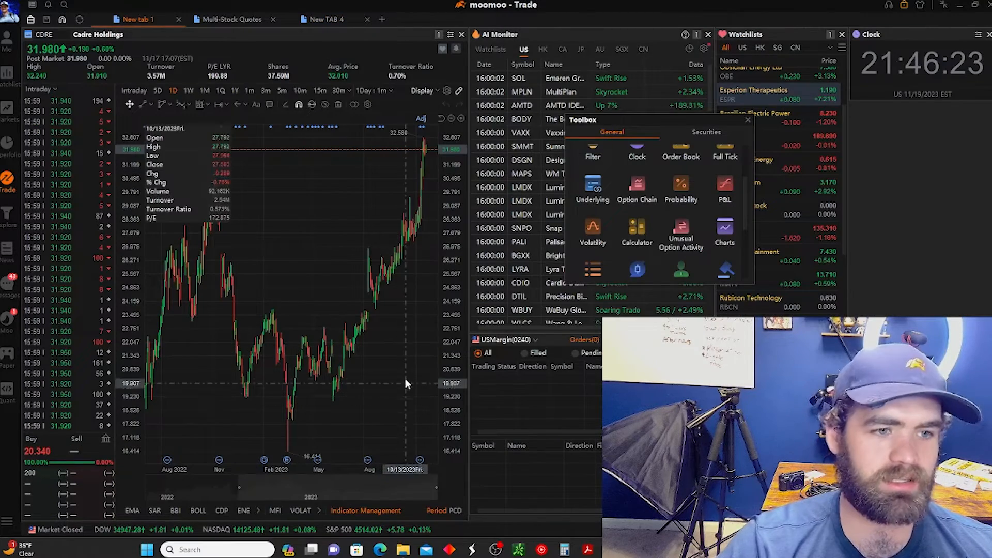
mouse_move(378, 315)
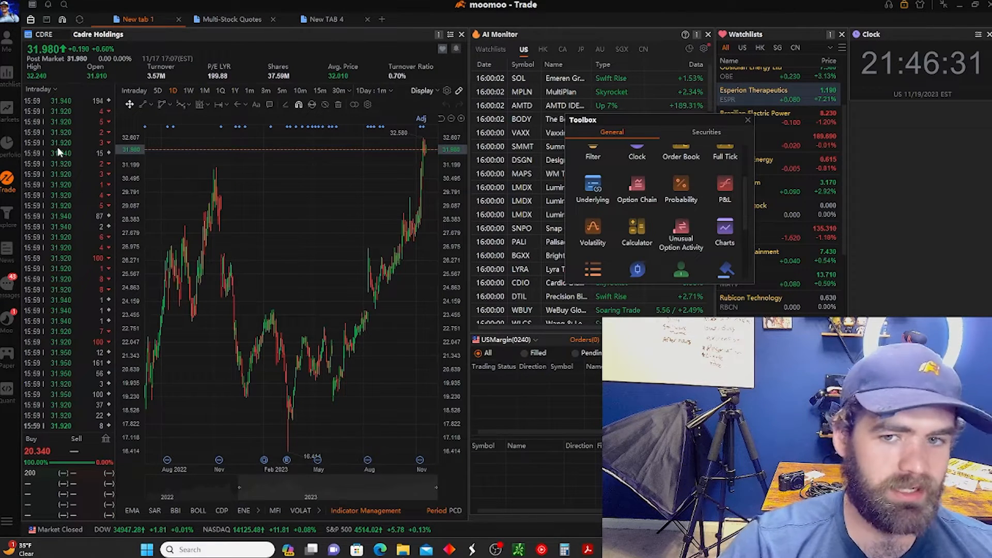
mouse_move(304, 416)
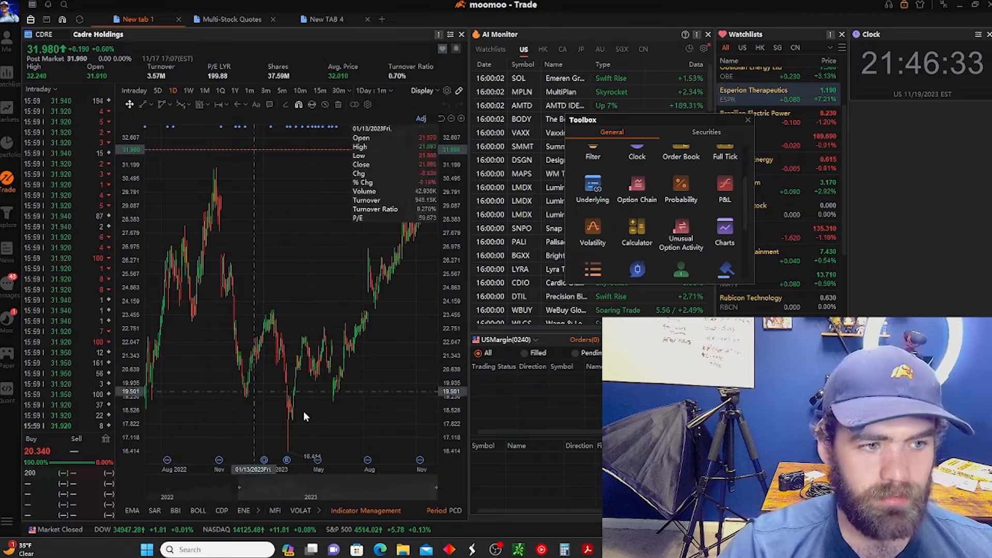
mouse_move(280, 210)
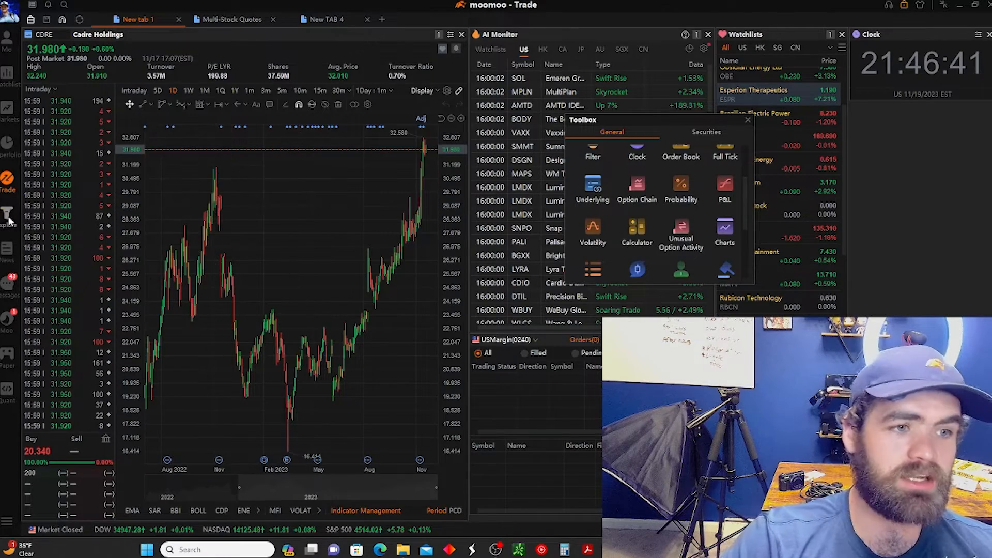
In Explore, view best-performing industries, pre-market movers, then HK ADR rankings.
left_click(9, 215)
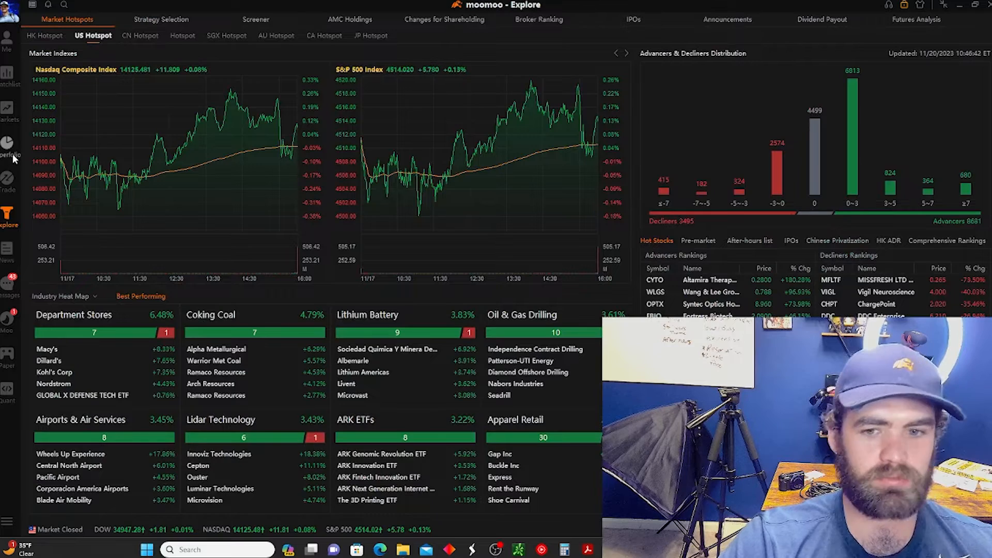
mouse_move(442, 336)
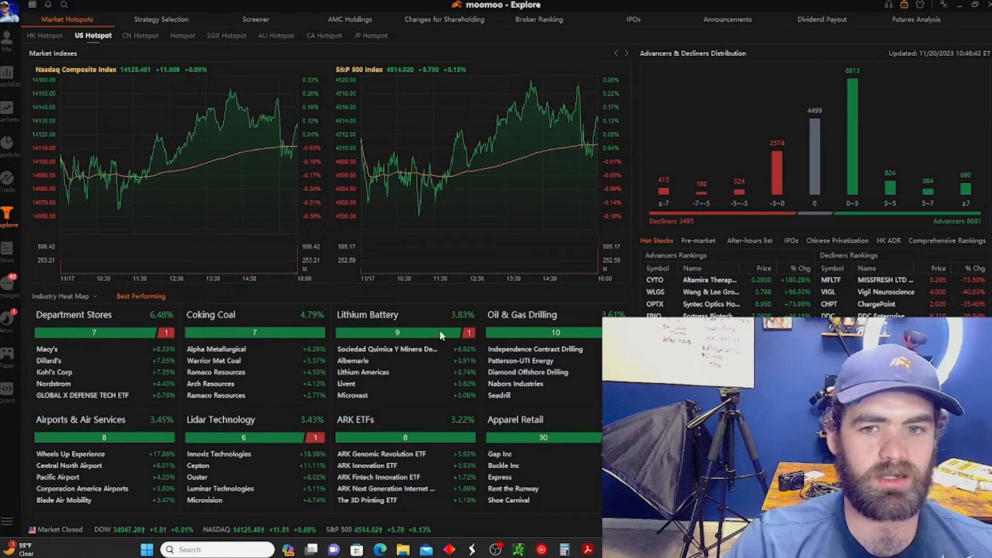
mouse_move(133, 285)
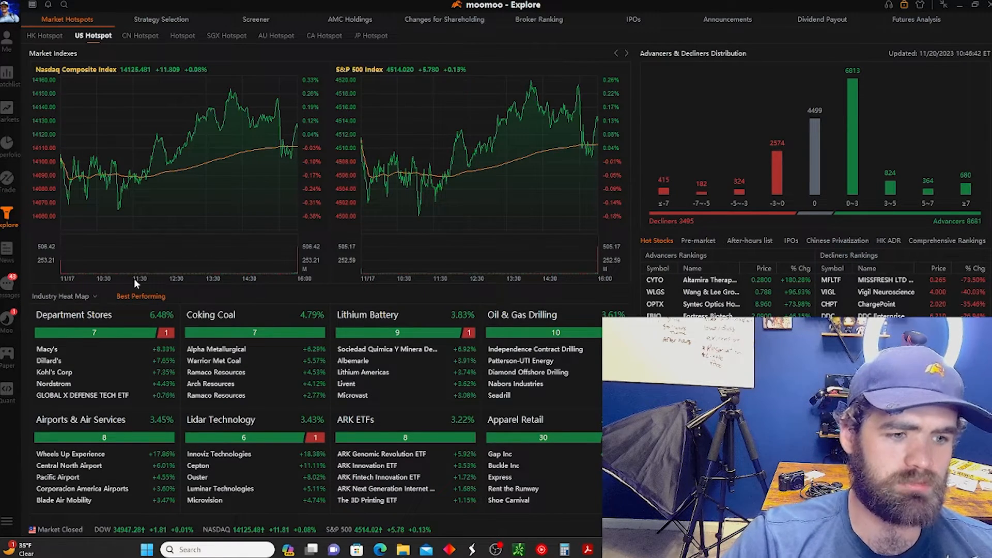
mouse_move(171, 188)
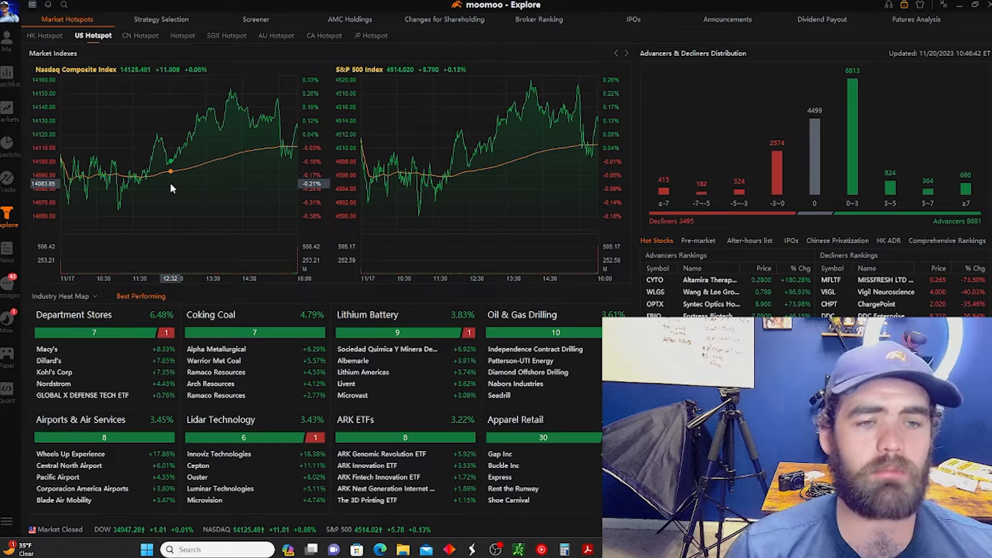
mouse_move(434, 97)
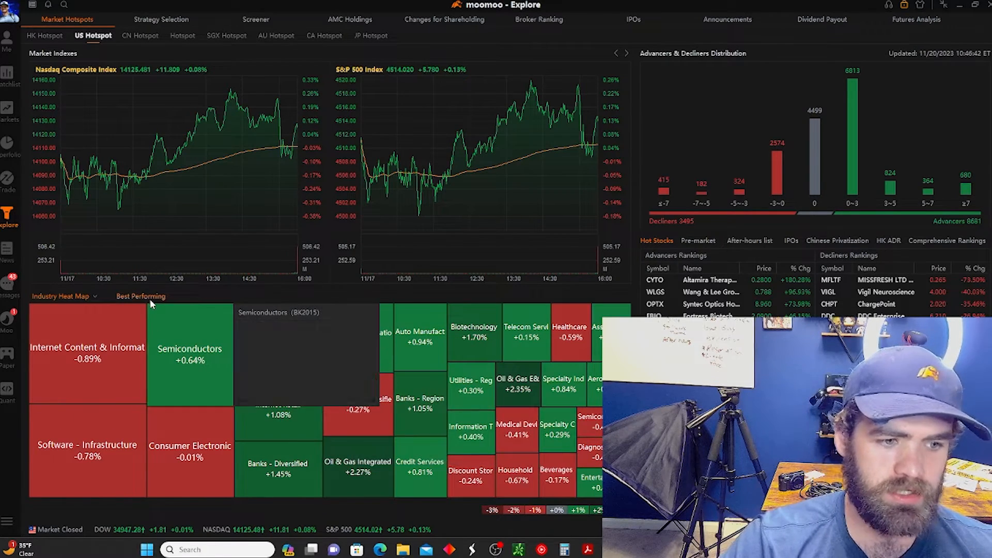
left_click(140, 295)
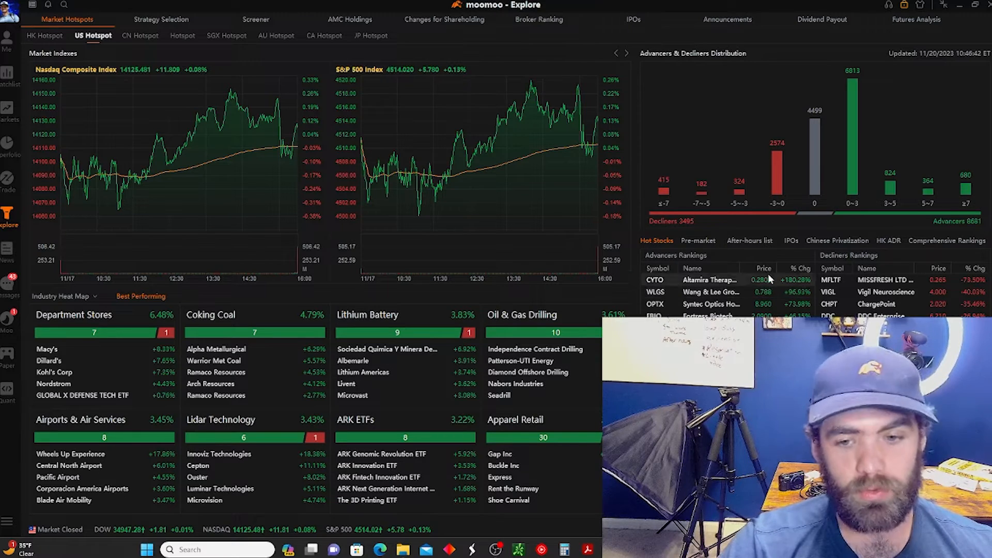
left_click(698, 241)
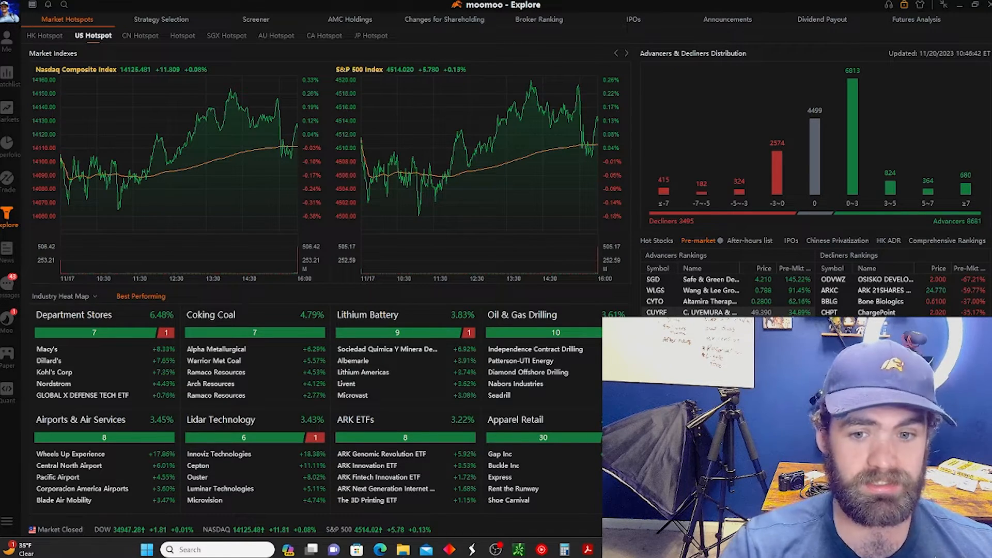
mouse_move(712, 280)
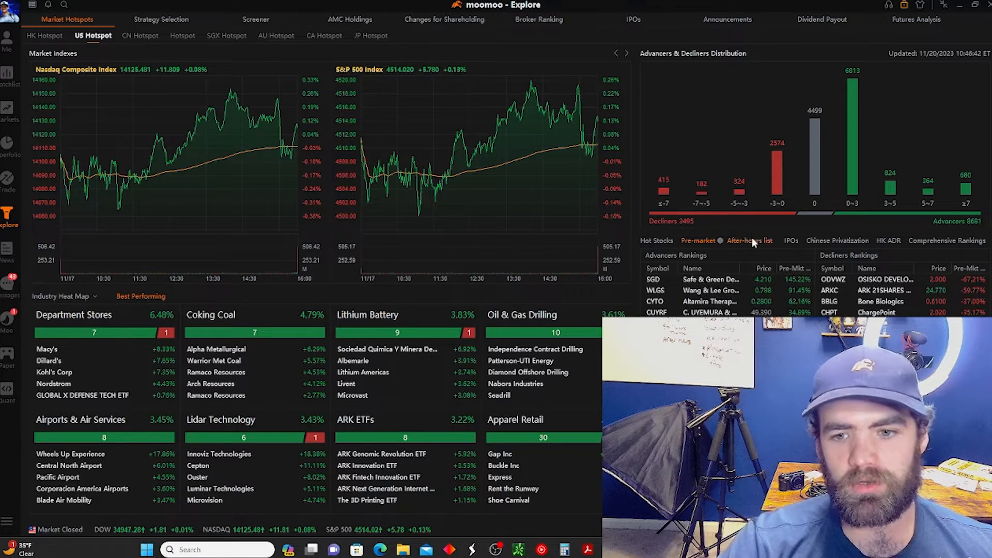
left_click(889, 241)
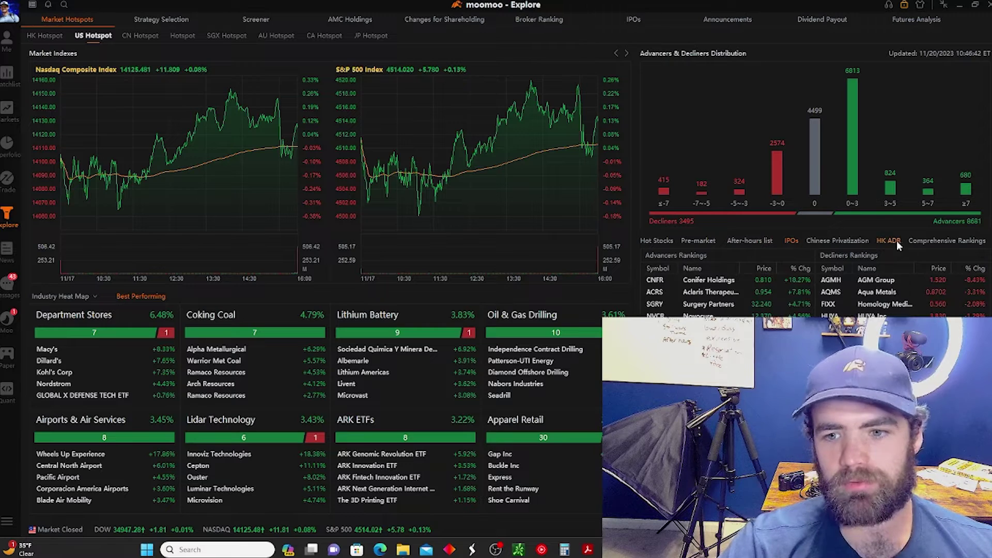
left_click(888, 240)
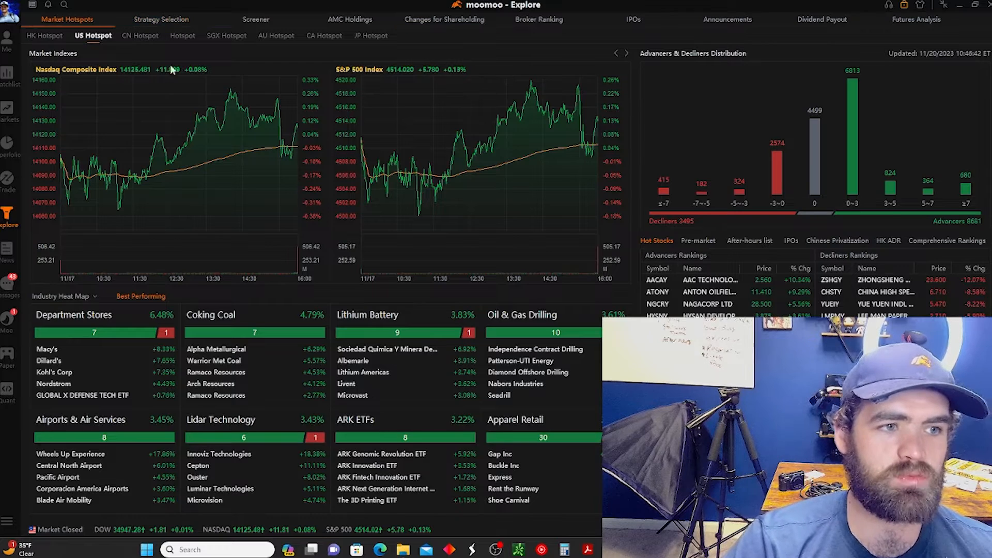
mouse_move(383, 57)
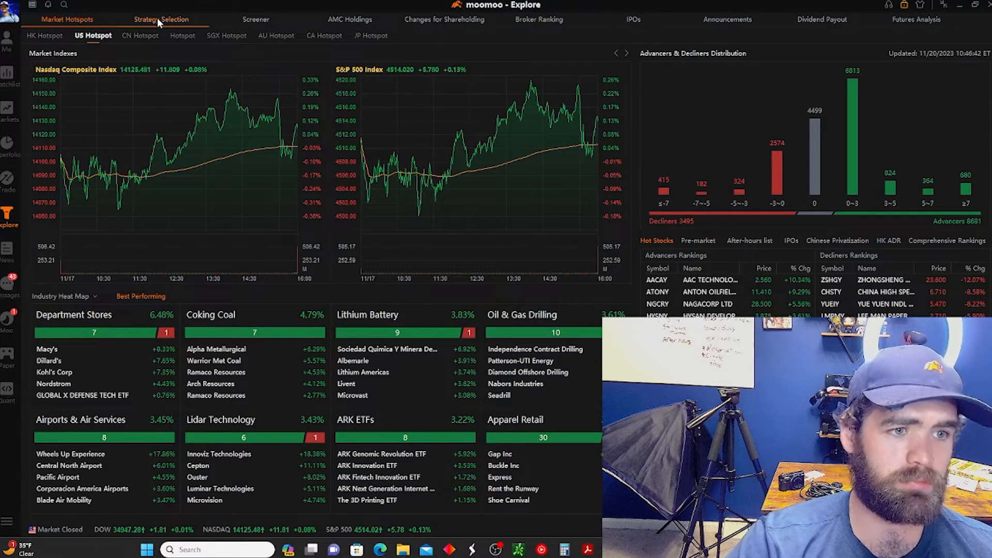
Browse Bullish Flag strategy picks and Gaia's chart, then open the US screener.
left_click(161, 19)
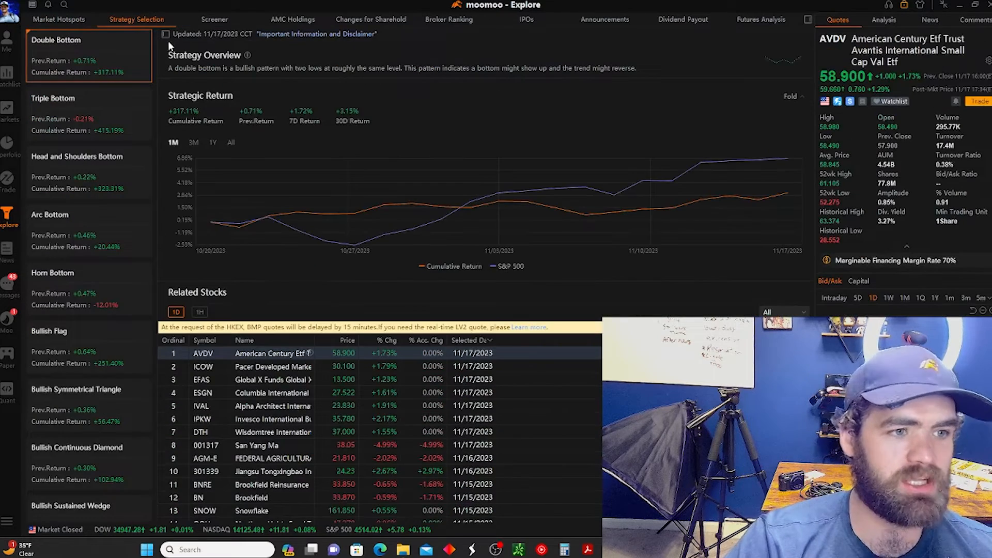
scroll("down", 3)
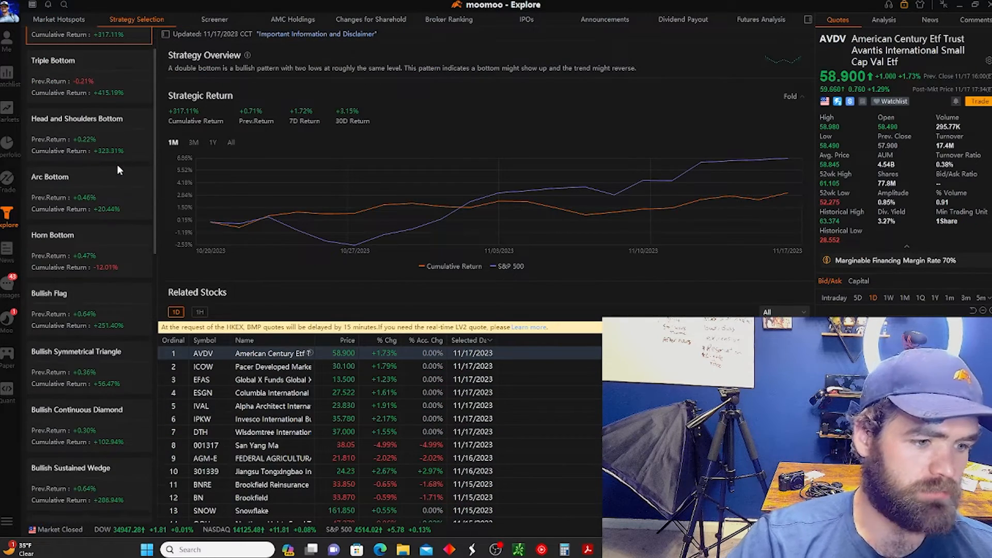
left_click(57, 293)
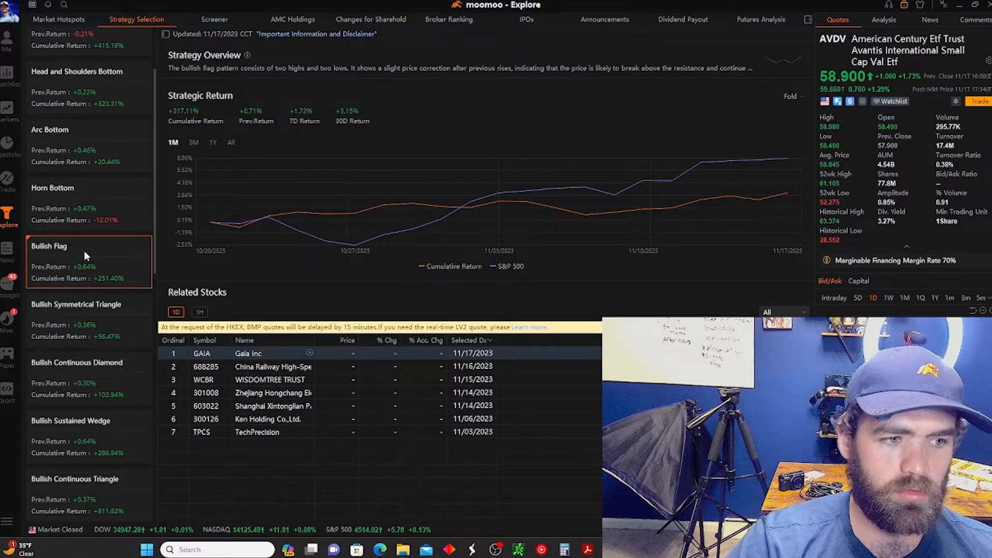
left_click(248, 341)
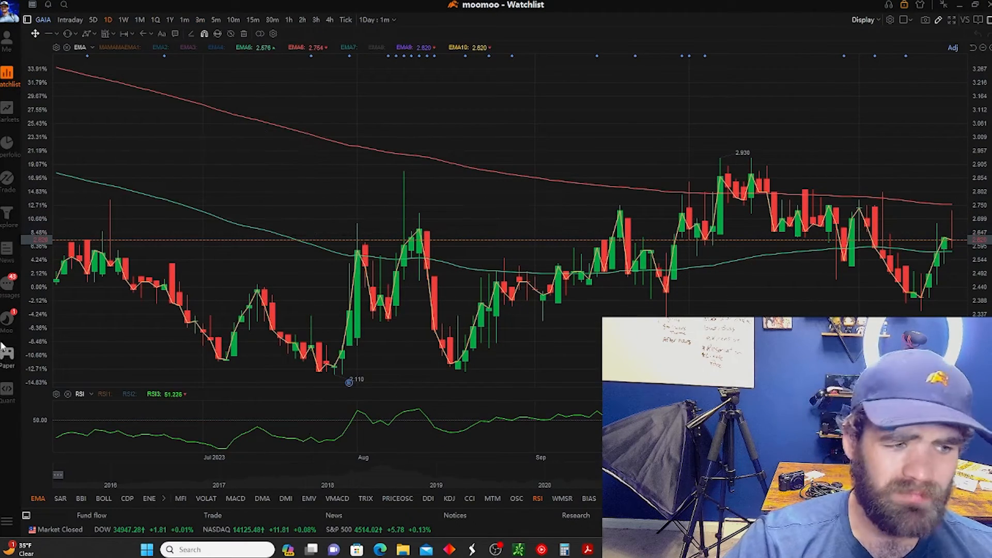
left_click(8, 214)
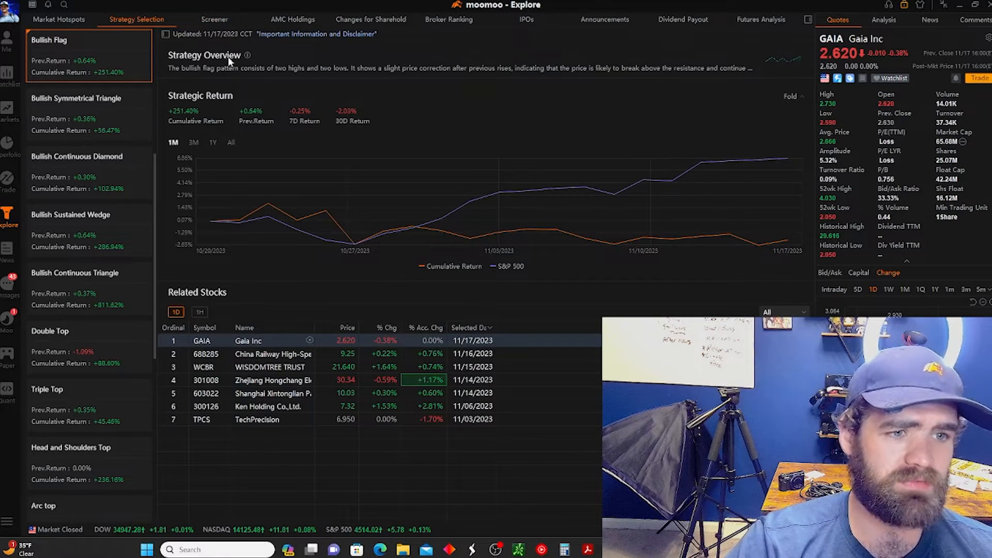
left_click(214, 19)
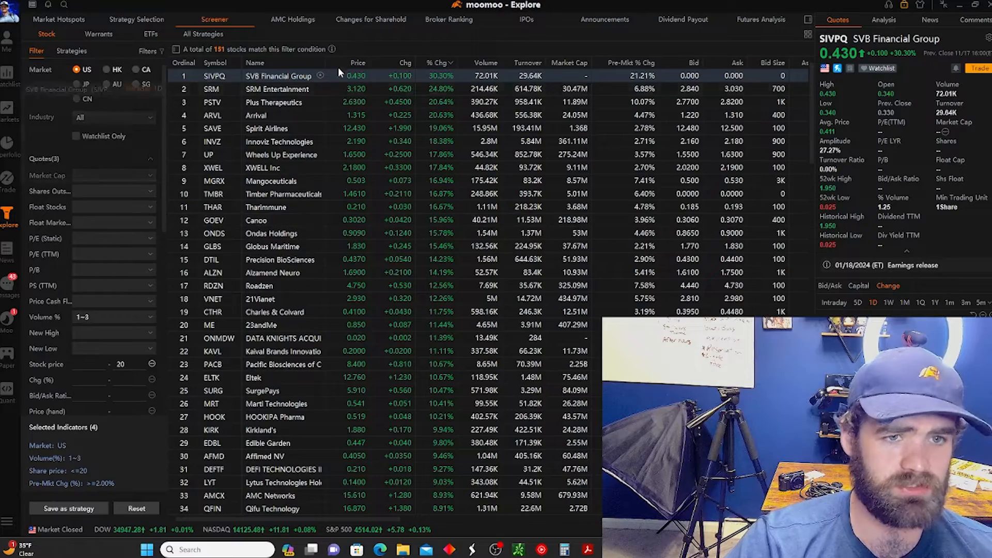
View institutional holdings rankings, including BlackRock's and a fund manager's breakdowns.
left_click(293, 19)
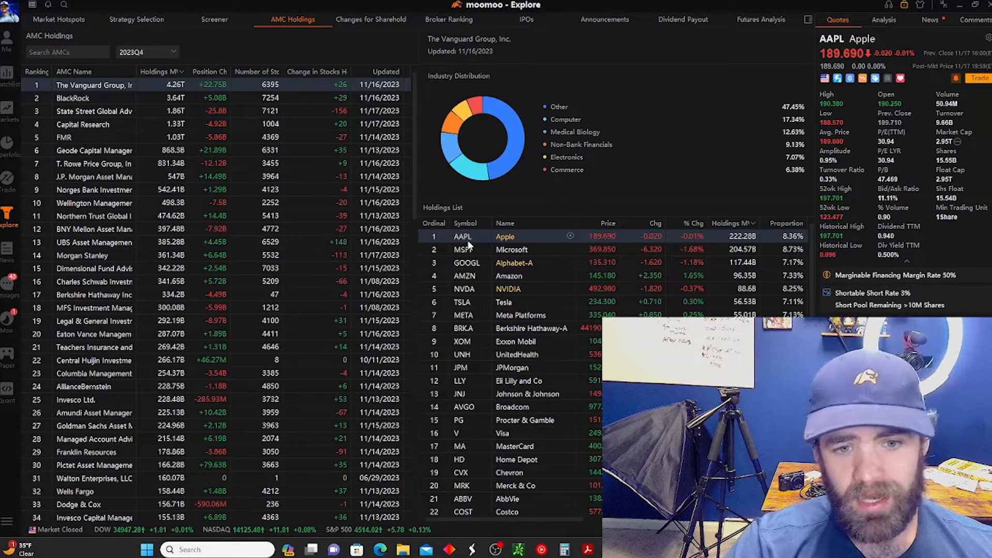
mouse_move(509, 276)
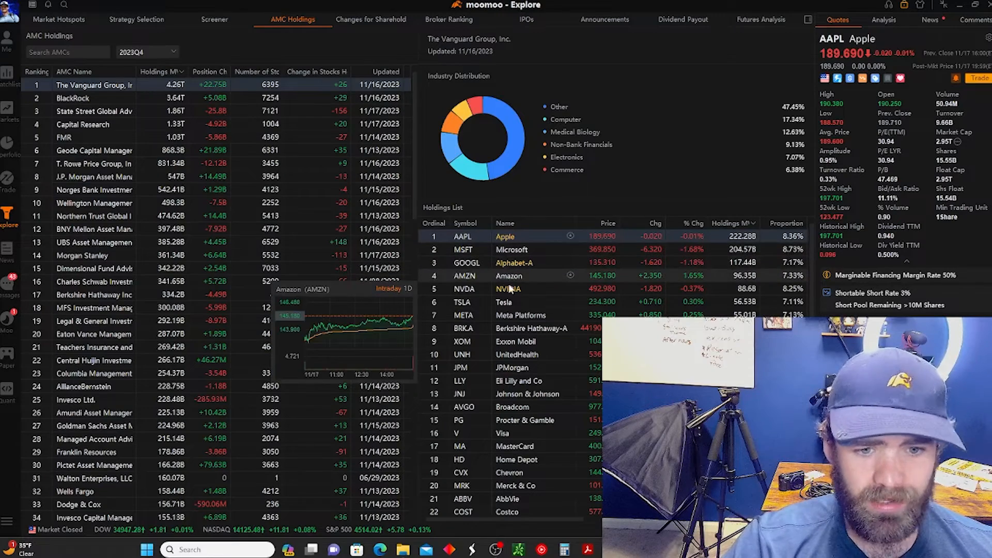
left_click(73, 98)
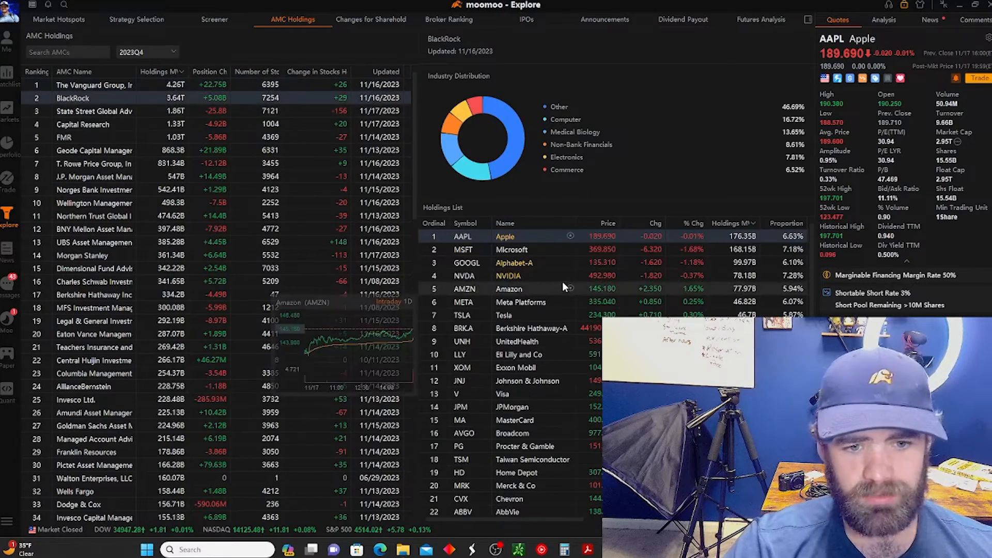
left_click(94, 150)
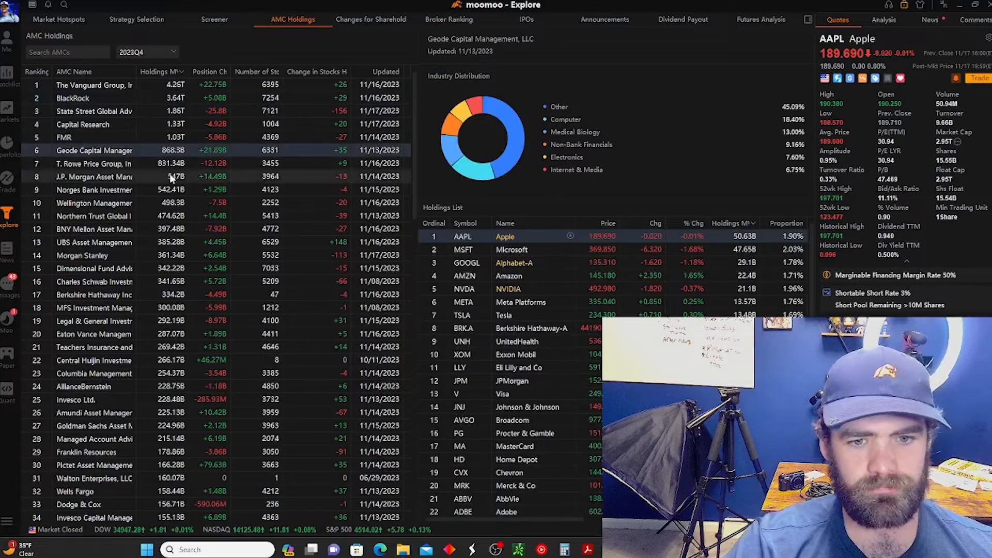
Browse shareholding changes, broker ranking, announcements and dividends, ending on Futures Analysis.
left_click(371, 19)
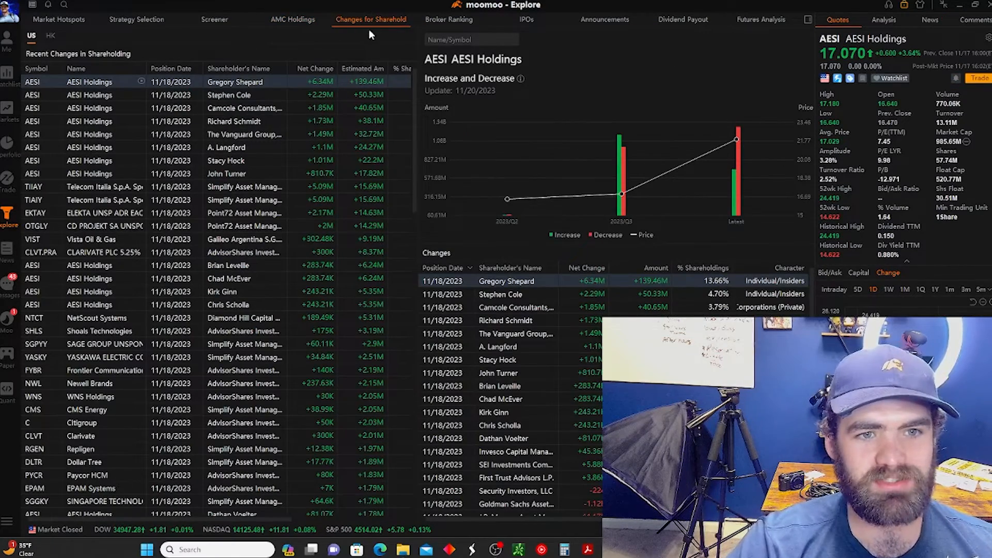
mouse_move(32, 82)
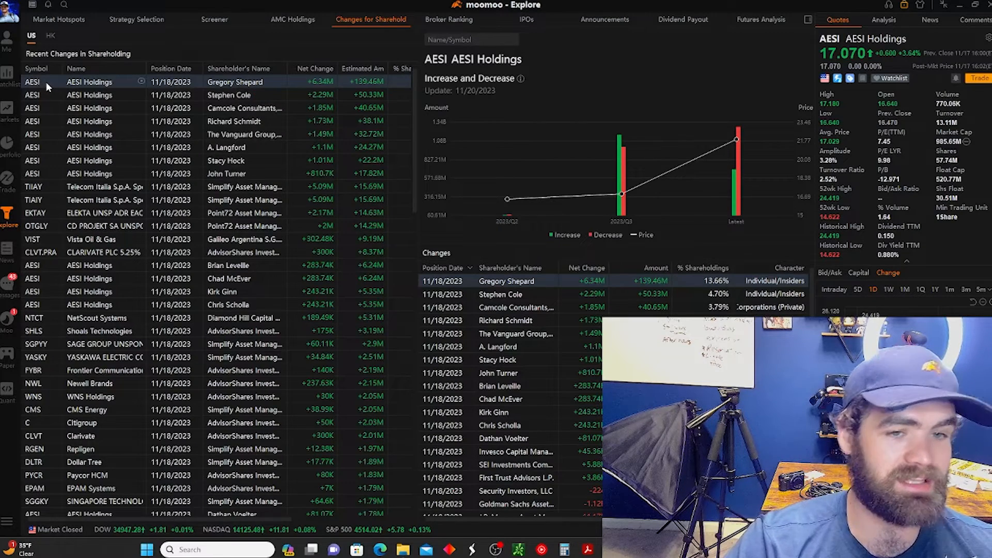
left_click(449, 20)
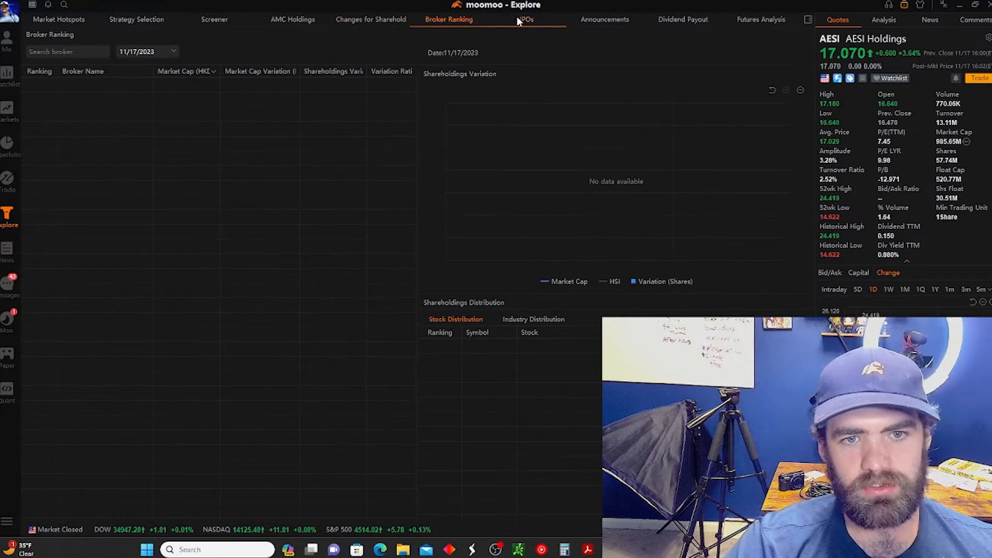
left_click(604, 20)
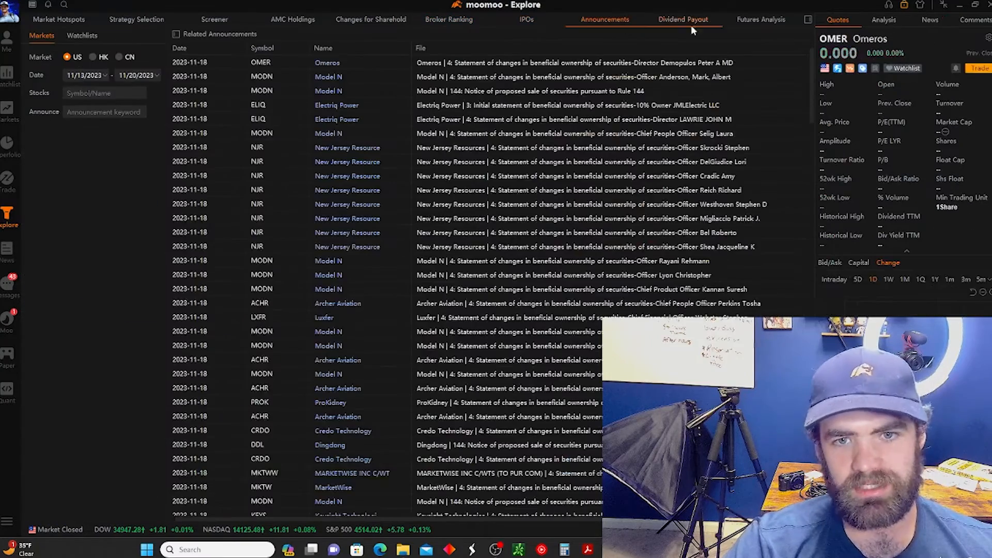
left_click(682, 19)
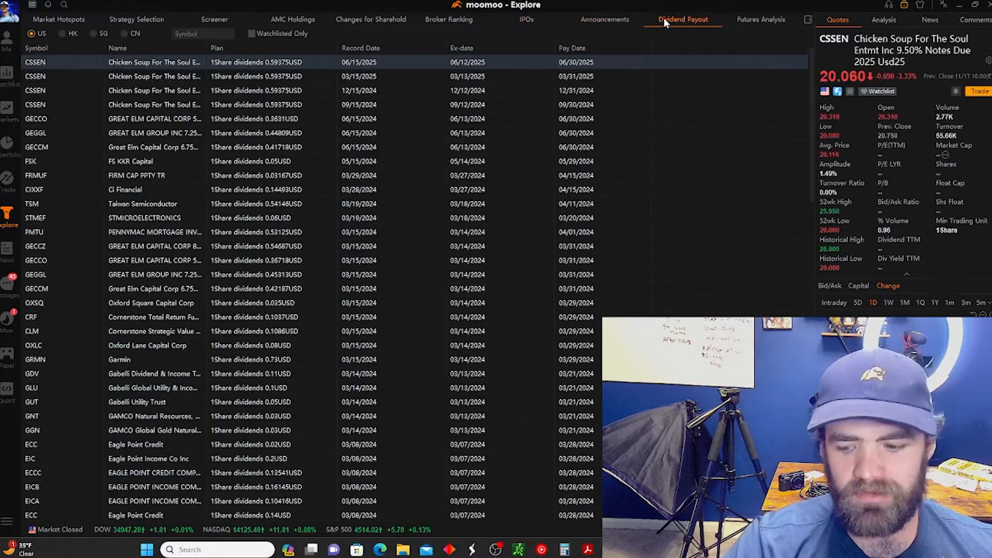
left_click(761, 19)
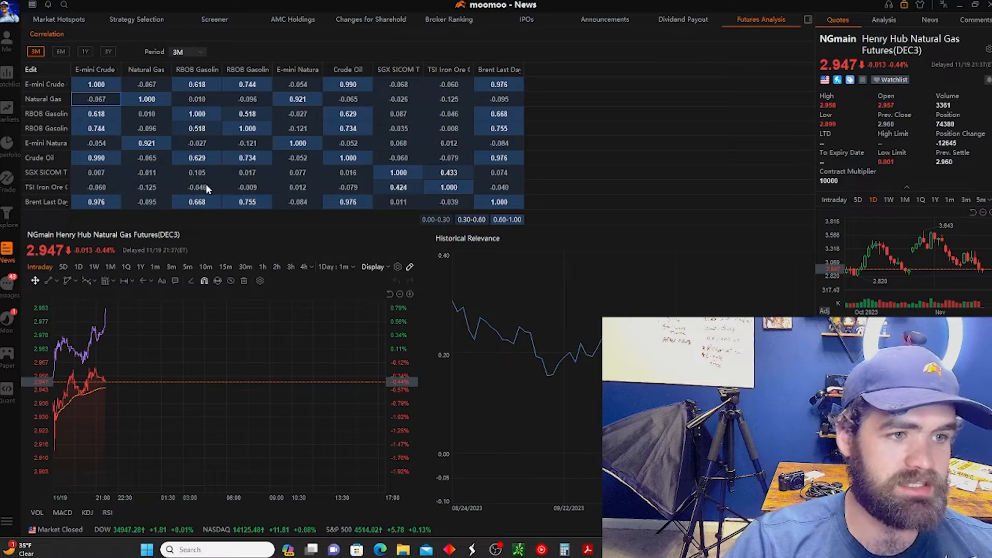
Read the China loan prime rate, Nvidia Q3 profits and inflation news articles, then go to Messages.
left_click(7, 253)
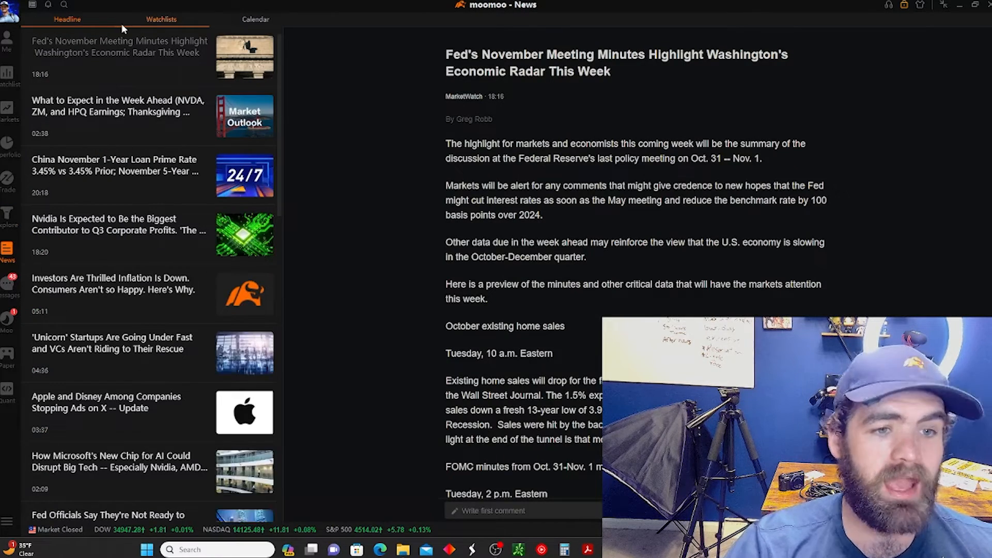
mouse_move(130, 135)
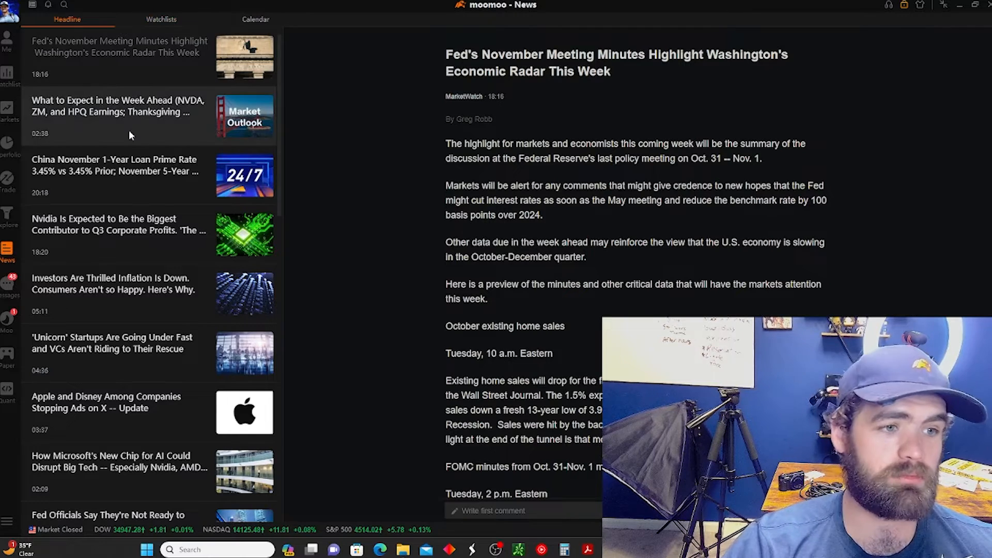
left_click(114, 176)
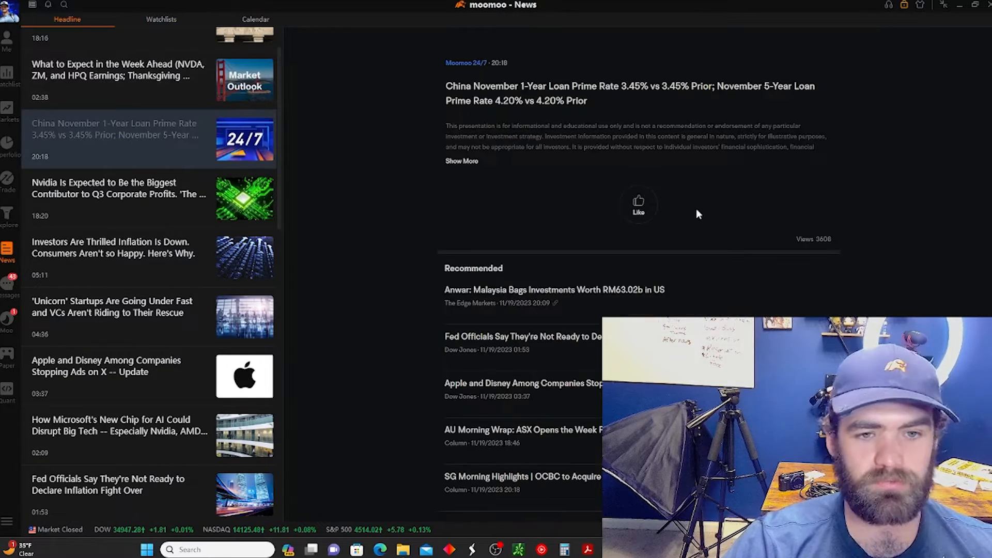
left_click(118, 194)
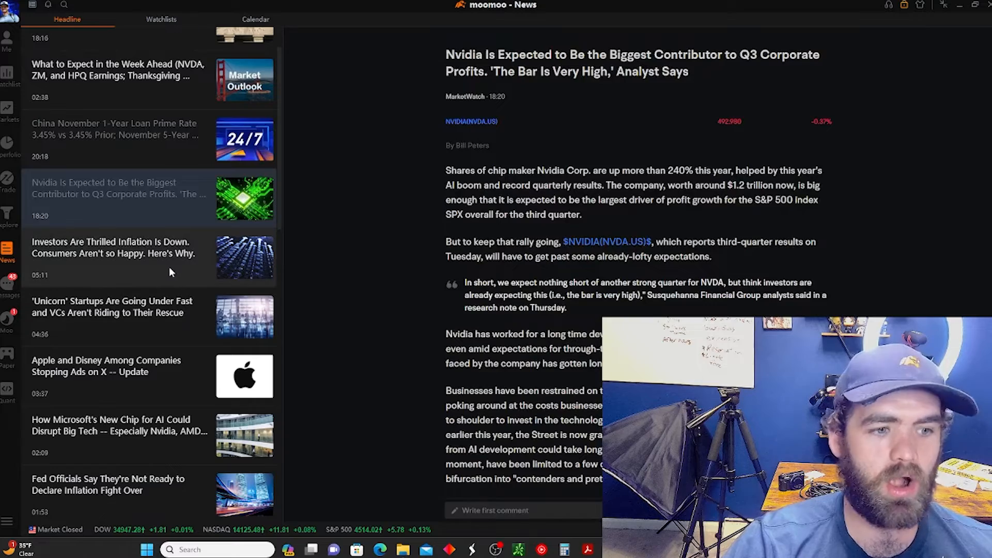
left_click(112, 258)
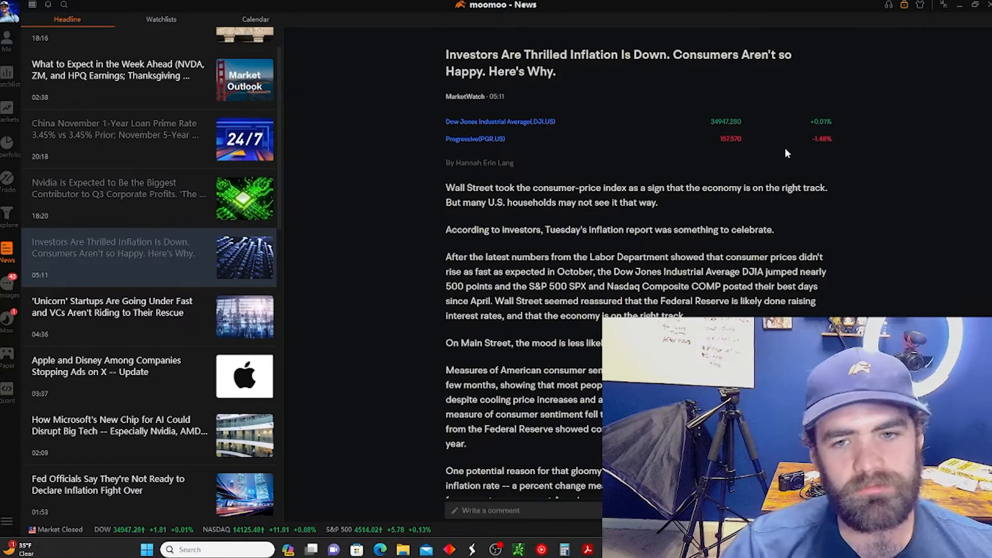
scroll("down", 3)
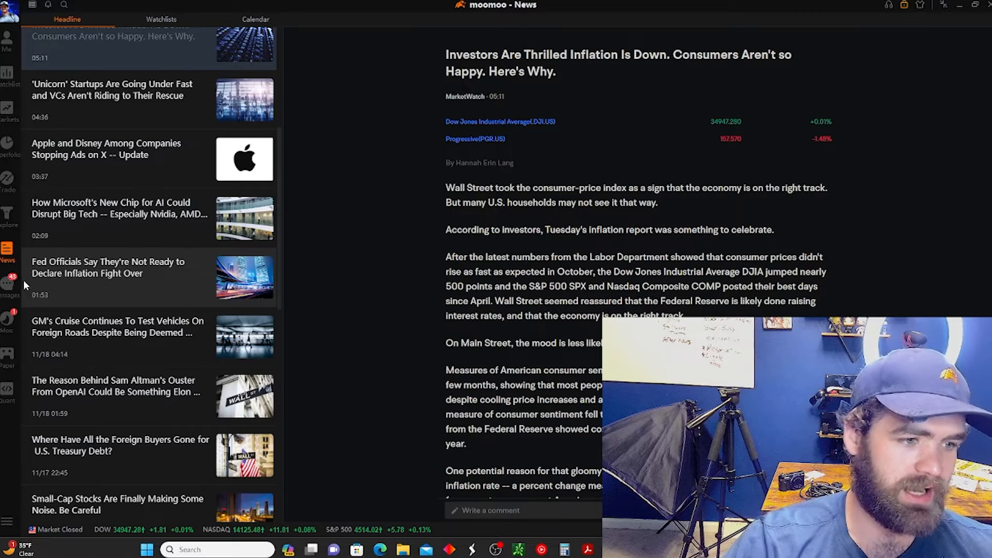
left_click(7, 285)
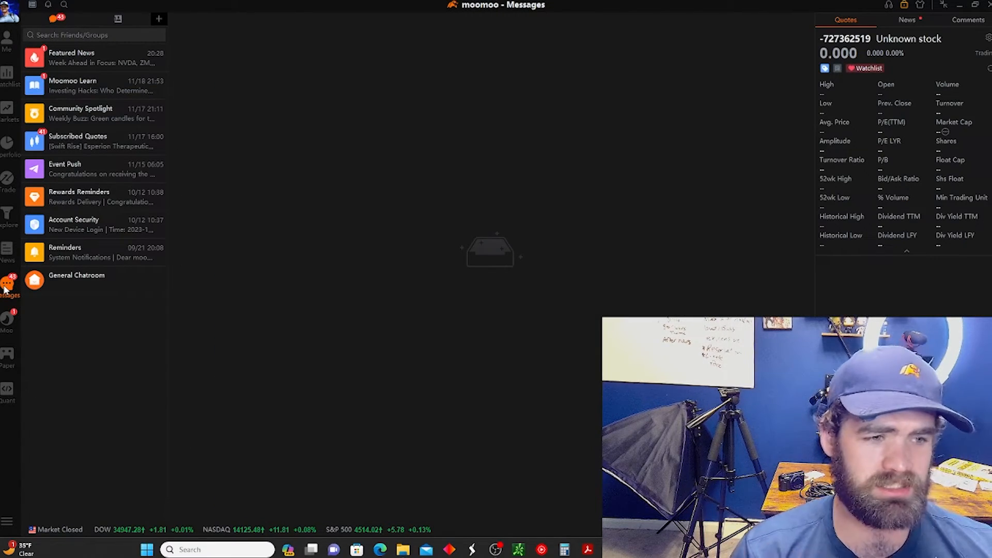
mouse_move(636, 175)
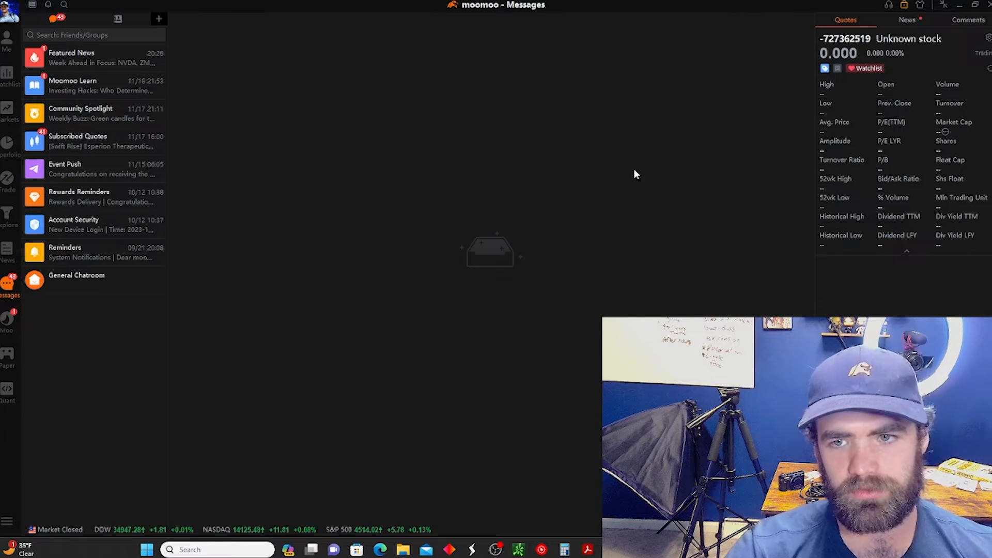
mouse_move(370, 146)
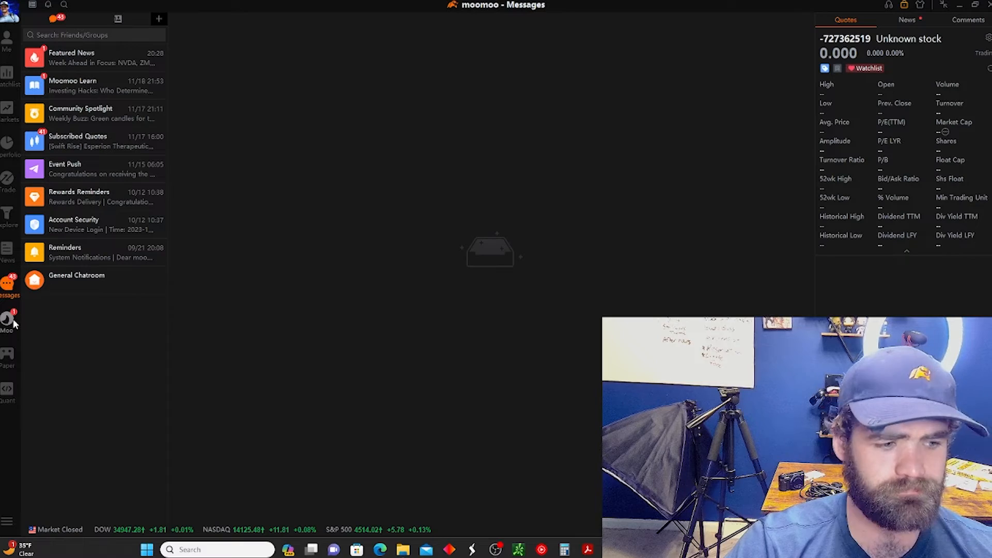
Browse the Moo community feed posts, then close the feed window.
left_click(7, 321)
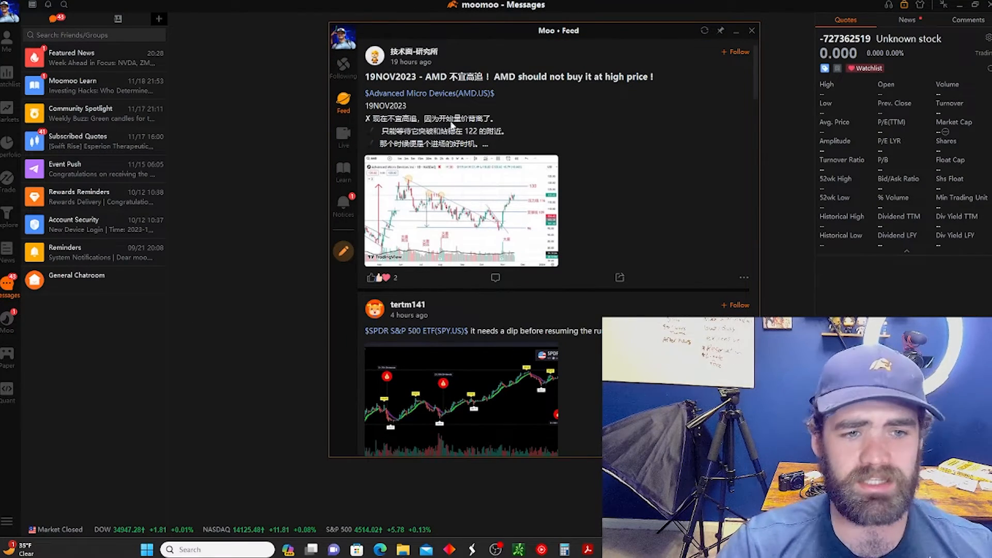
mouse_move(623, 169)
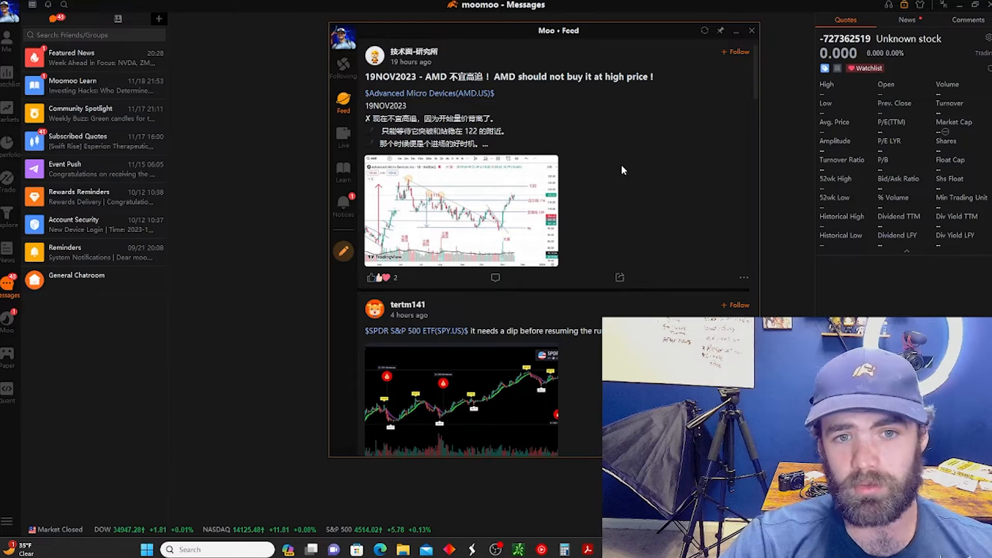
scroll("down", 3)
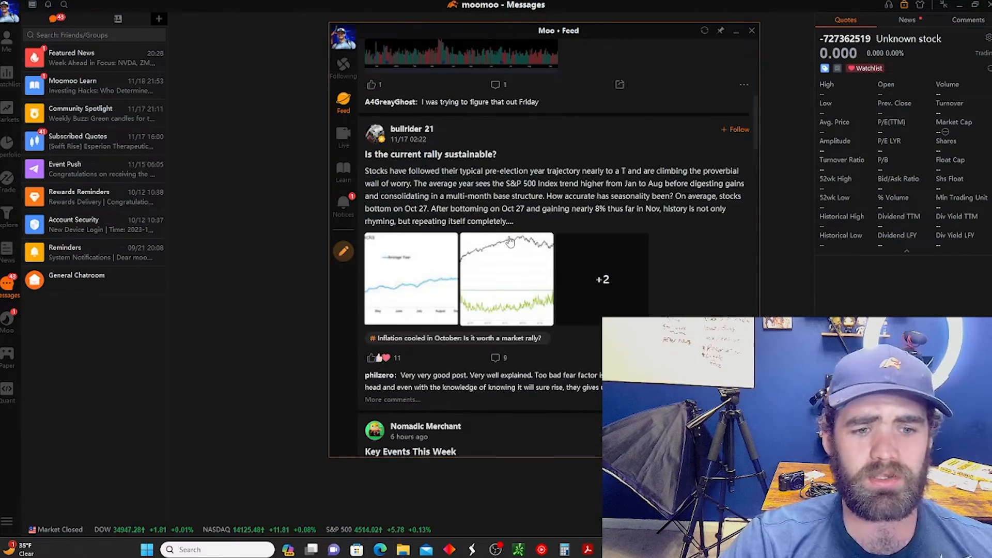
scroll("down", 3)
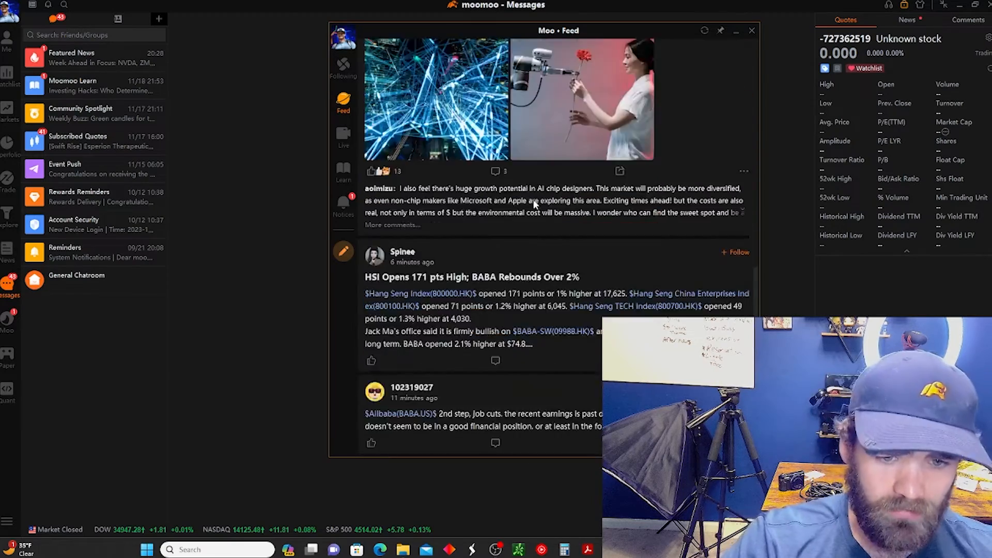
scroll("down", 3)
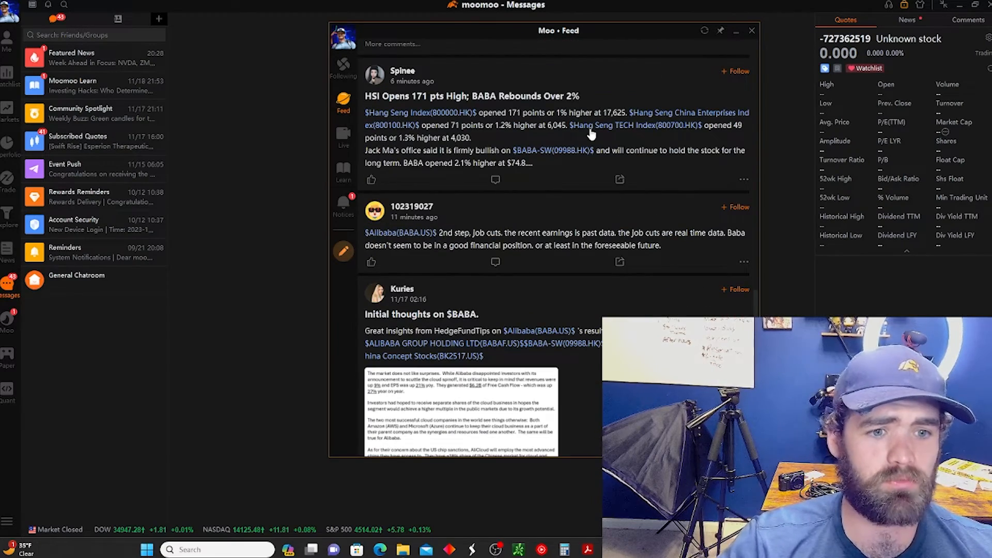
left_click(752, 30)
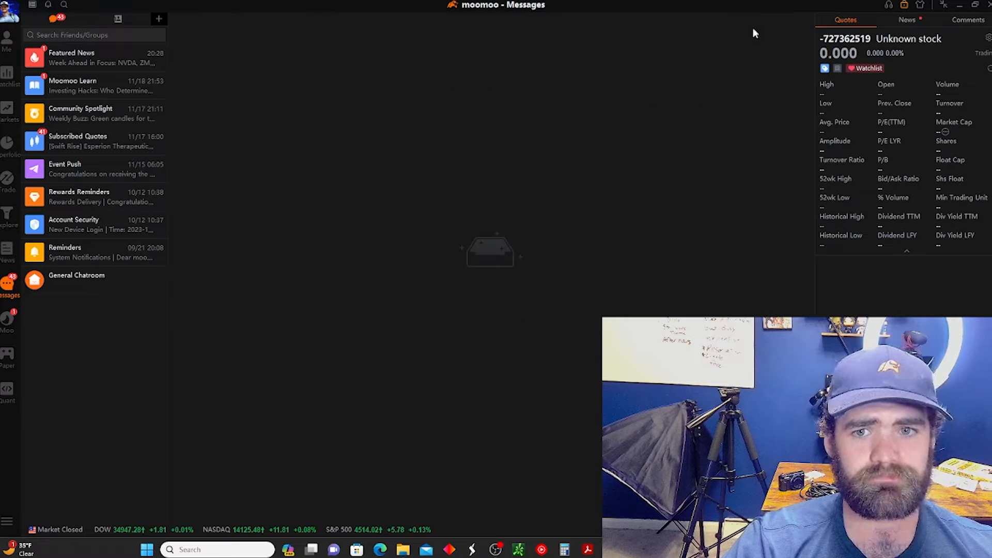
Place a paper-trading limit buy for 6 AAPL shares at 189.69.
left_click(8, 354)
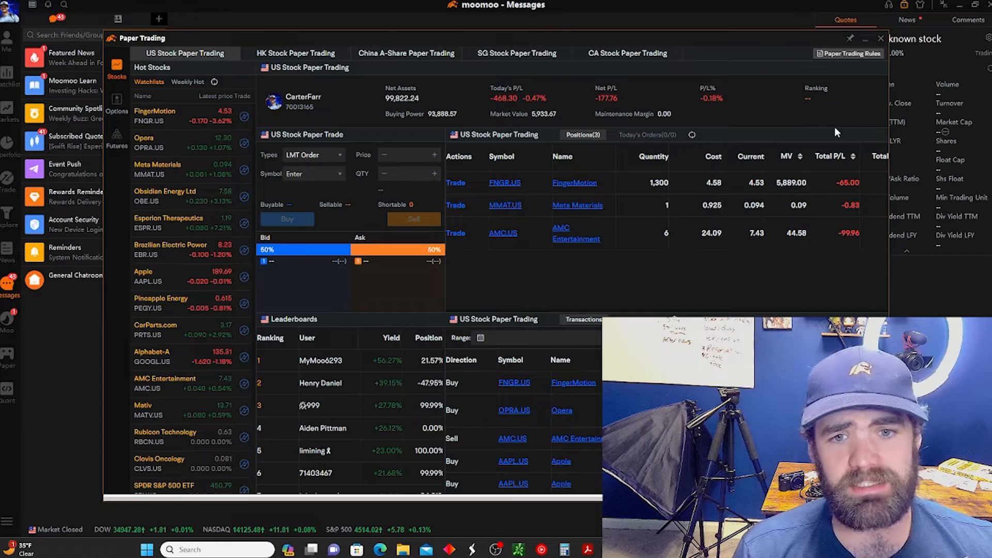
mouse_move(649, 98)
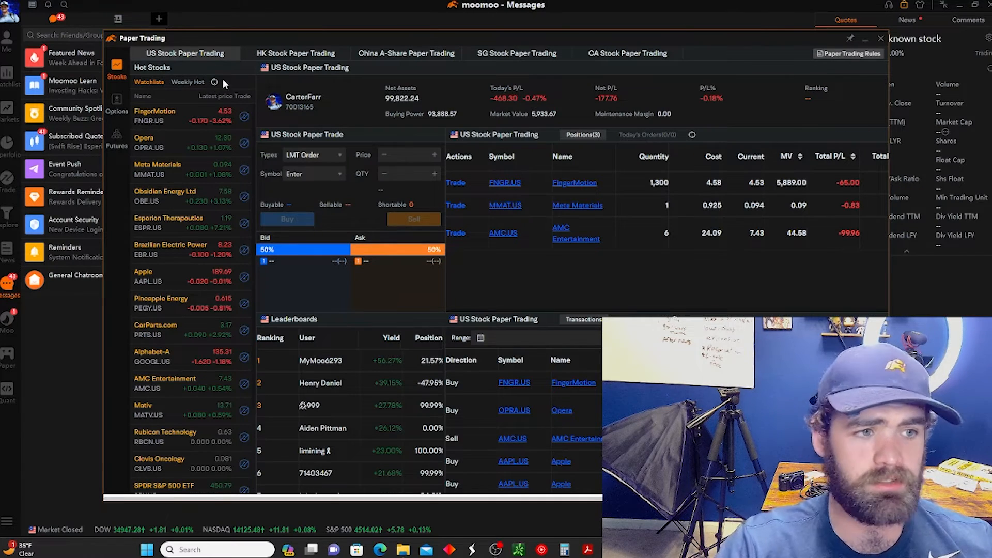
left_click(313, 173)
type("AAPL.US")
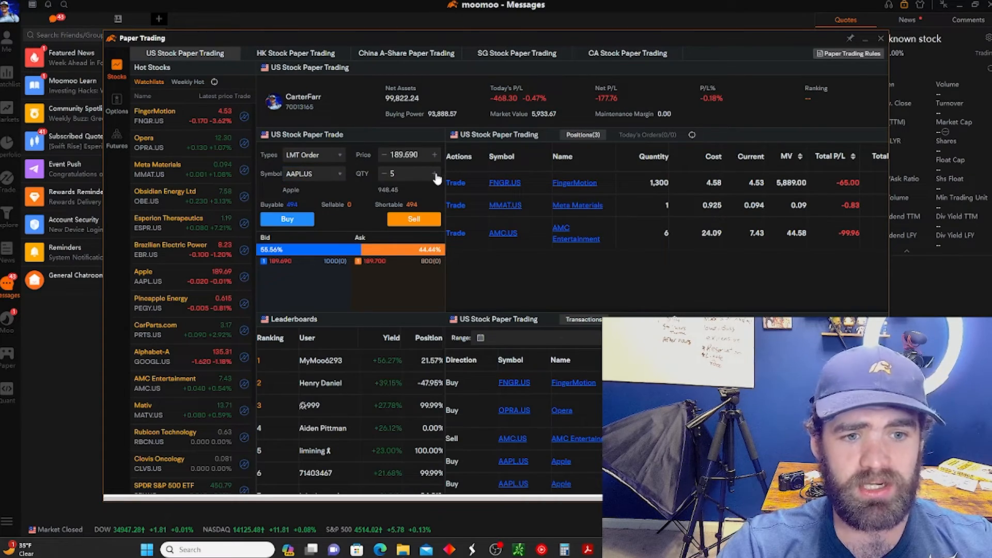
left_click(287, 219)
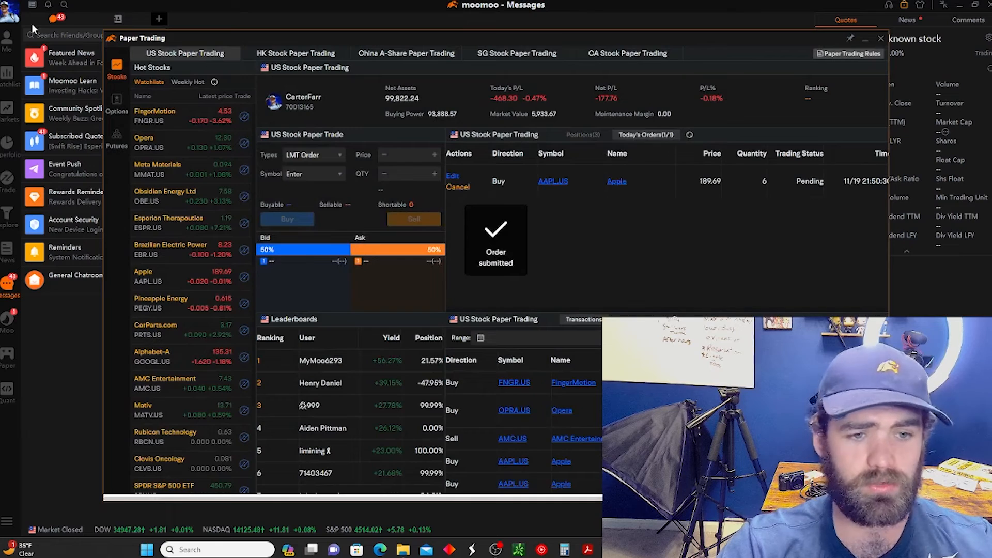